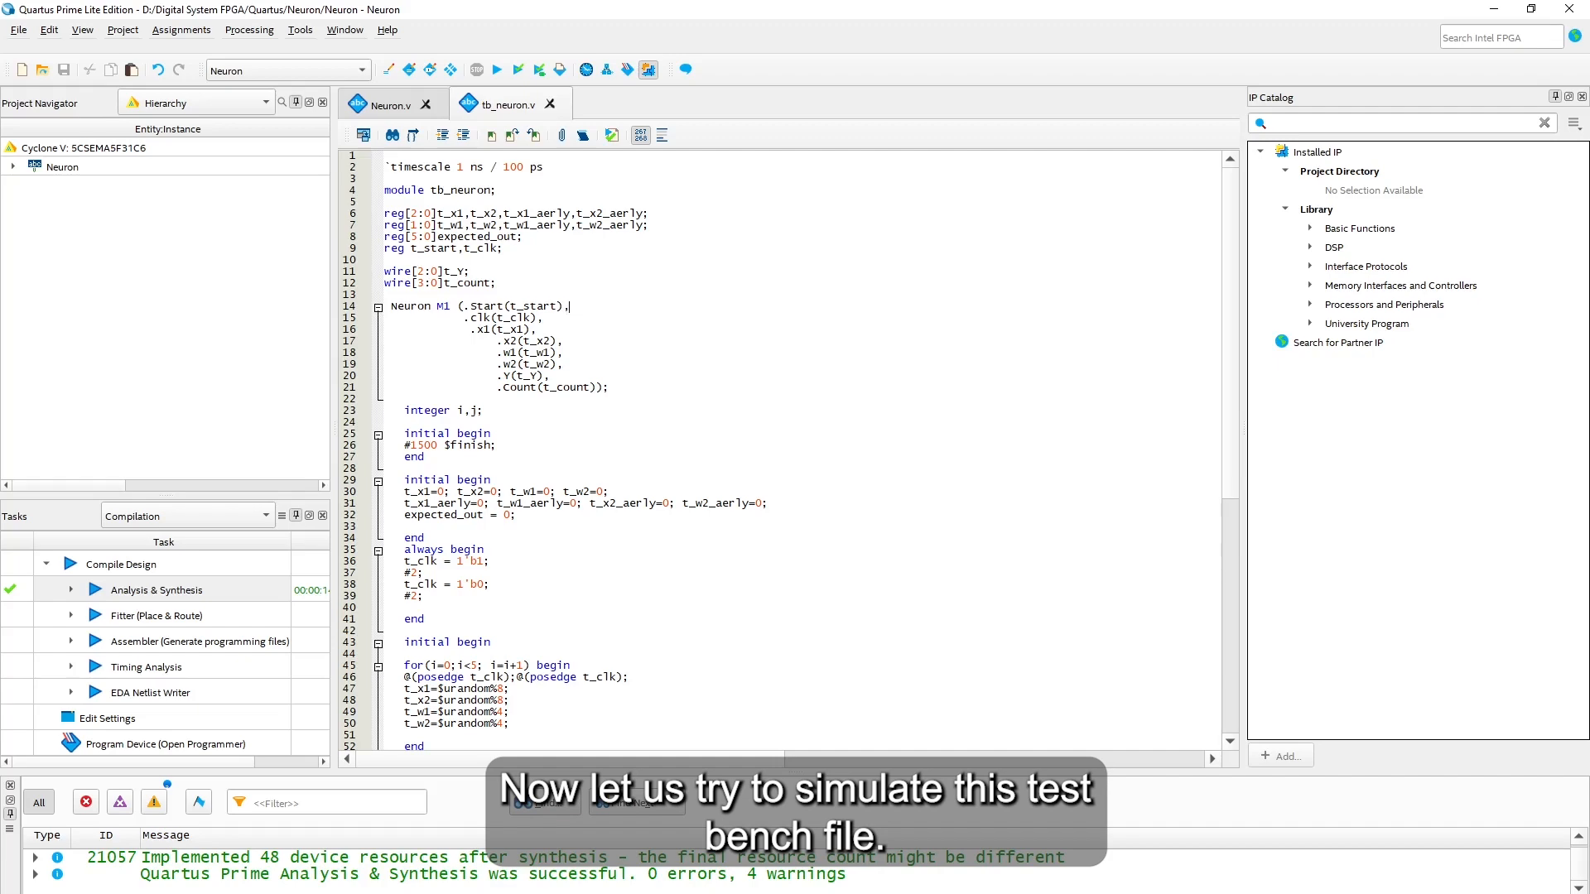
Start an RTL Simulation of the Neuron project from Quartus's Tools menu
left_click(299, 30)
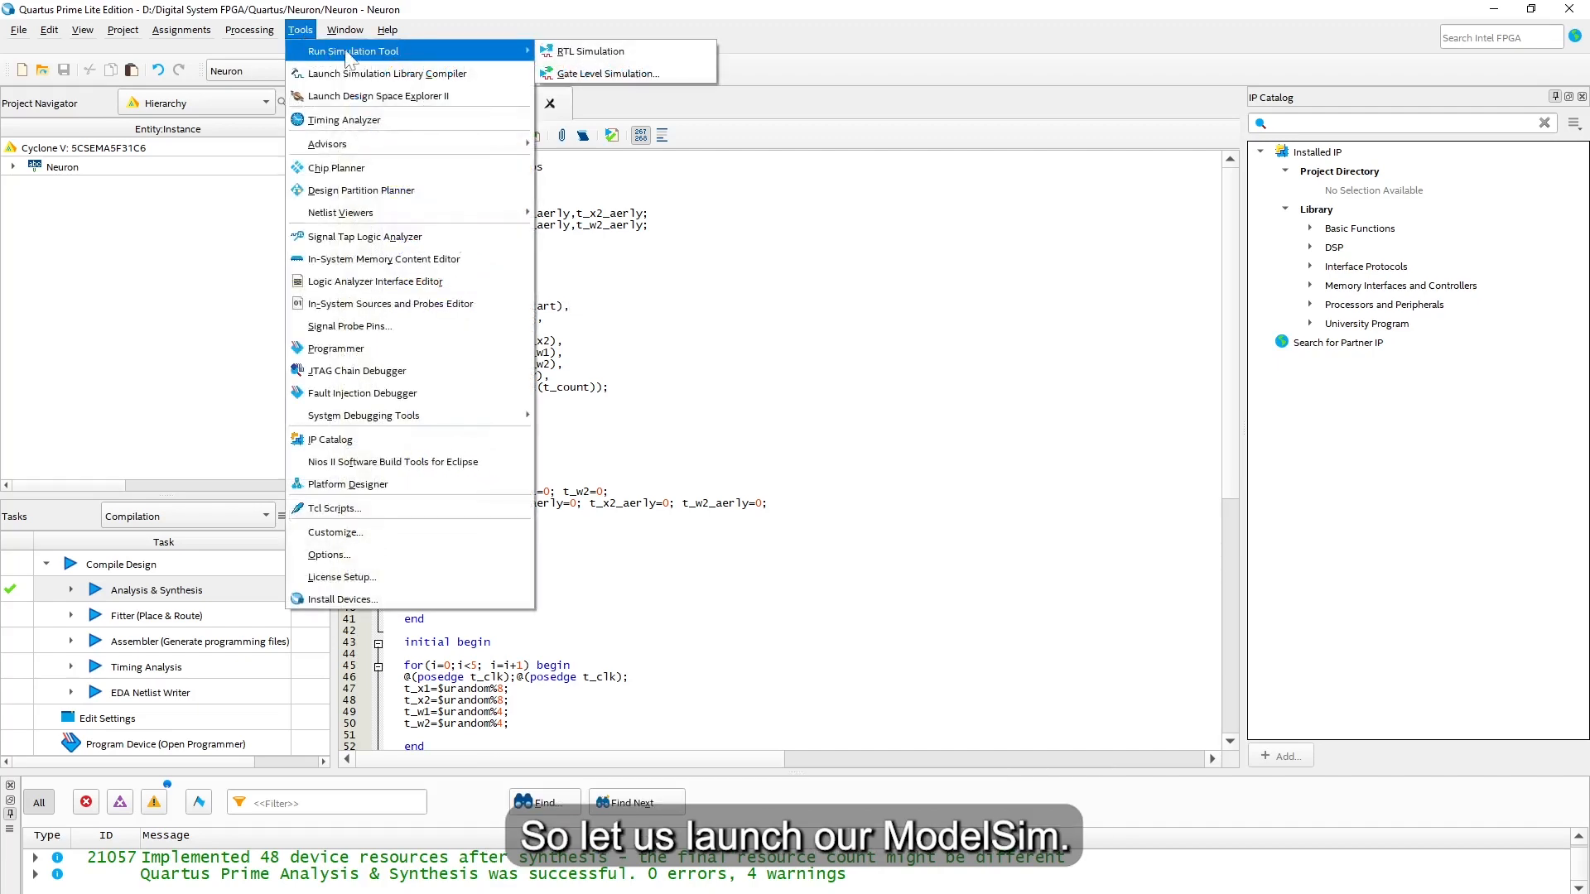
mouse_move(592, 51)
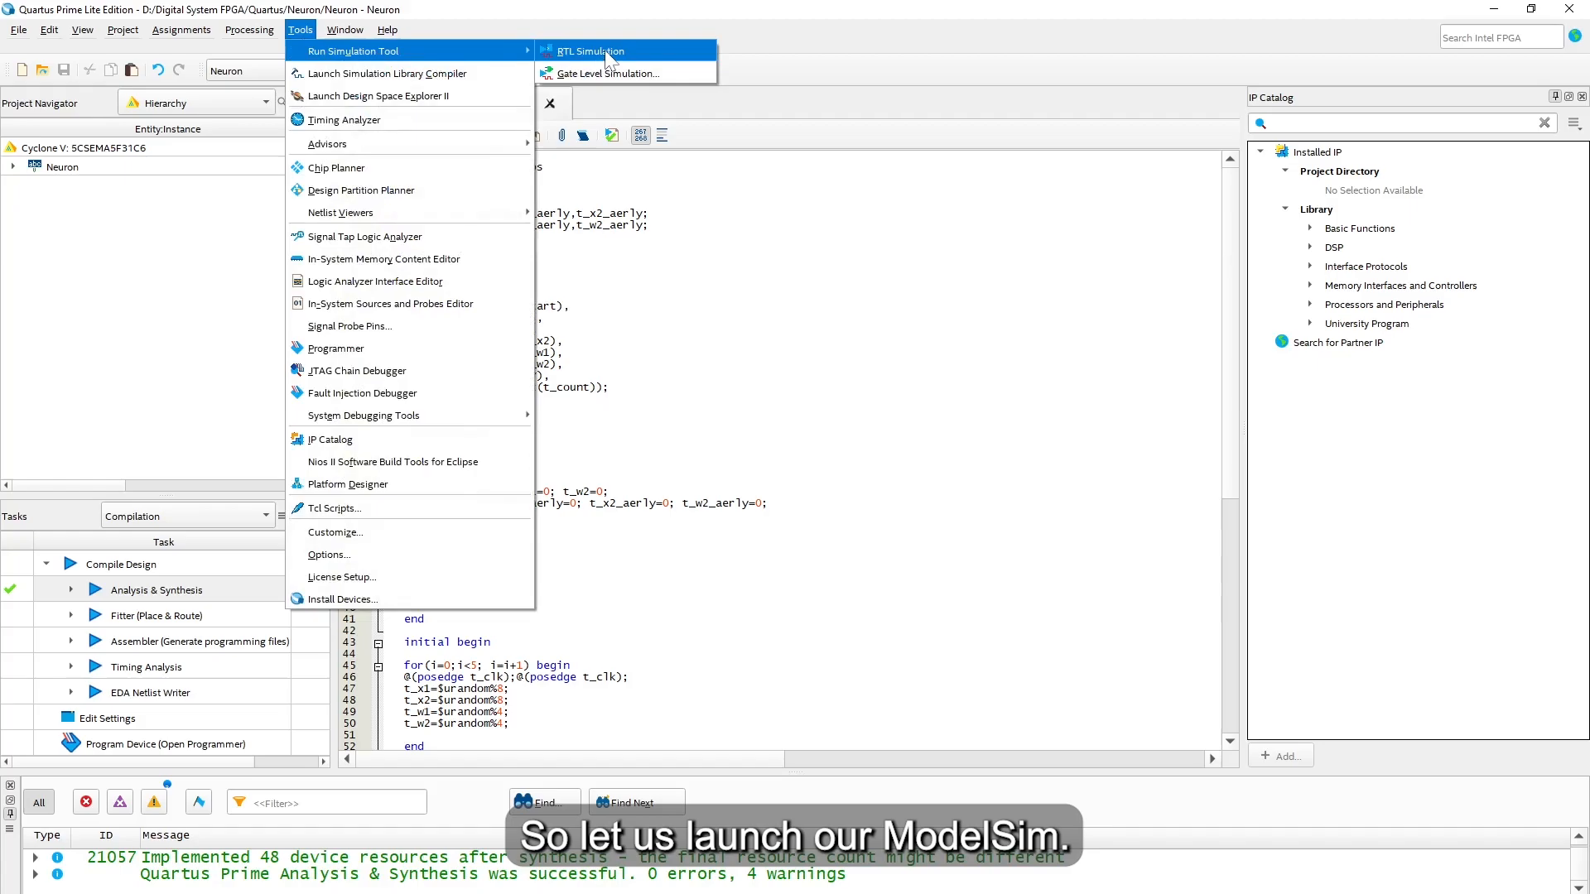
left_click(591, 50)
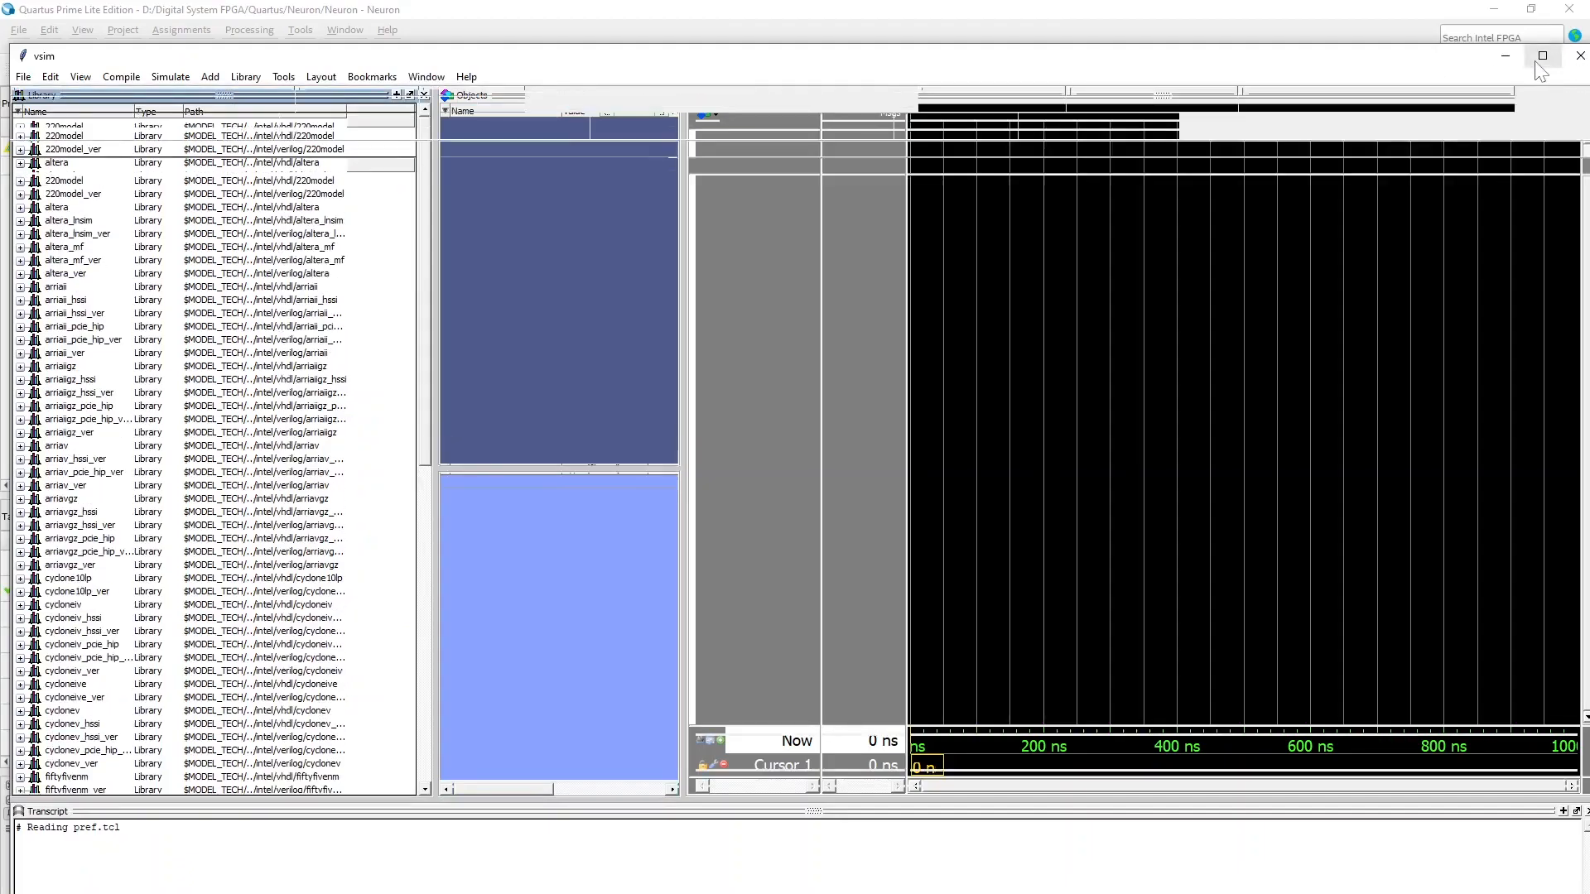
Maximize Questa and compile Neuron.v and tb_neuron.v from the Neuron folder into work
left_click(1541, 56)
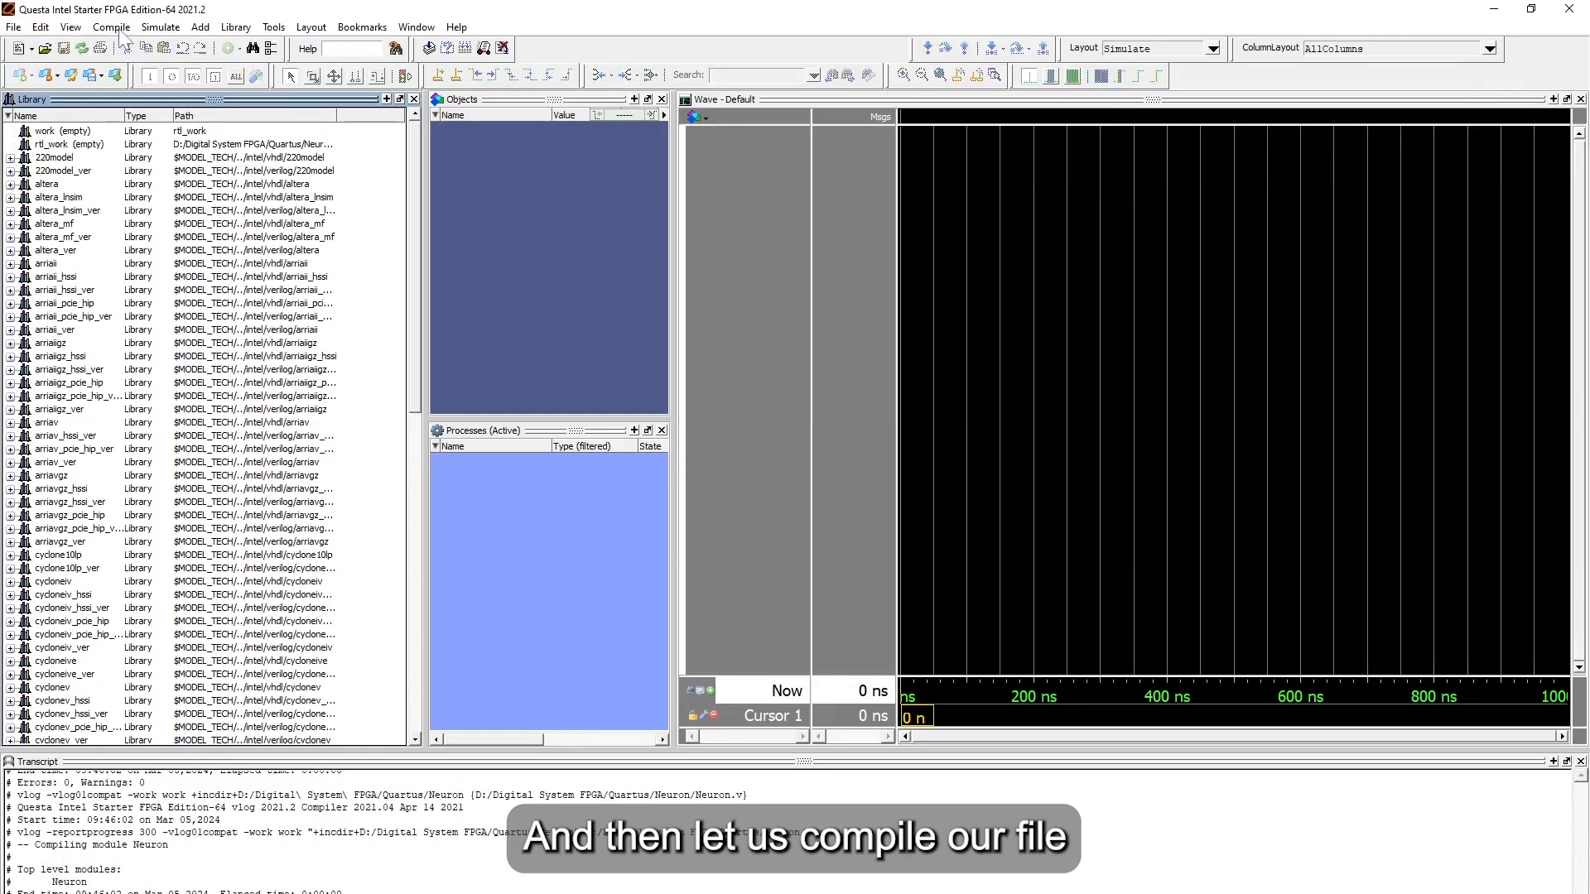
left_click(112, 27)
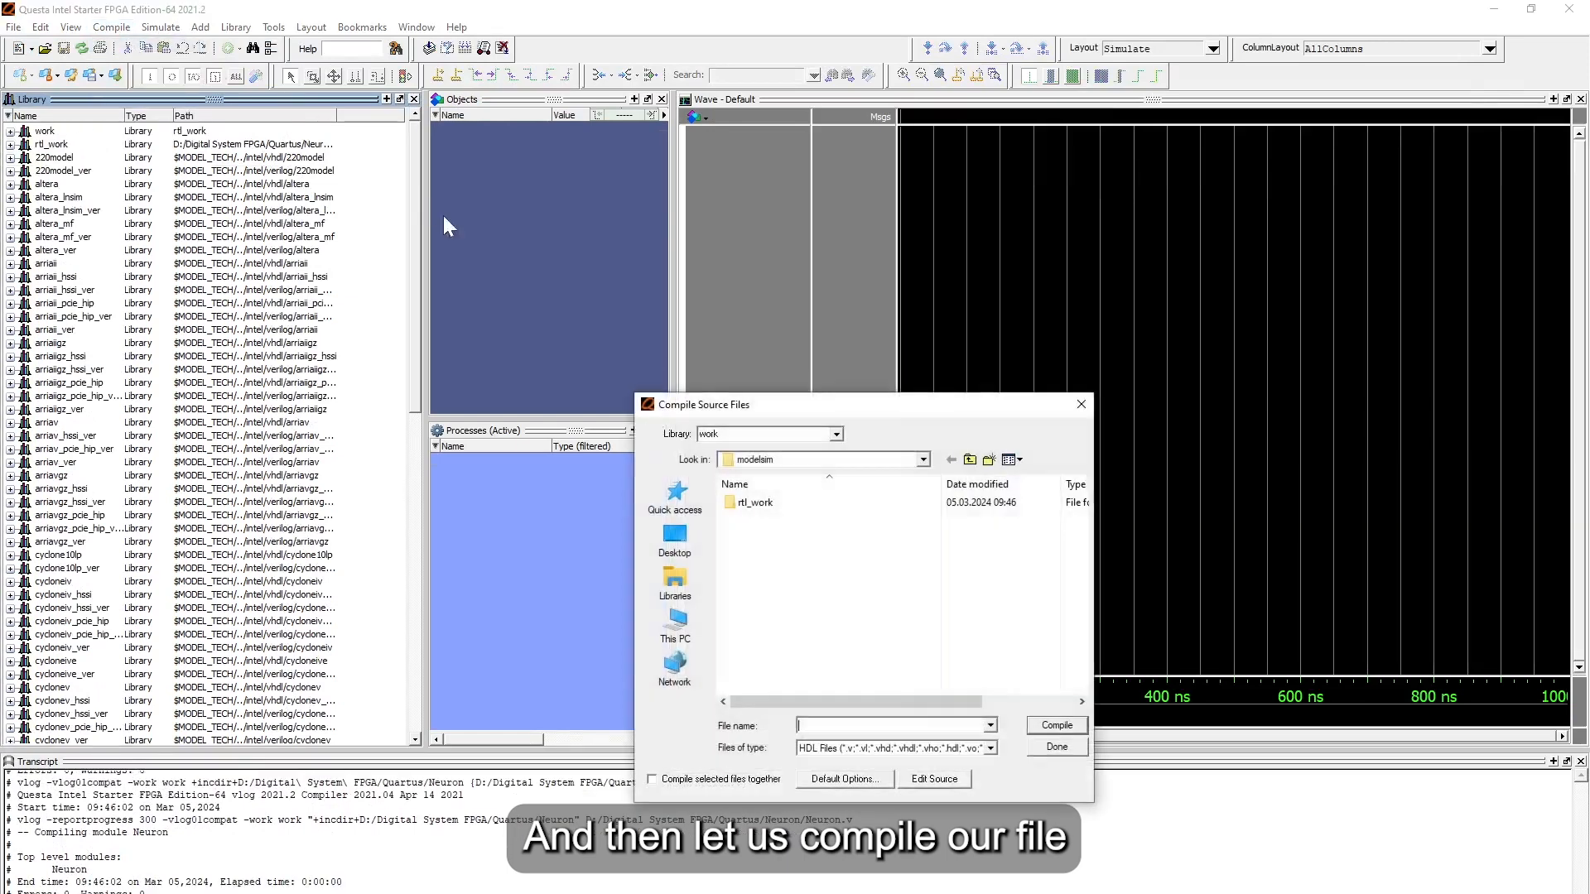
left_click(971, 460)
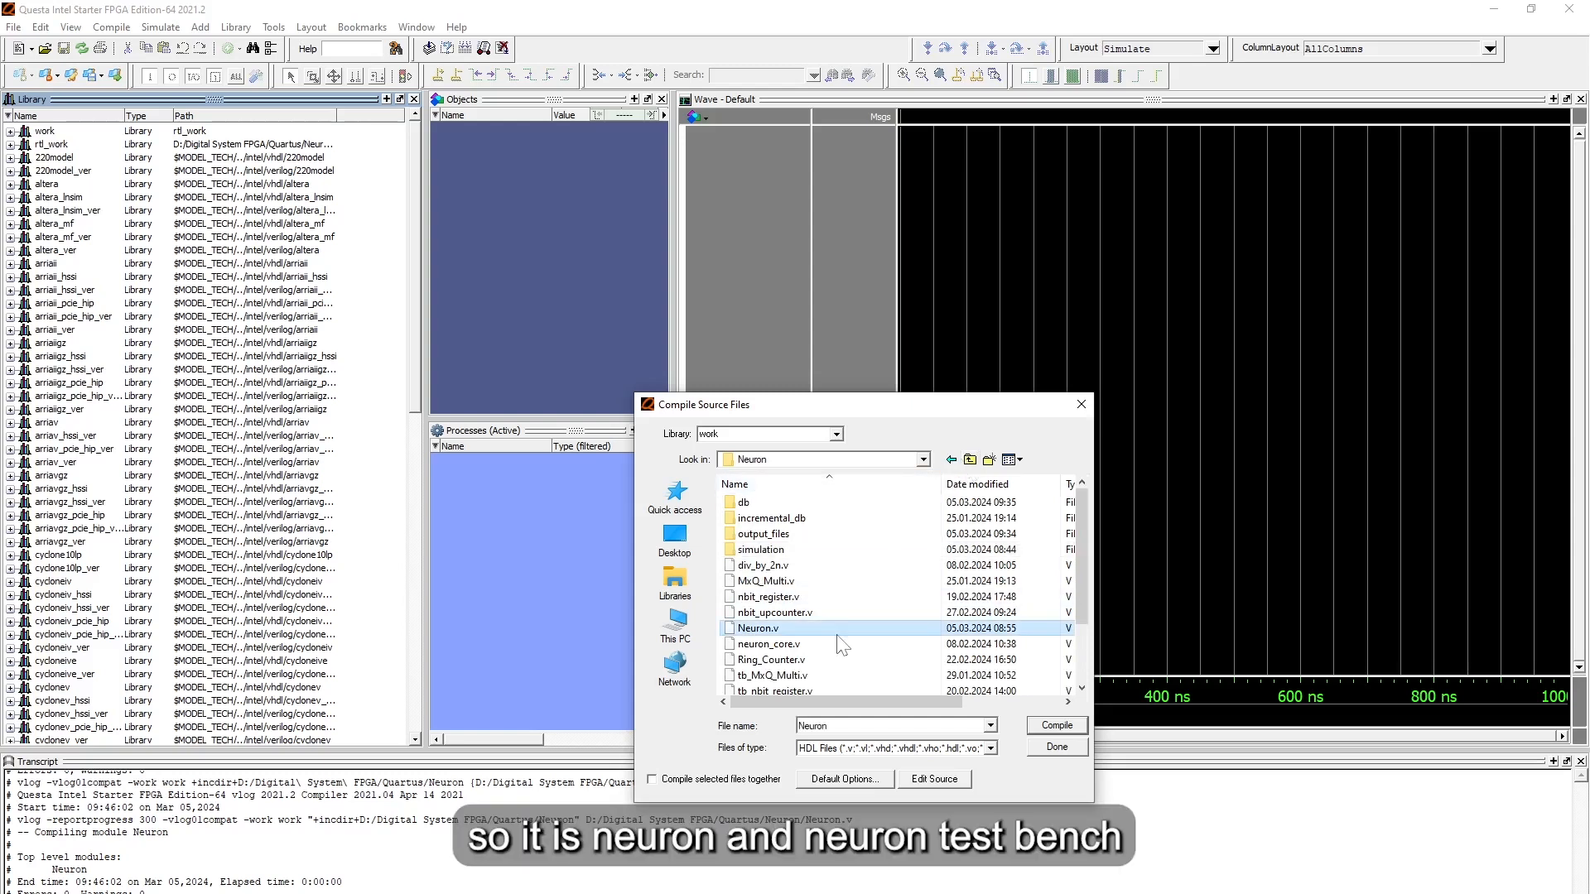
scroll("down", 3)
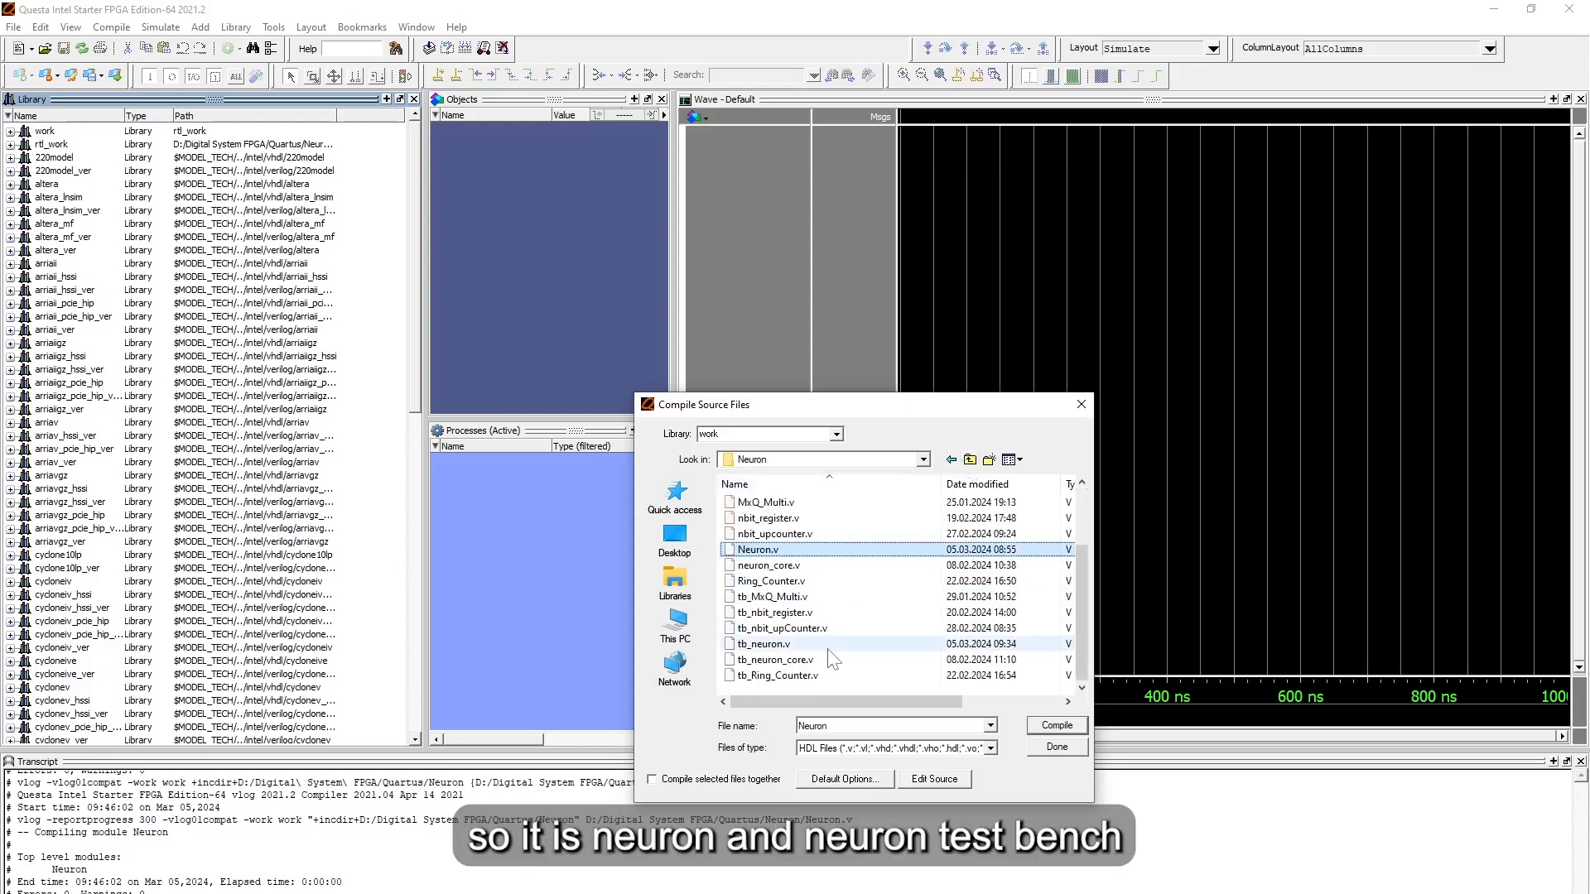
left_click(760, 645)
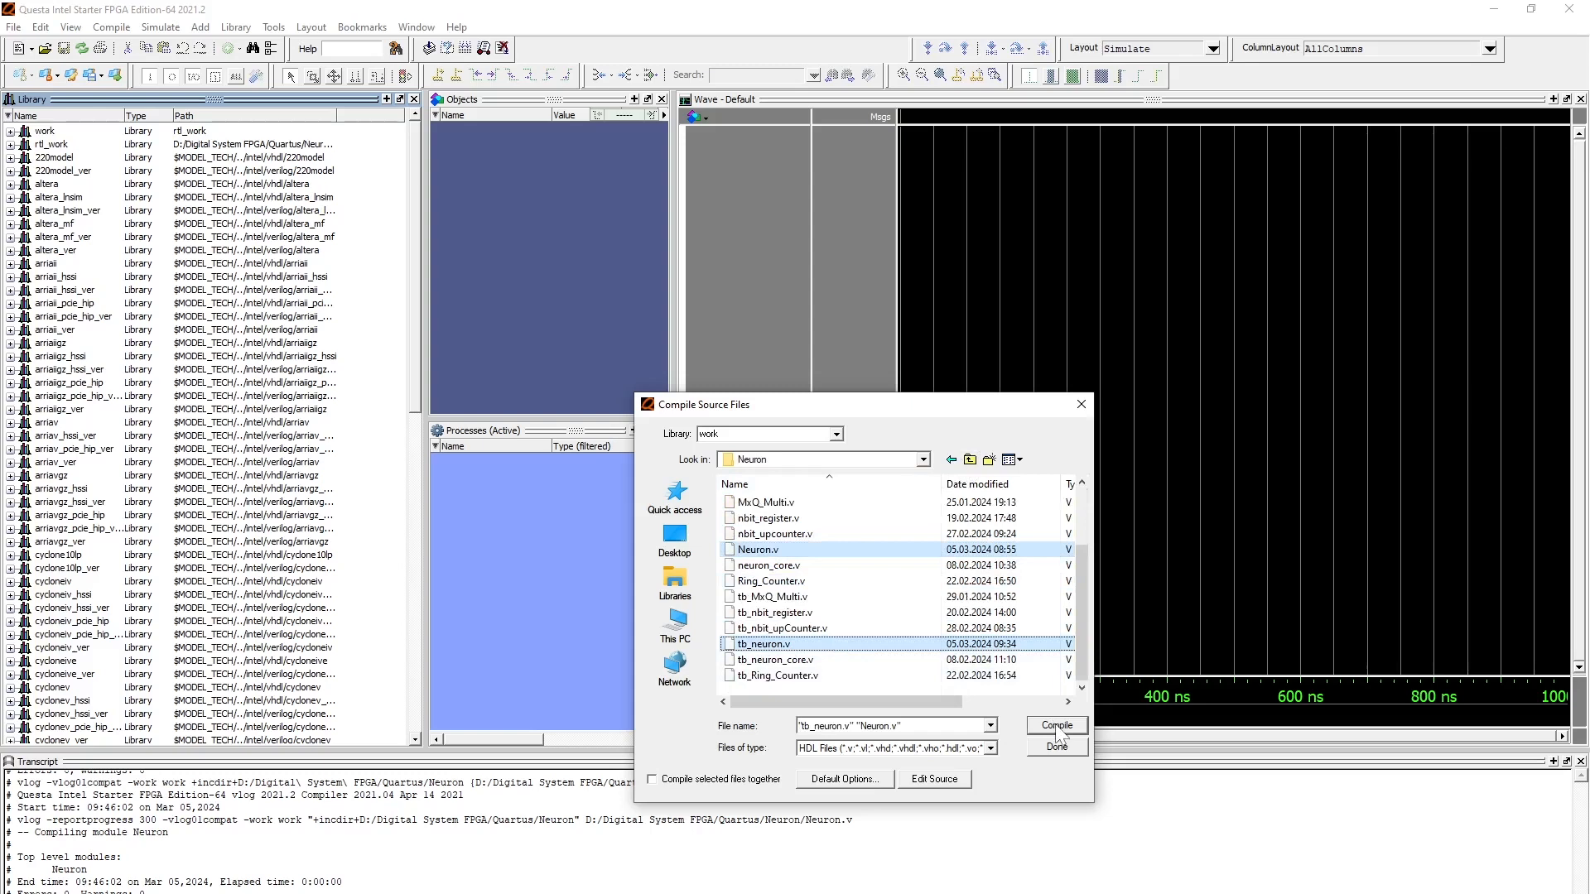
left_click(1055, 723)
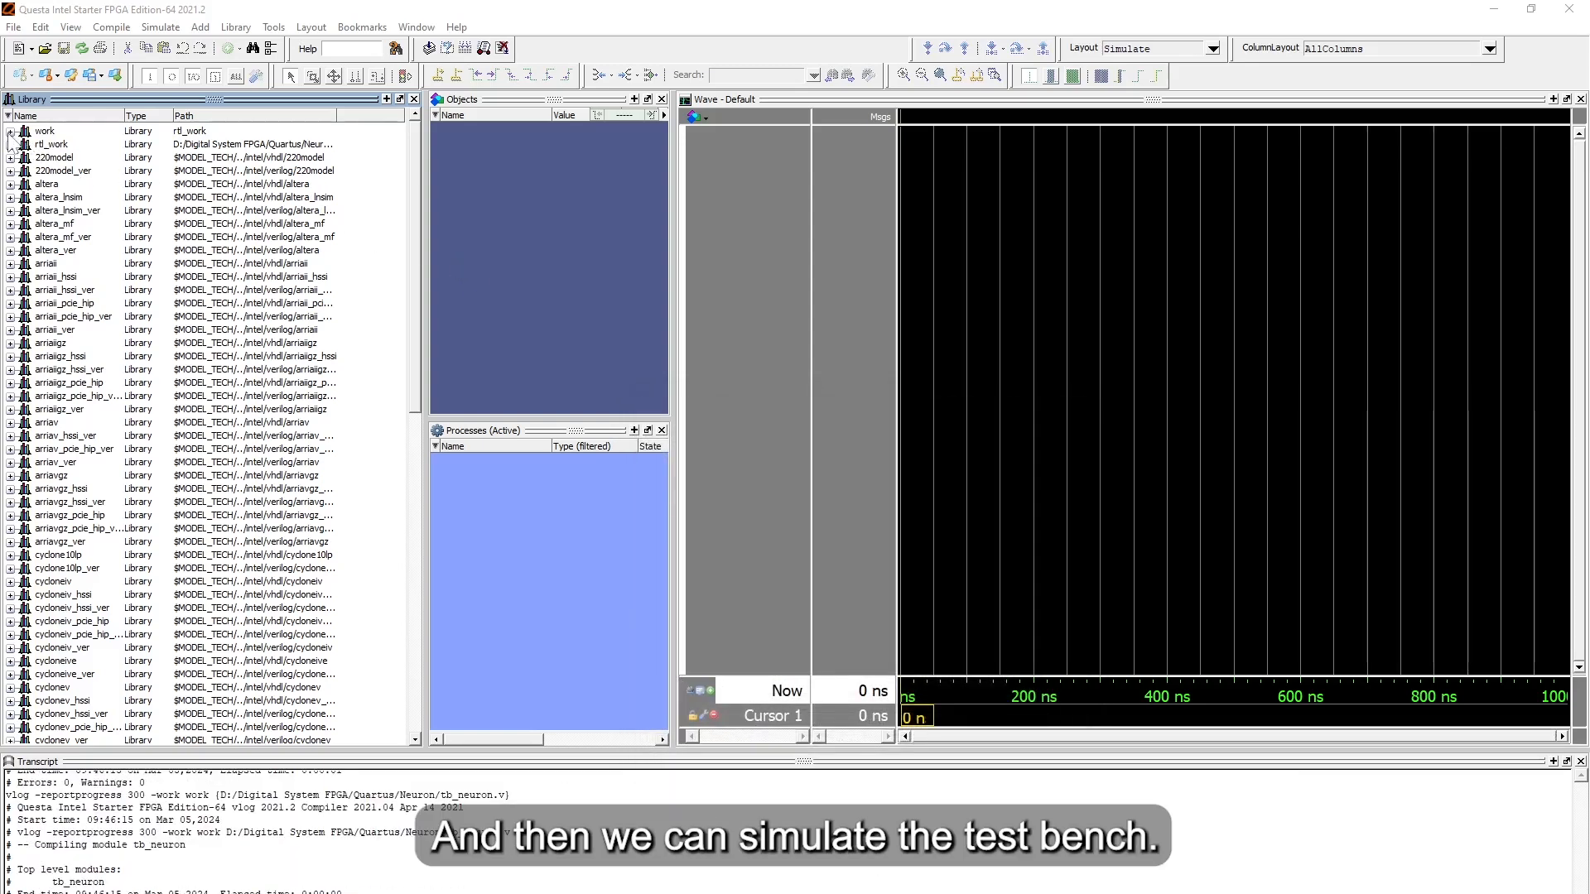
Expand the work library and open the Simulate action on tb_neuron
left_click(10, 130)
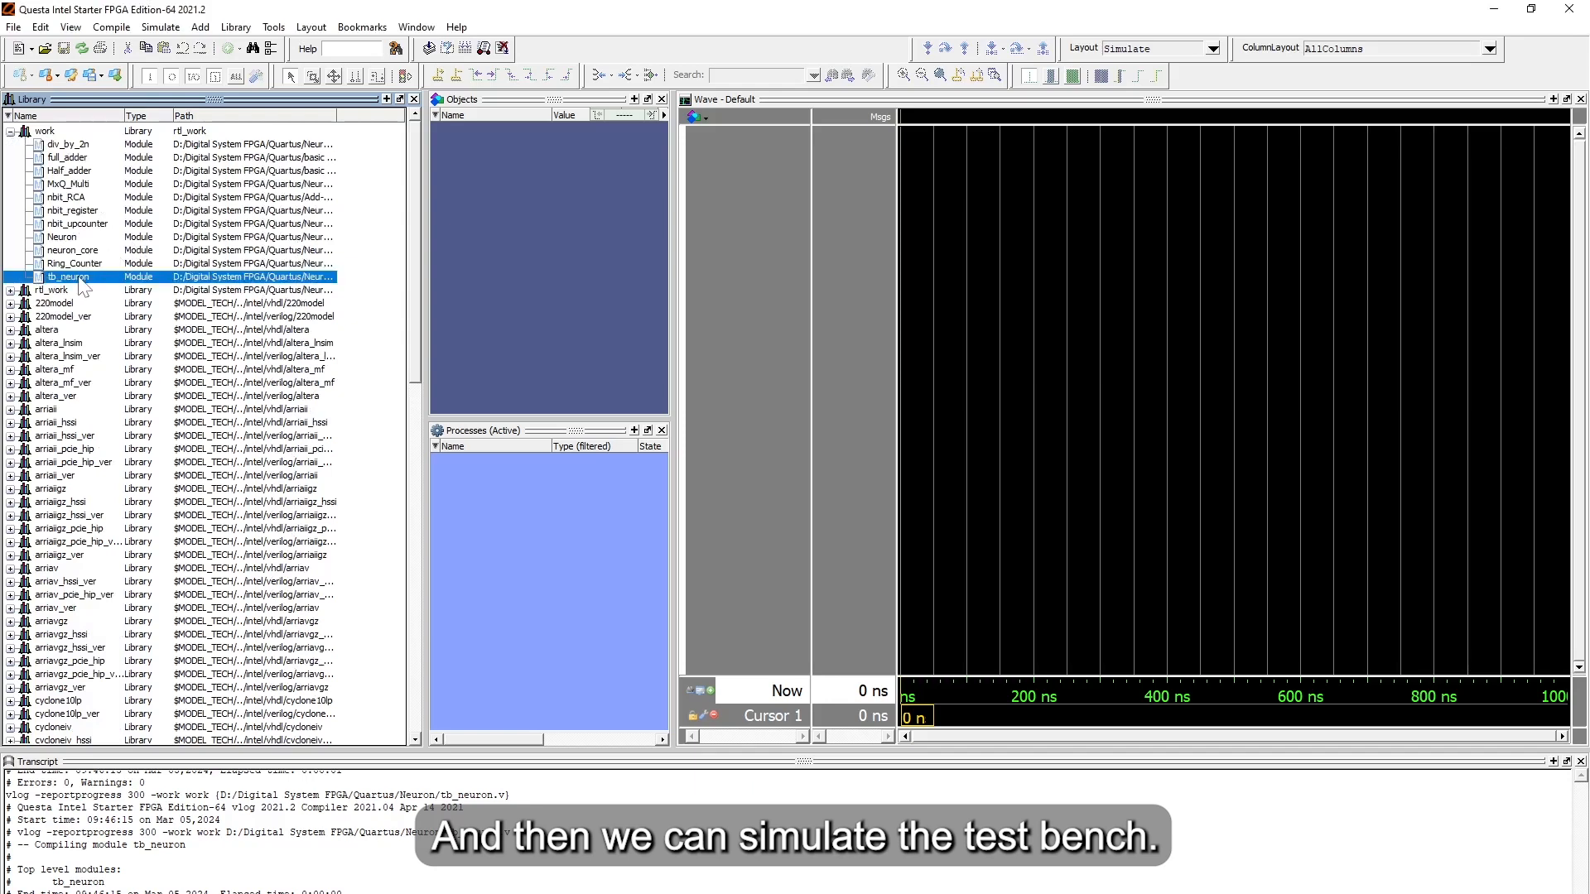
right_click(68, 276)
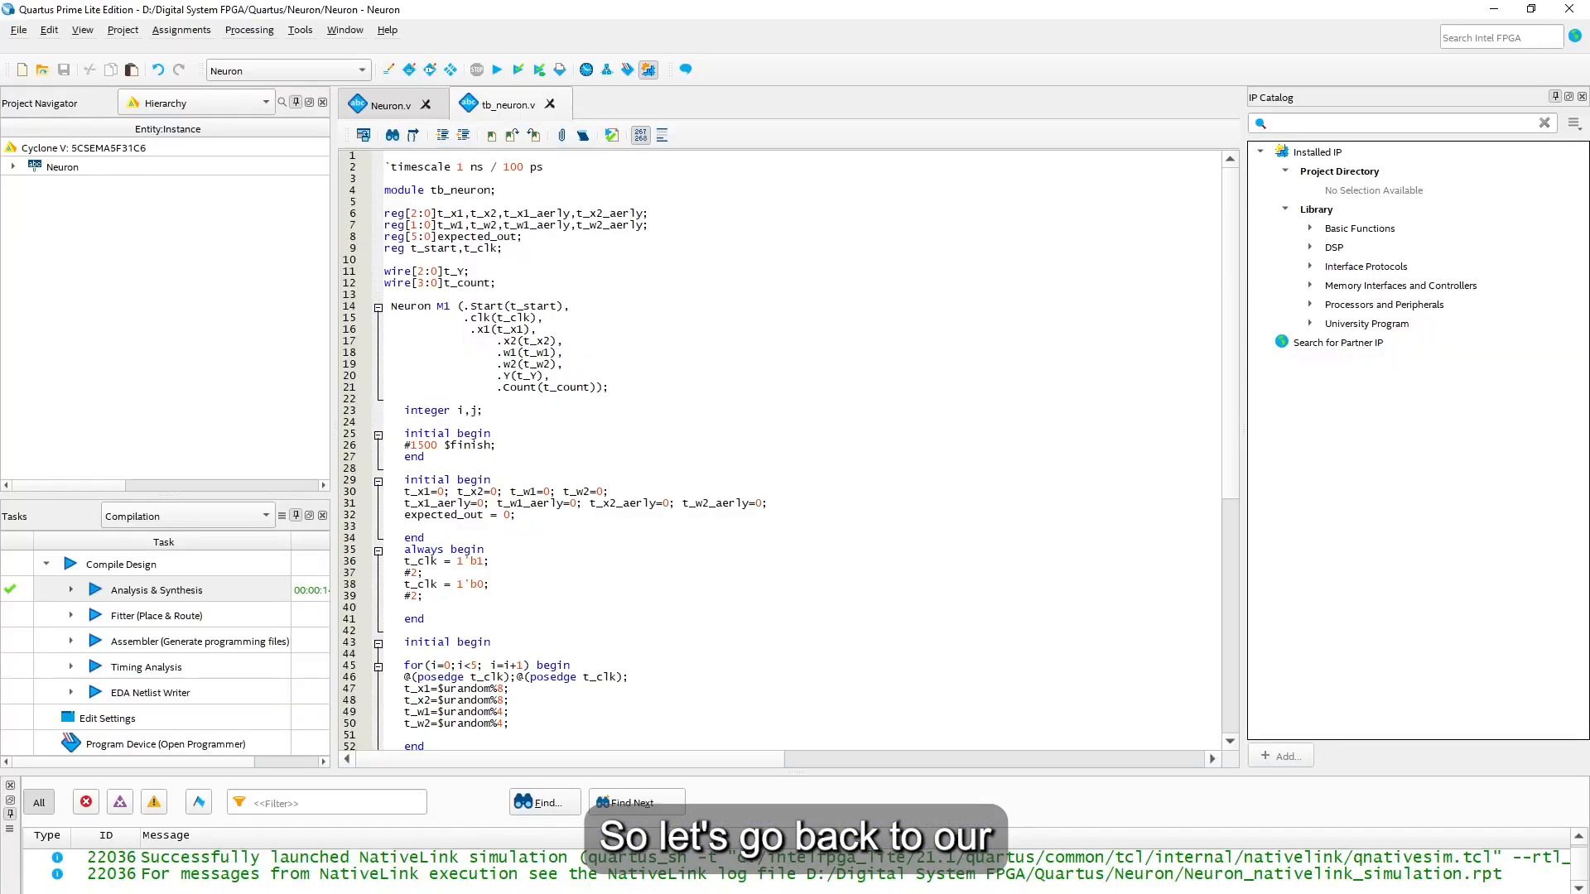
In Neuron.v, move r_Y into the wire [n-1:0] declaration with r_x1 and r_x2
scroll("down", 3)
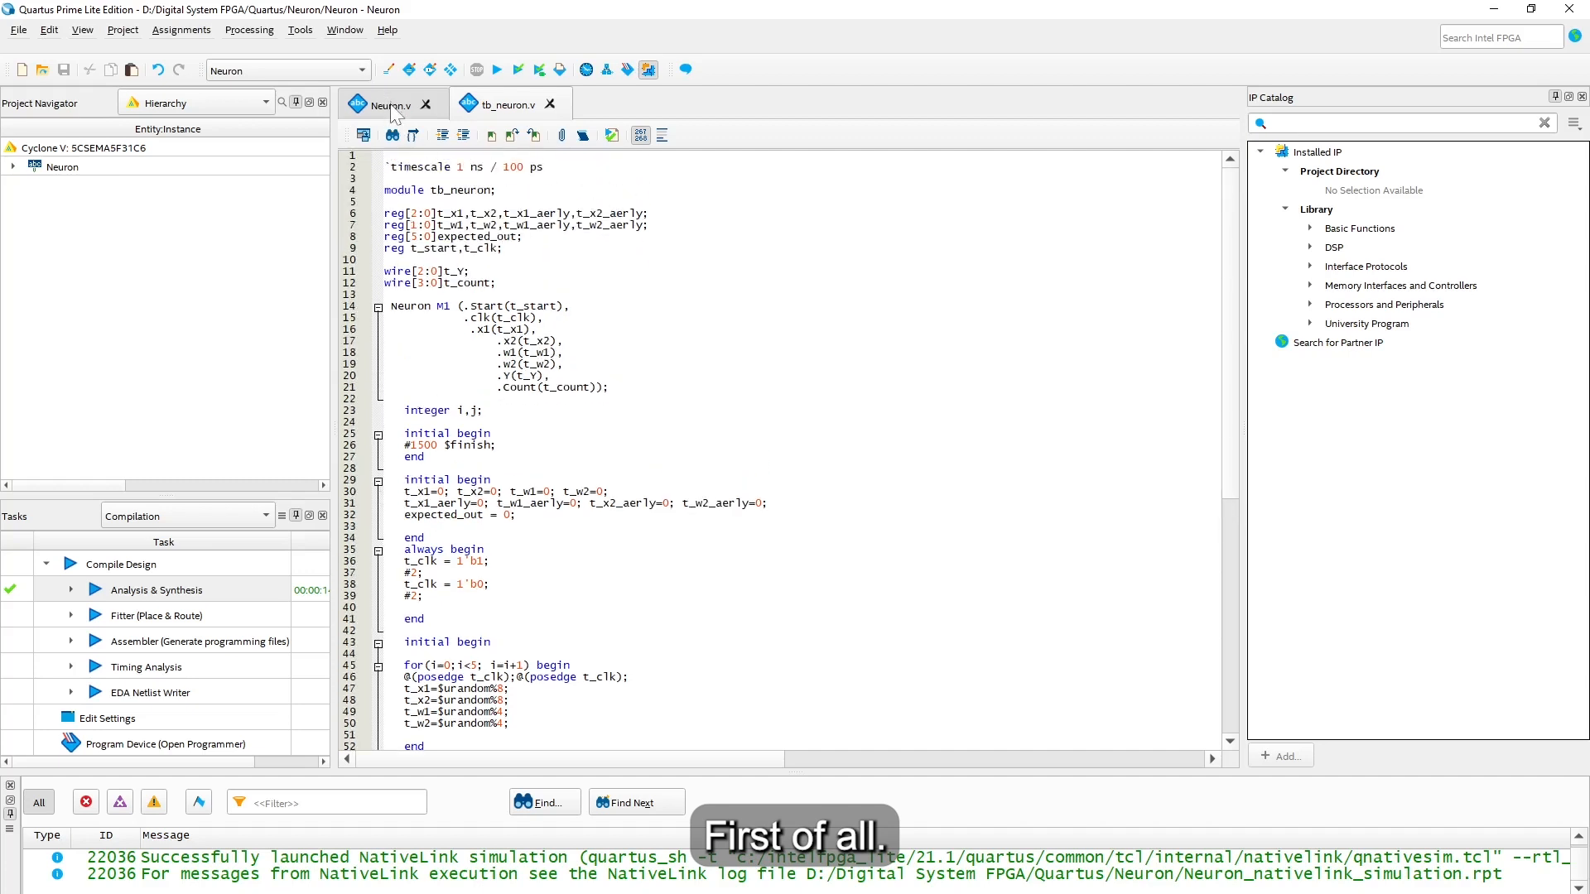
left_click(388, 105)
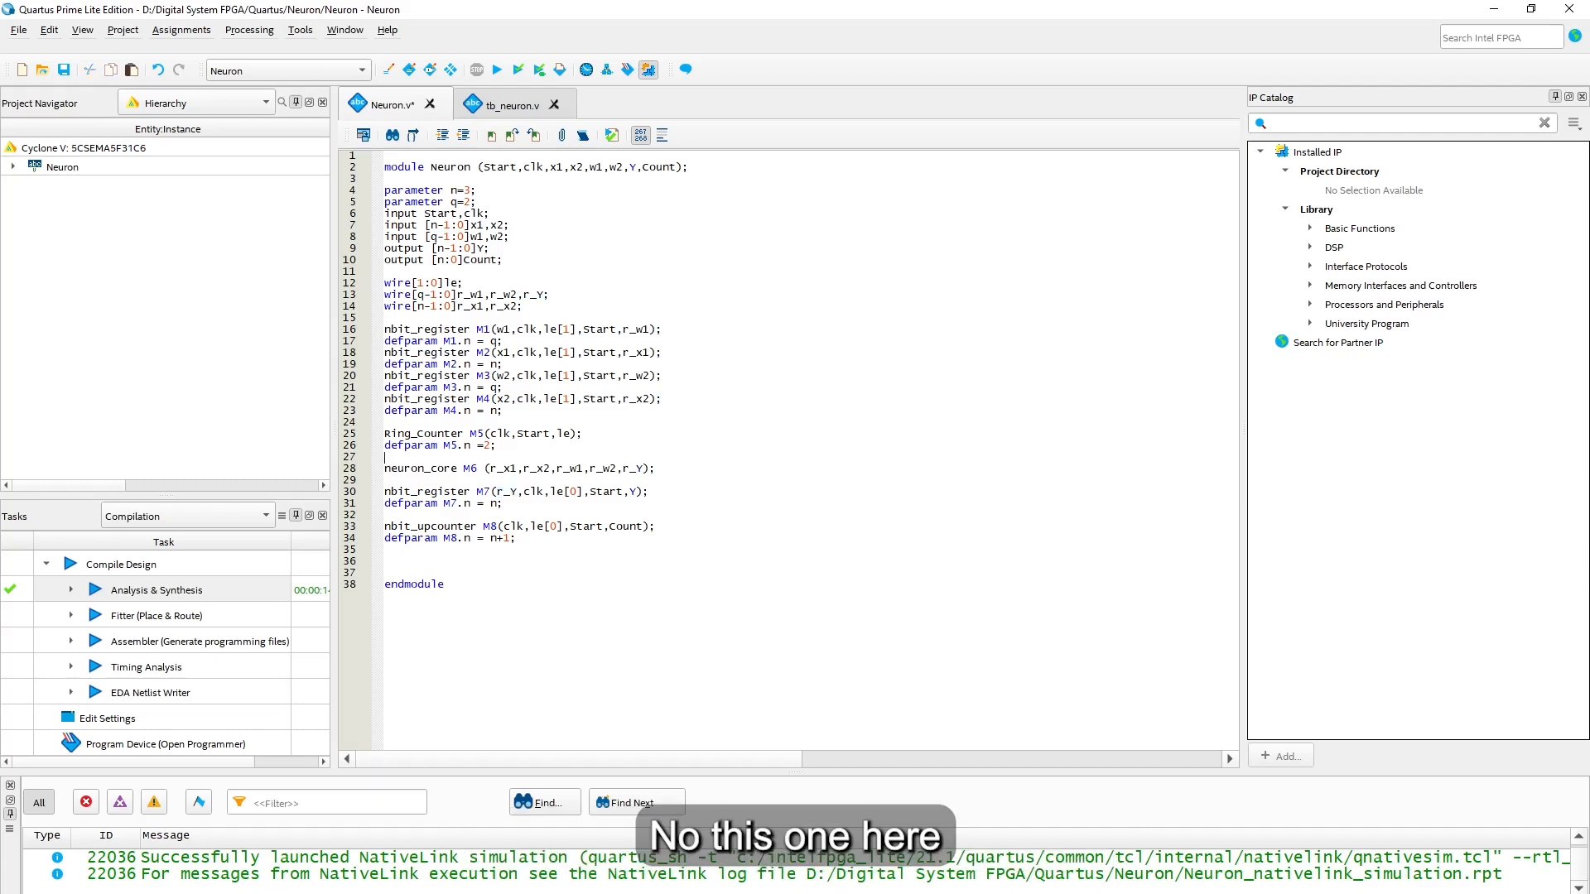
double_click(532, 294)
type(",r_Y")
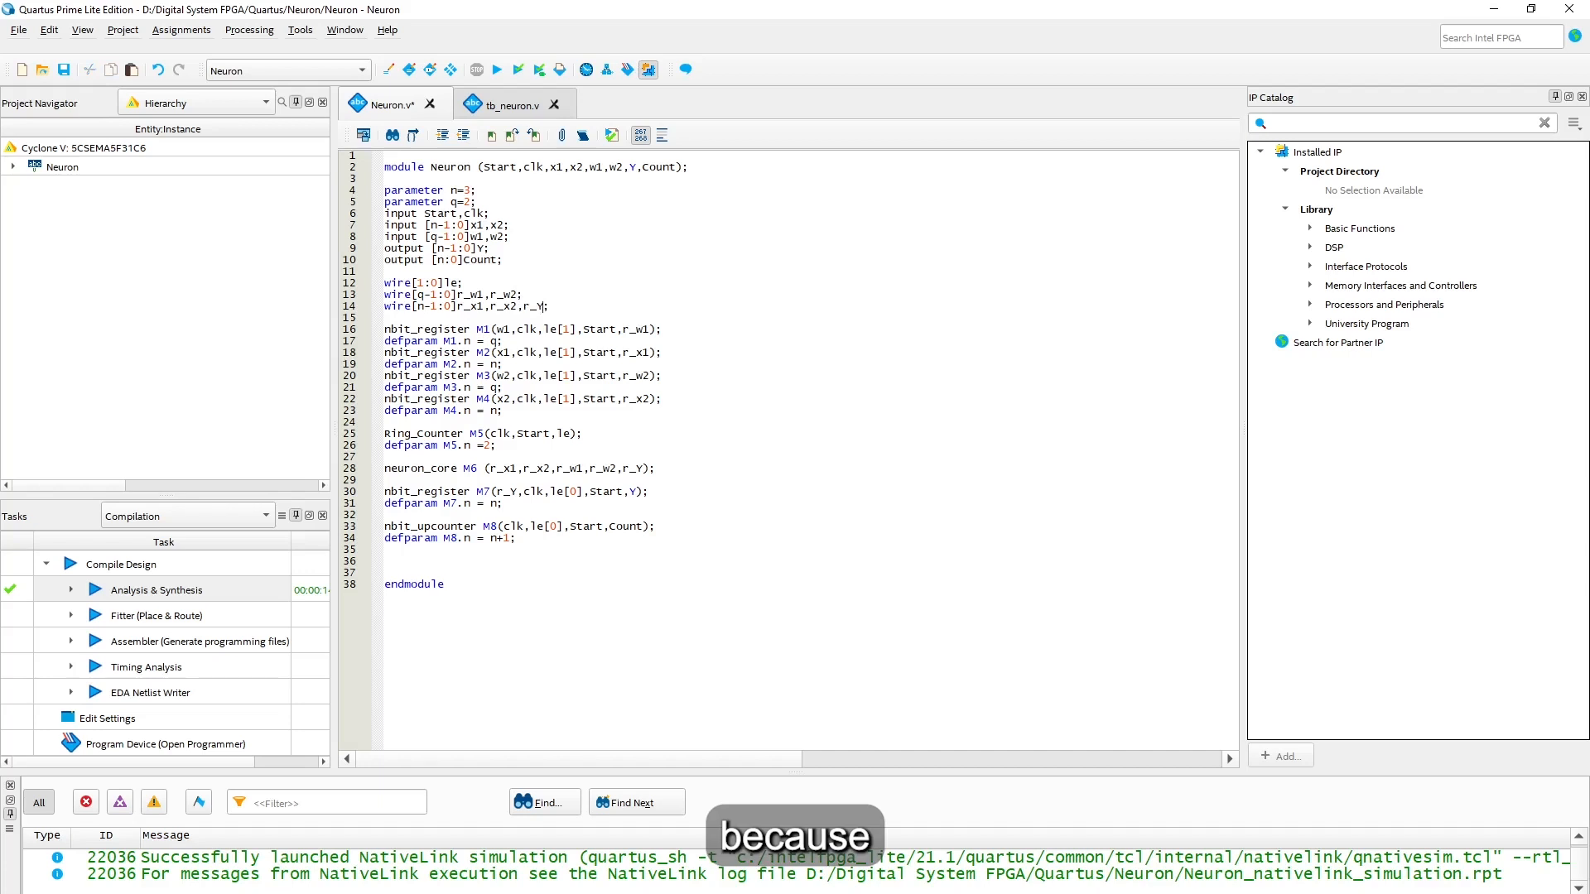
double_click(534, 306)
type(";")
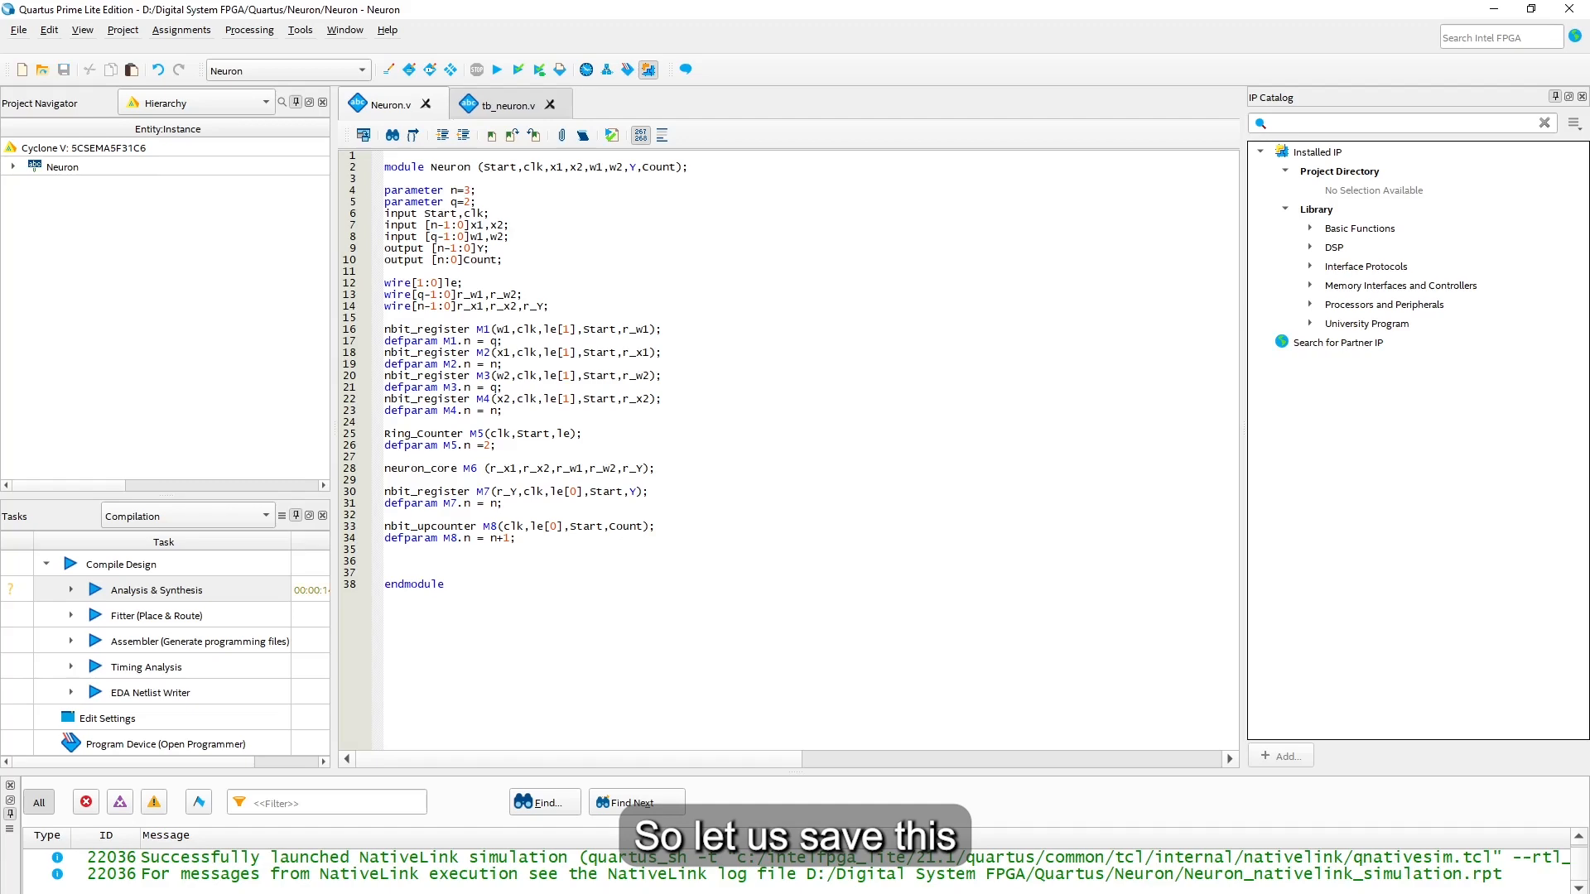
Change the testbench's #1500 $finish delay to #80 in tb_neuron.v
left_click(497, 105)
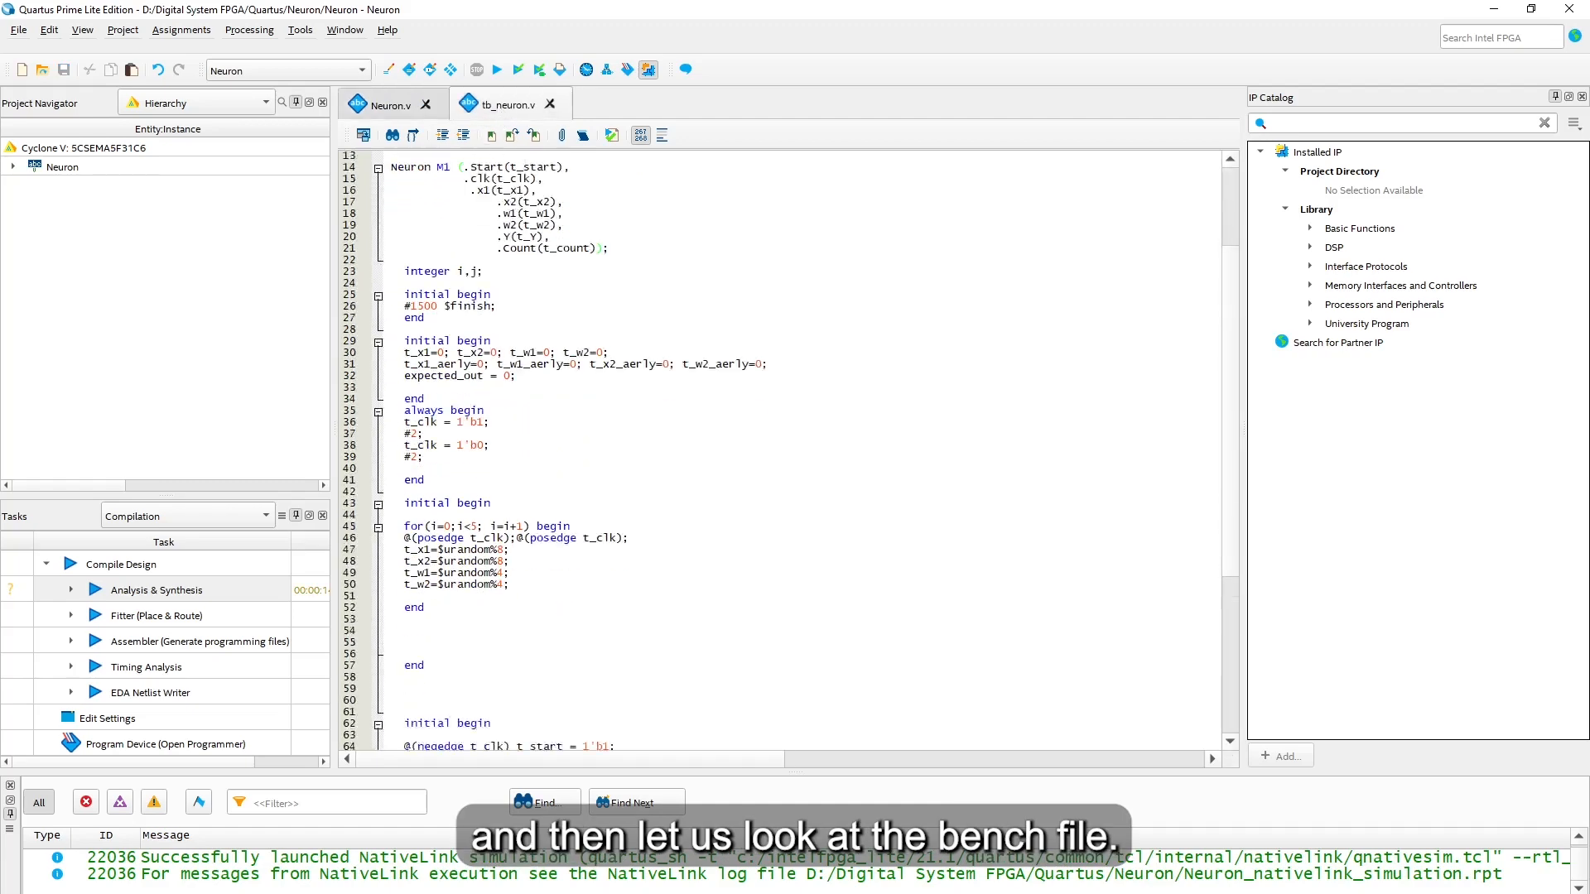
scroll("up", 3)
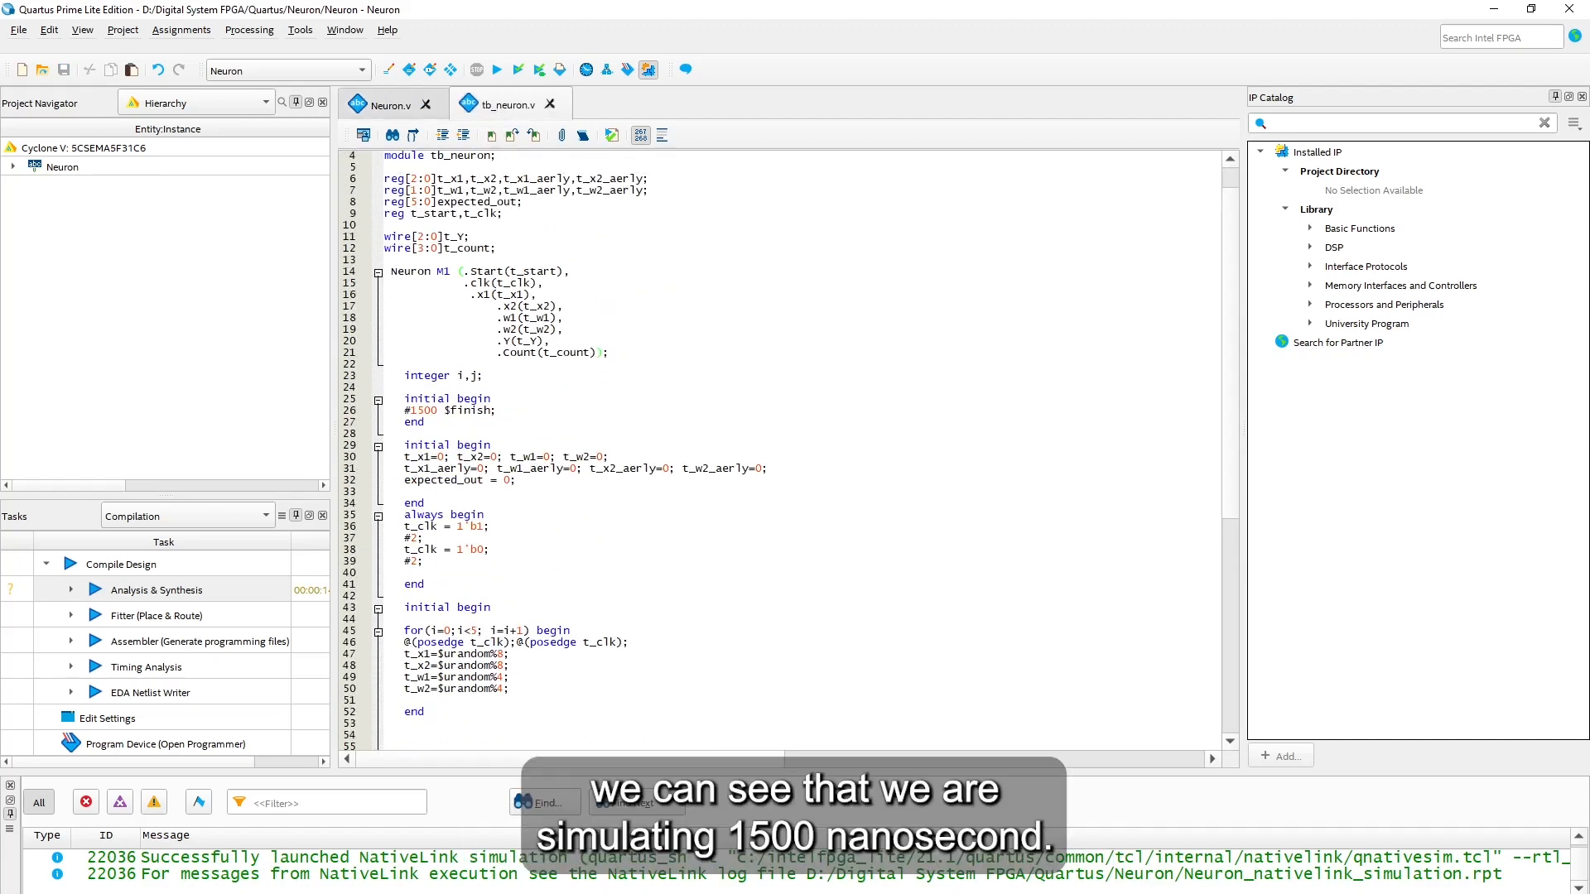
left_click(601, 352)
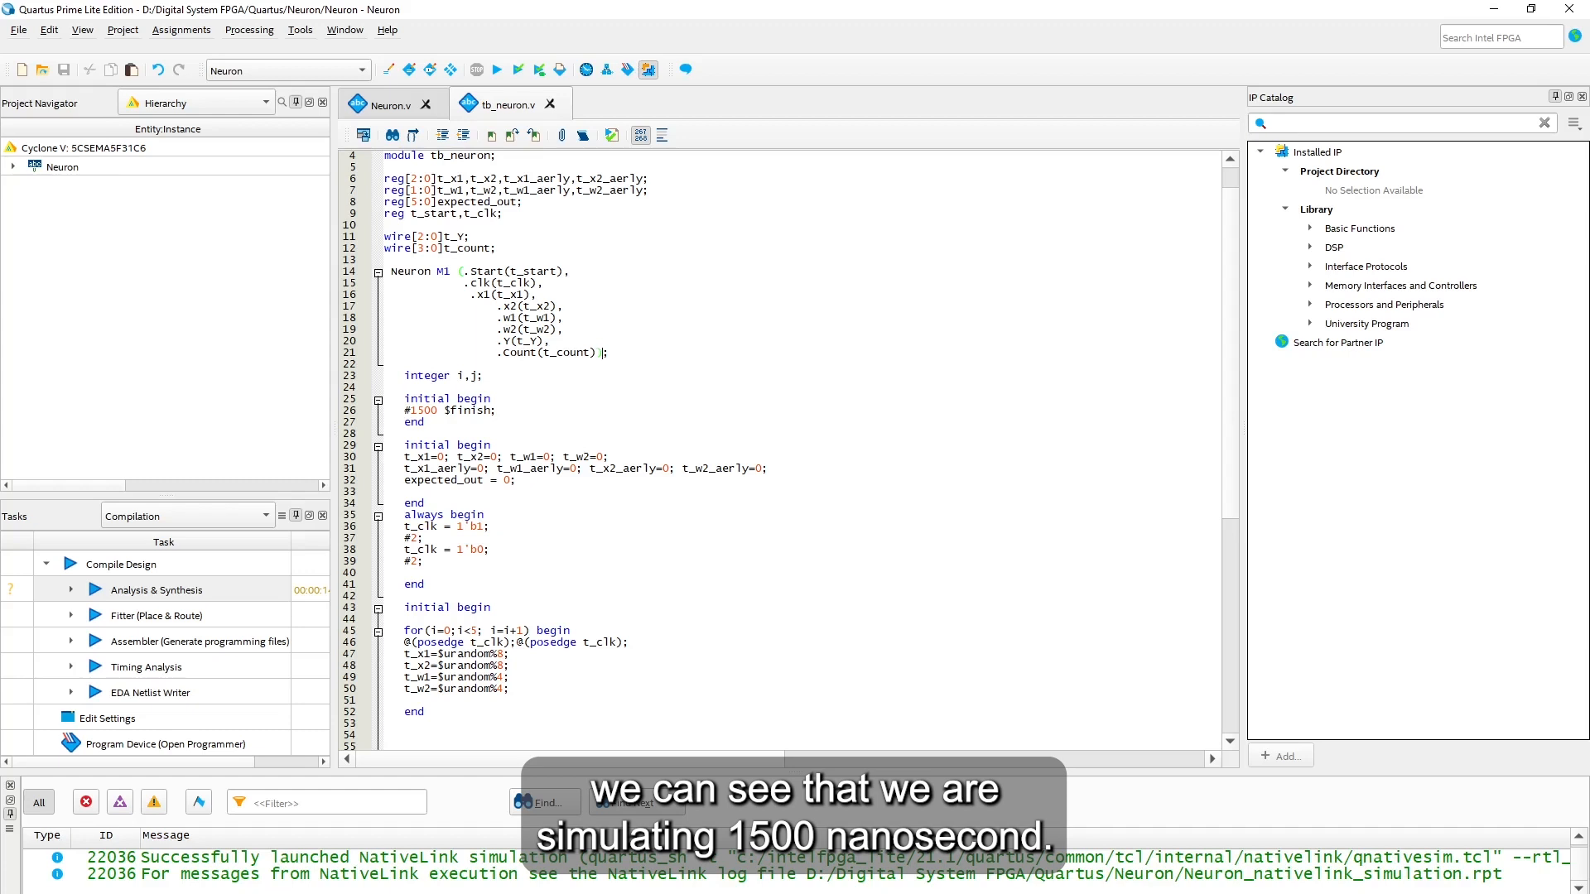
scroll("down", 3)
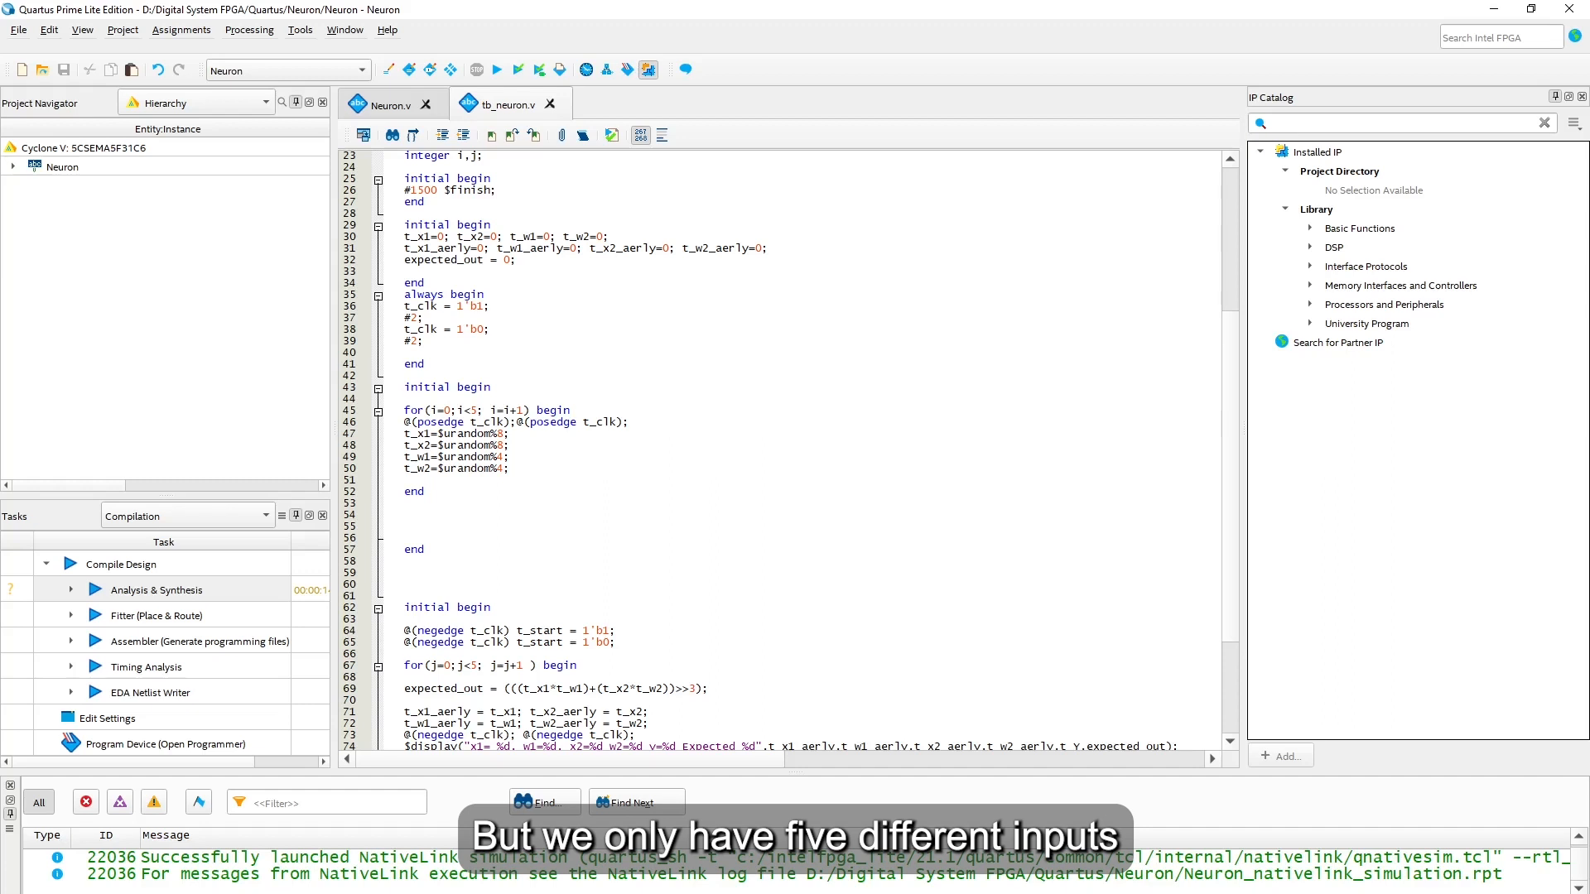
scroll("up", 3)
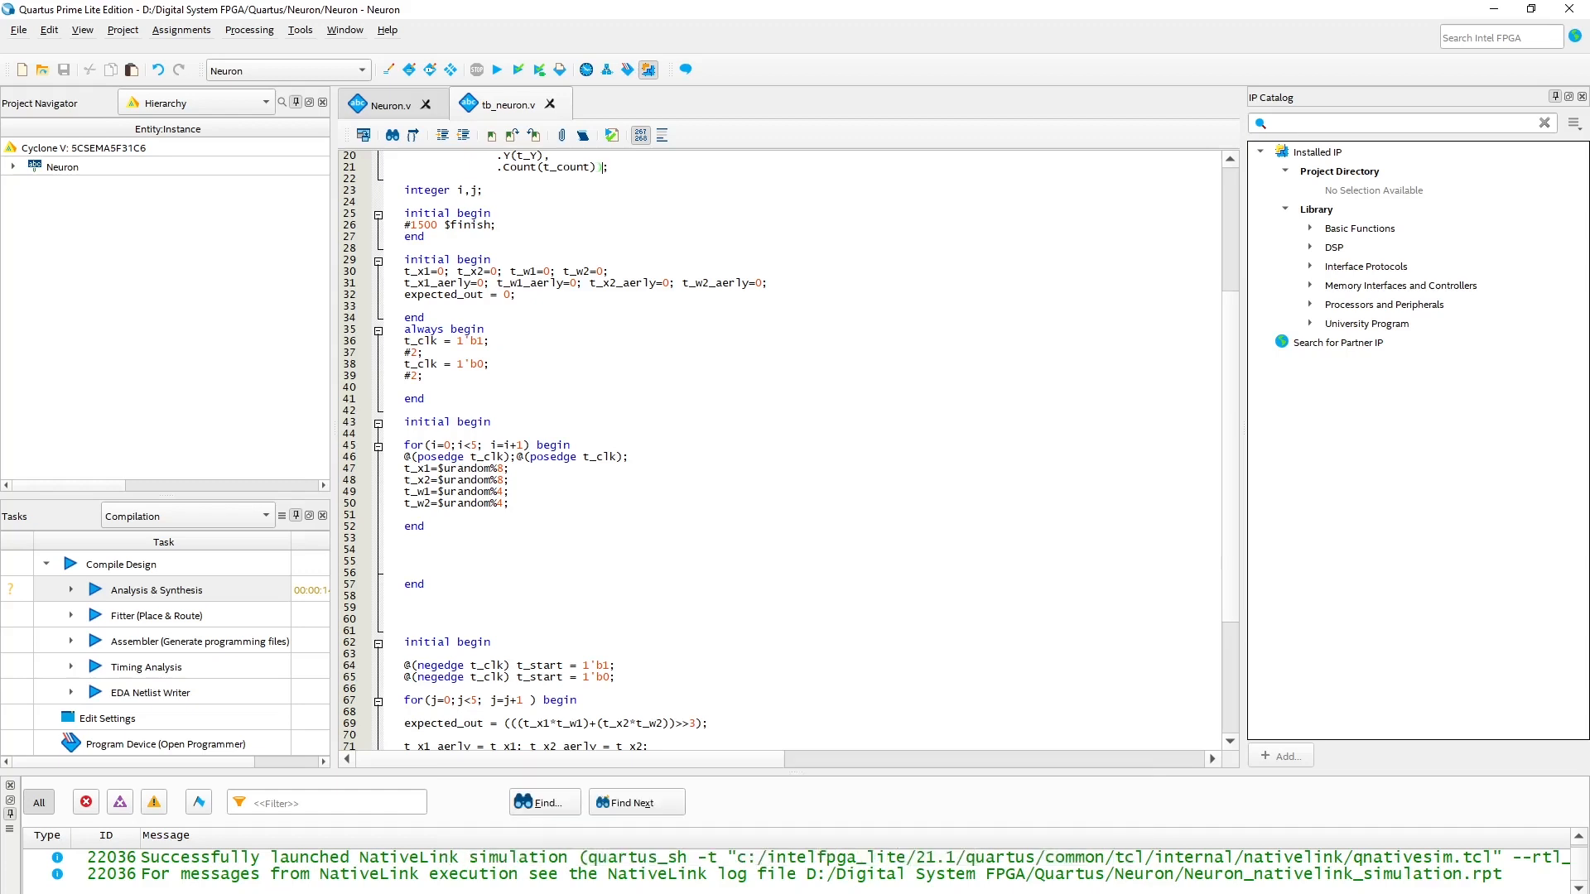
scroll("up", 3)
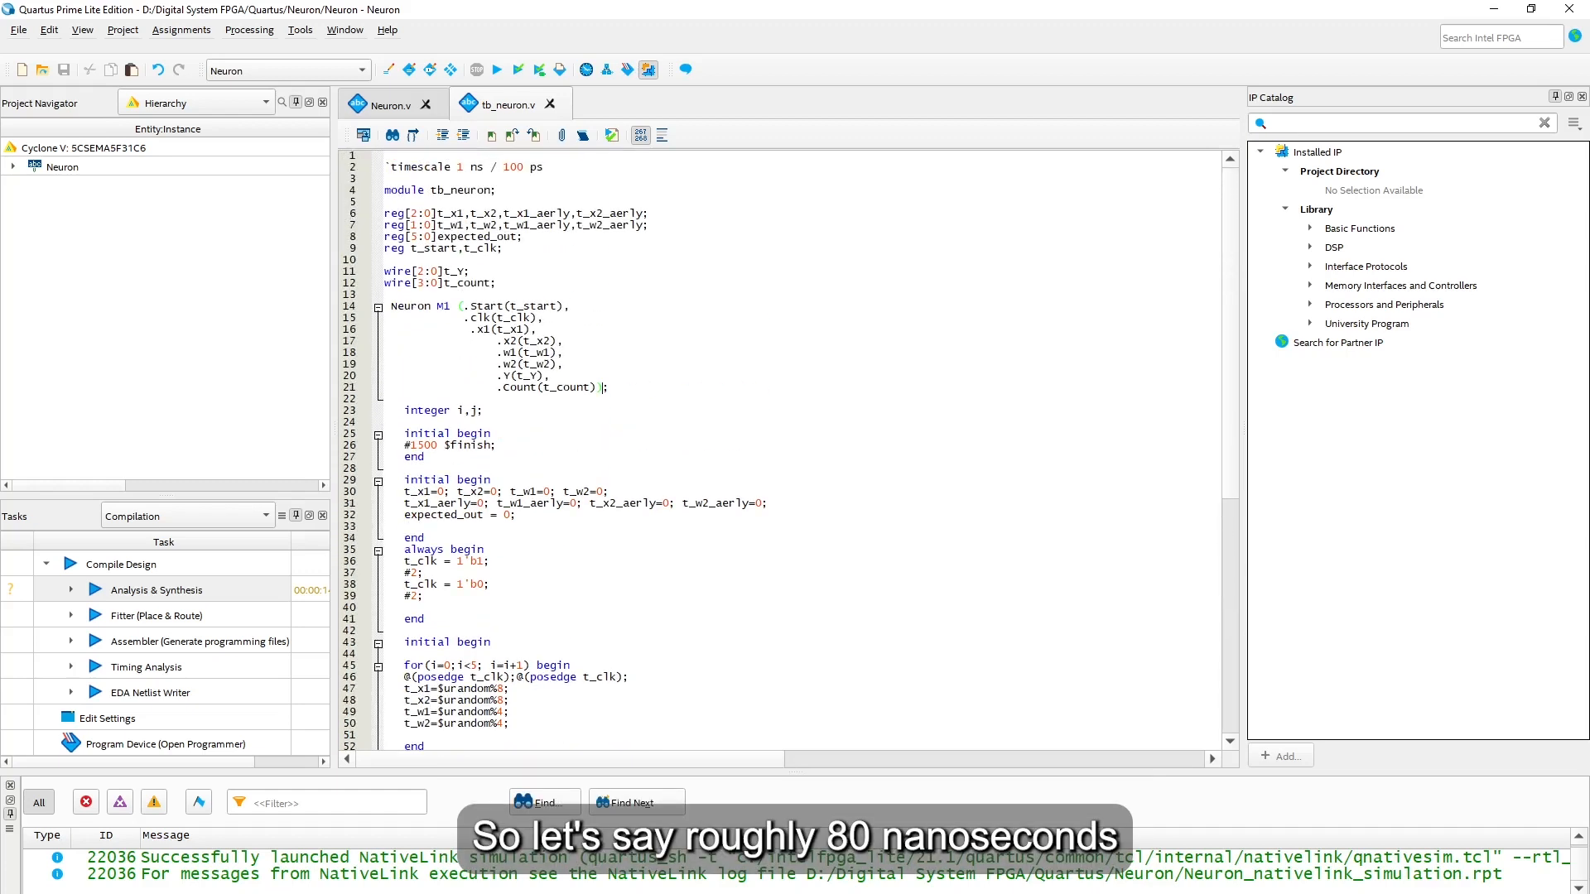
double_click(421, 446)
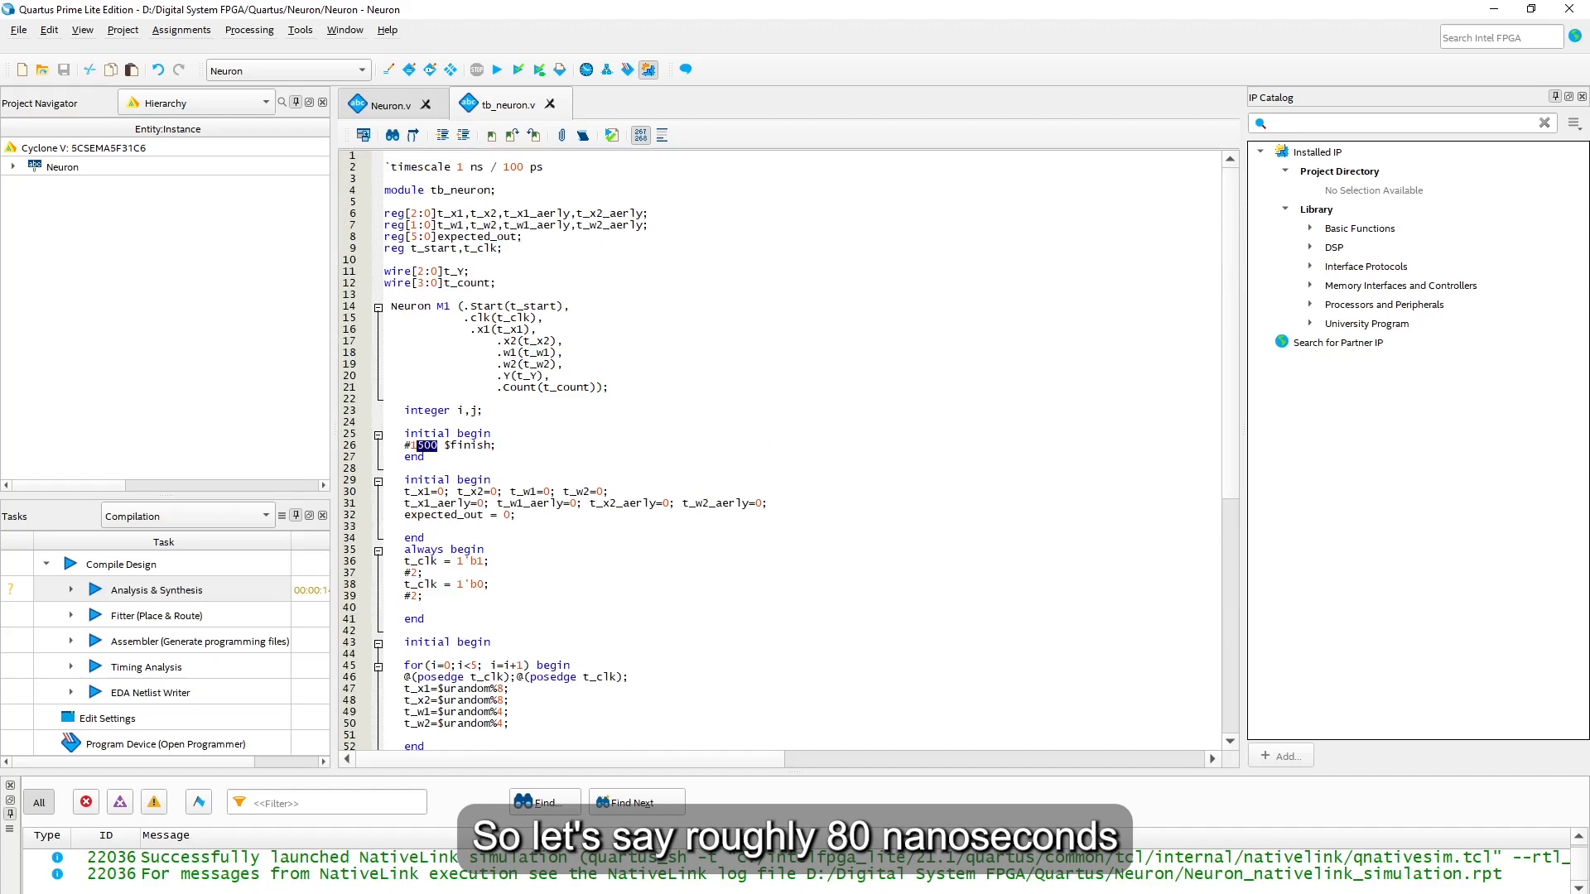
type("80")
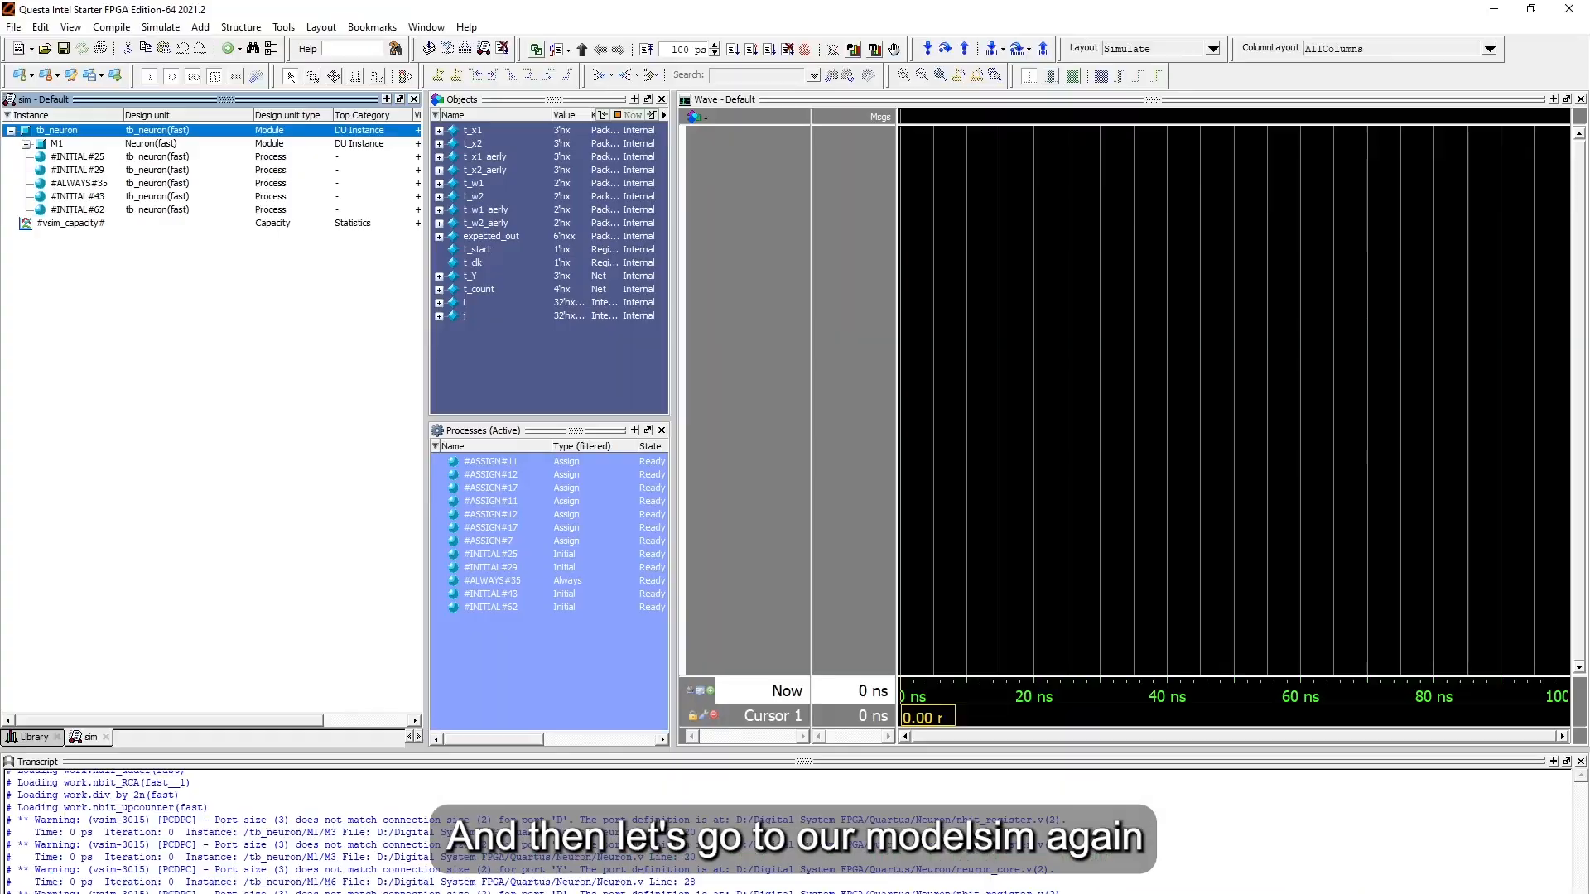
Recompile the edited Neuron module from the library list and bring up tb_neuron's actions
left_click(31, 737)
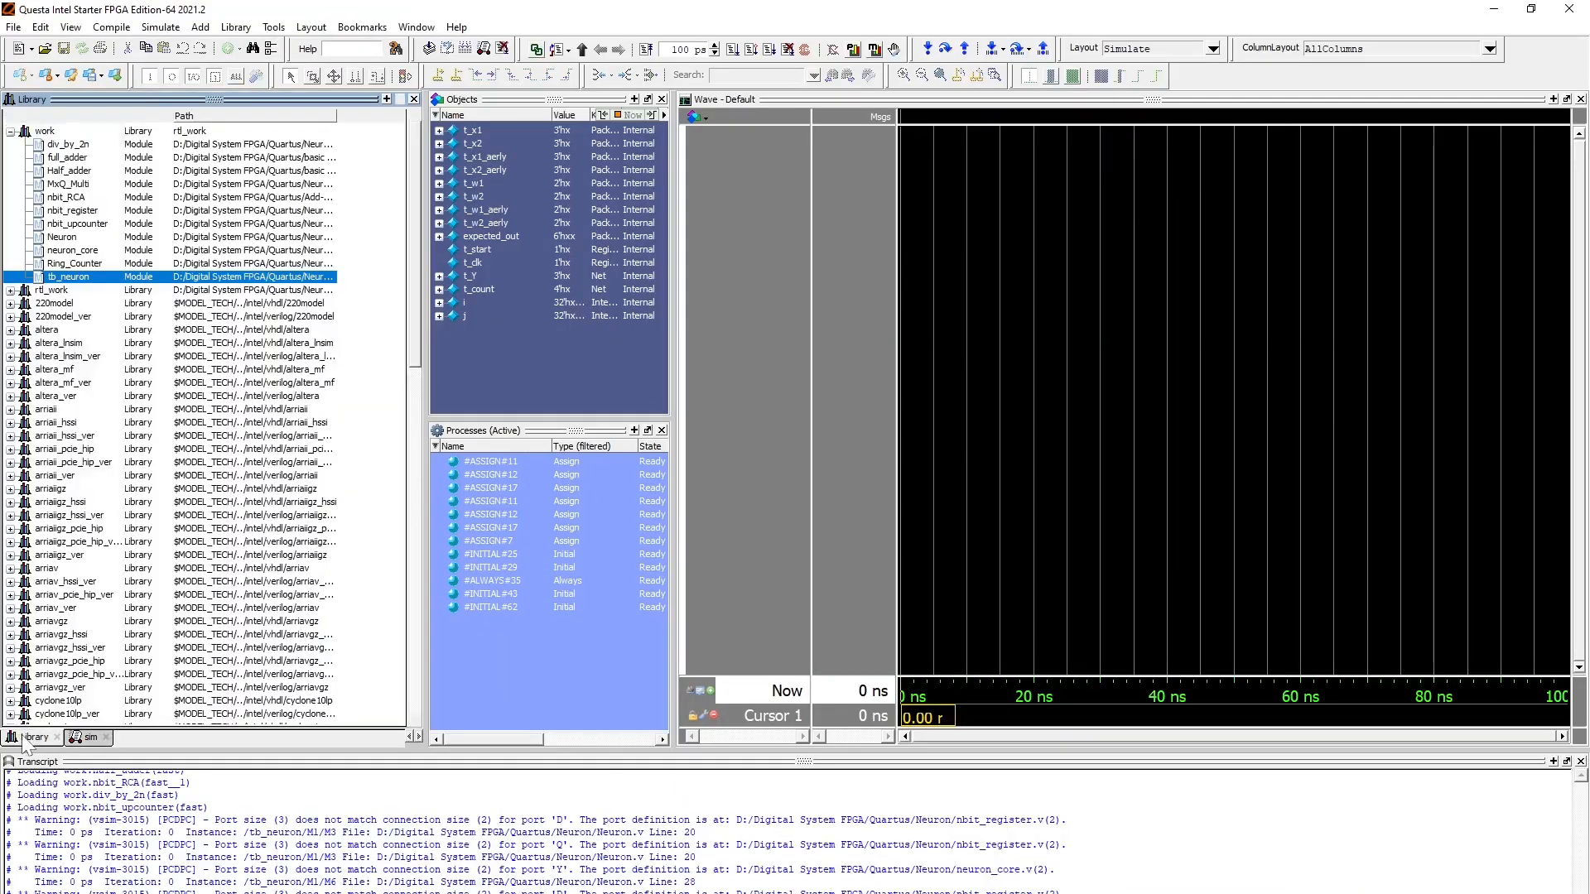
left_click(61, 236)
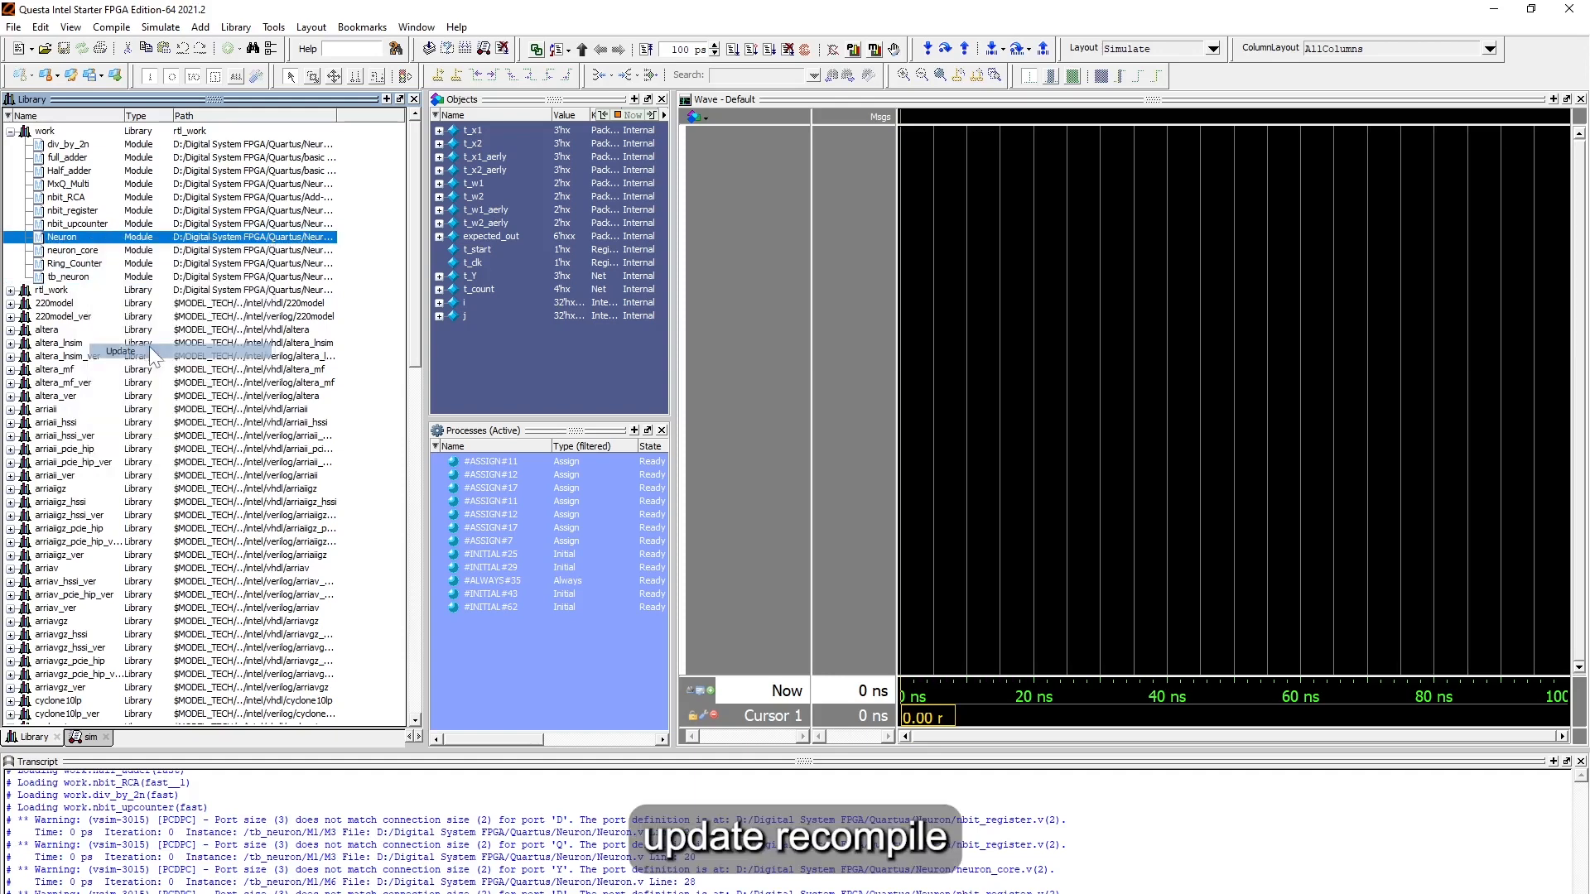
right_click(60, 250)
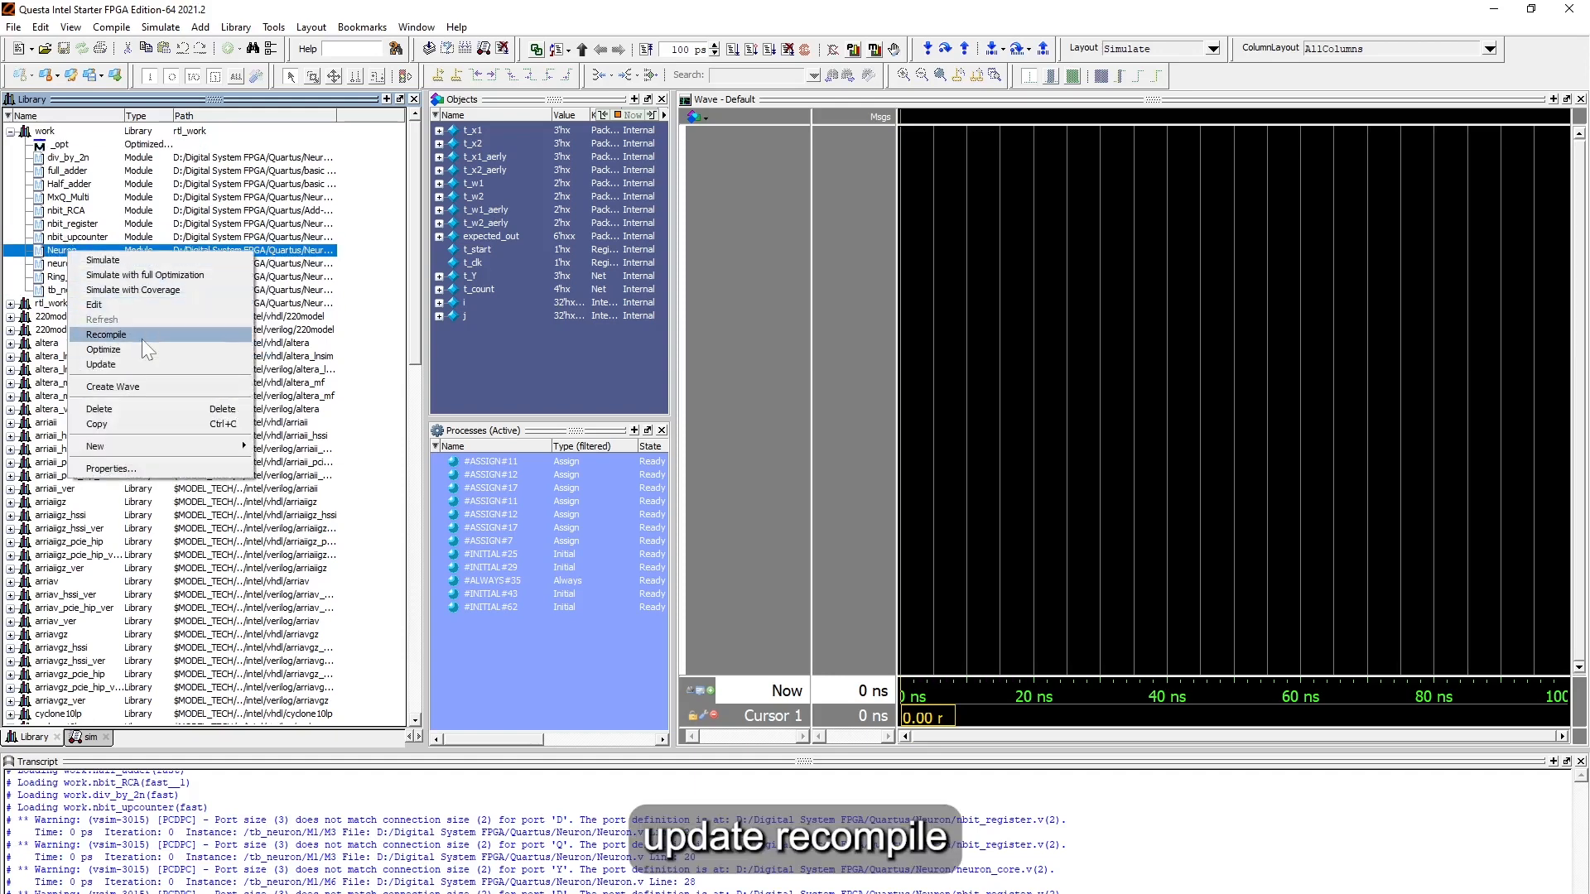
left_click(105, 335)
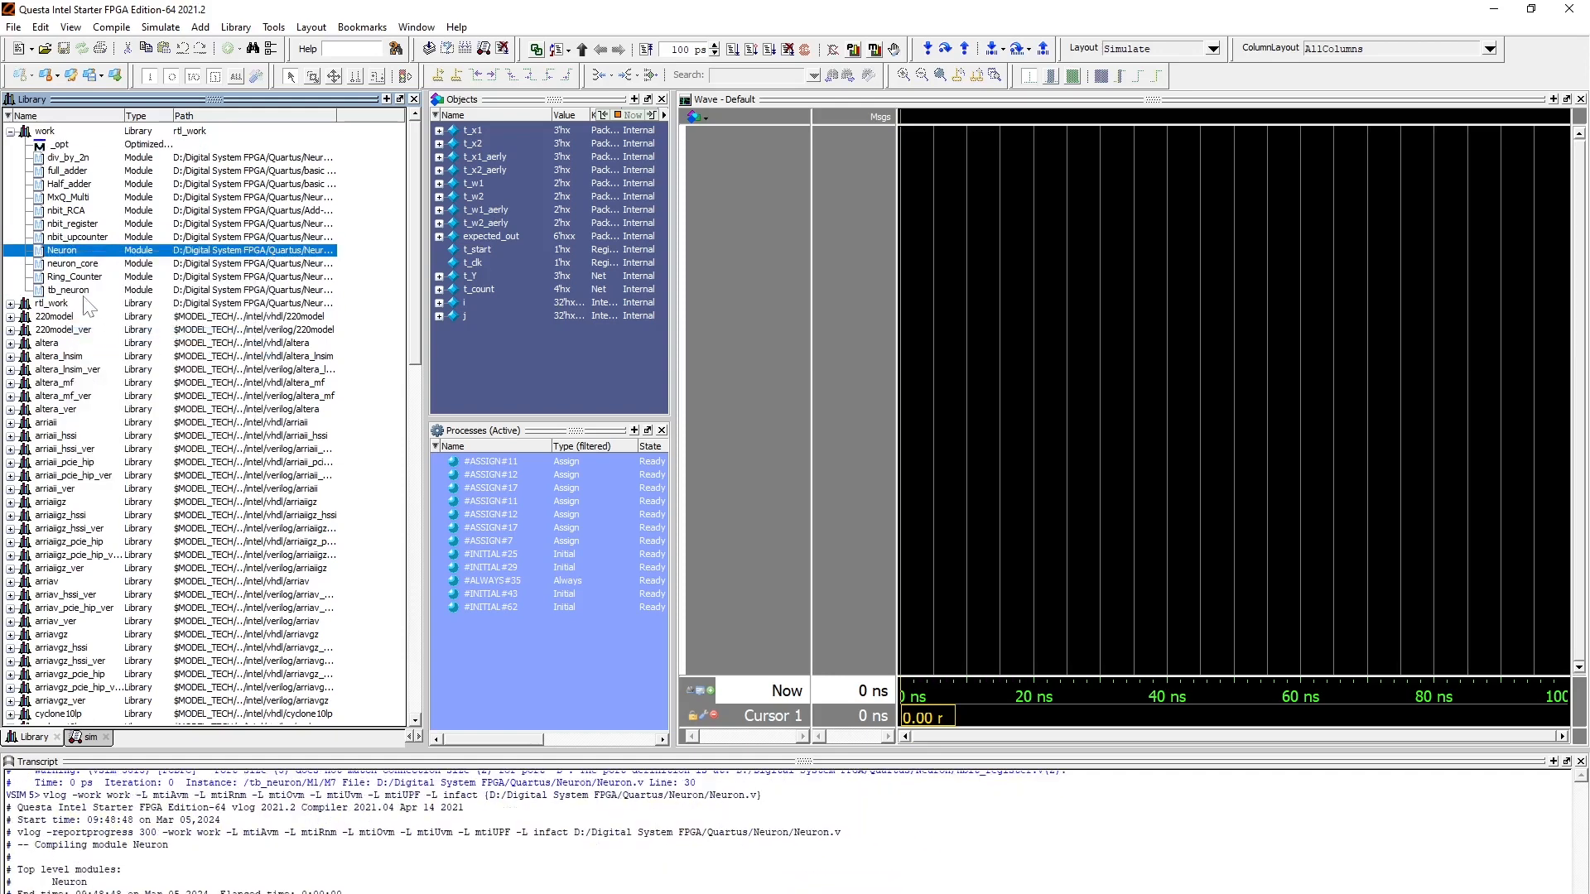
right_click(66, 289)
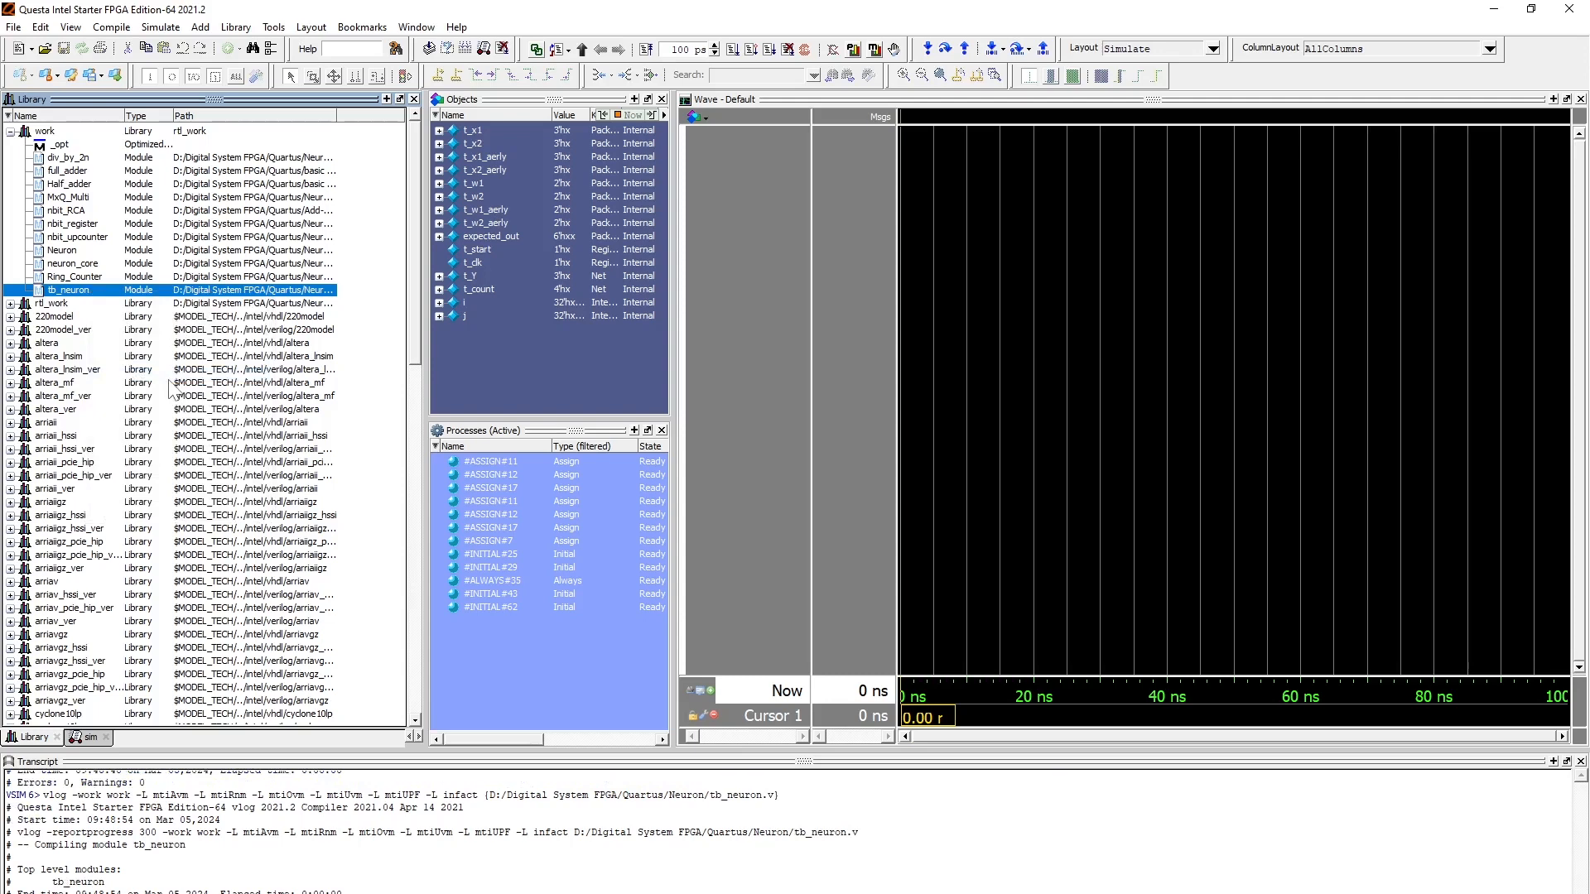
mouse_move(647, 48)
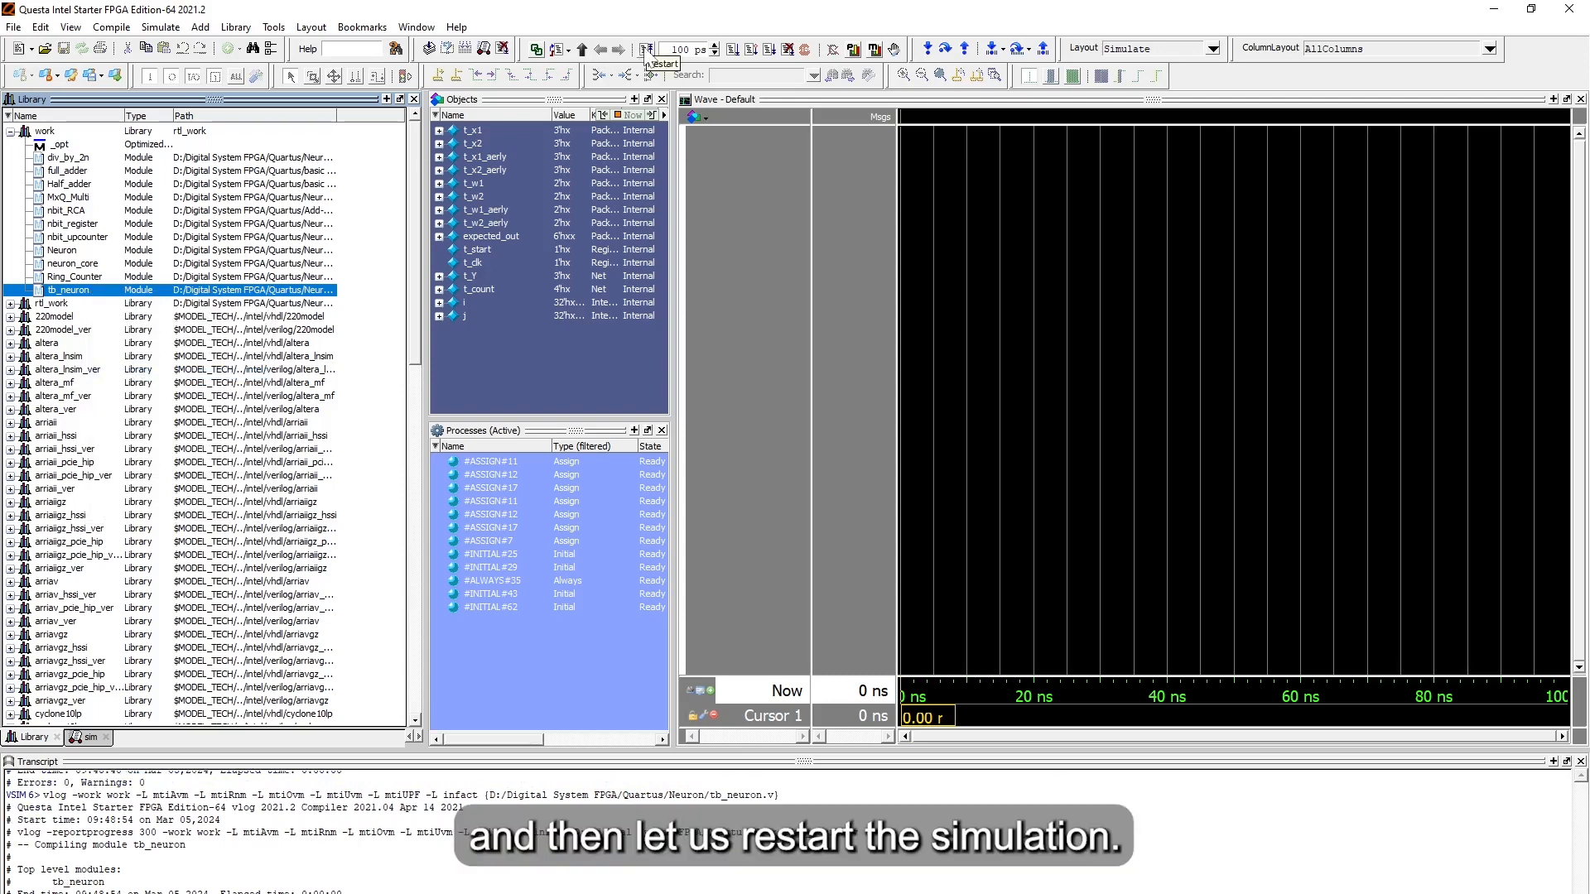
Restart and run tb_neuron to its 80 ns finish, keeping vsim open, then show the sim hierarchy
left_click(660, 48)
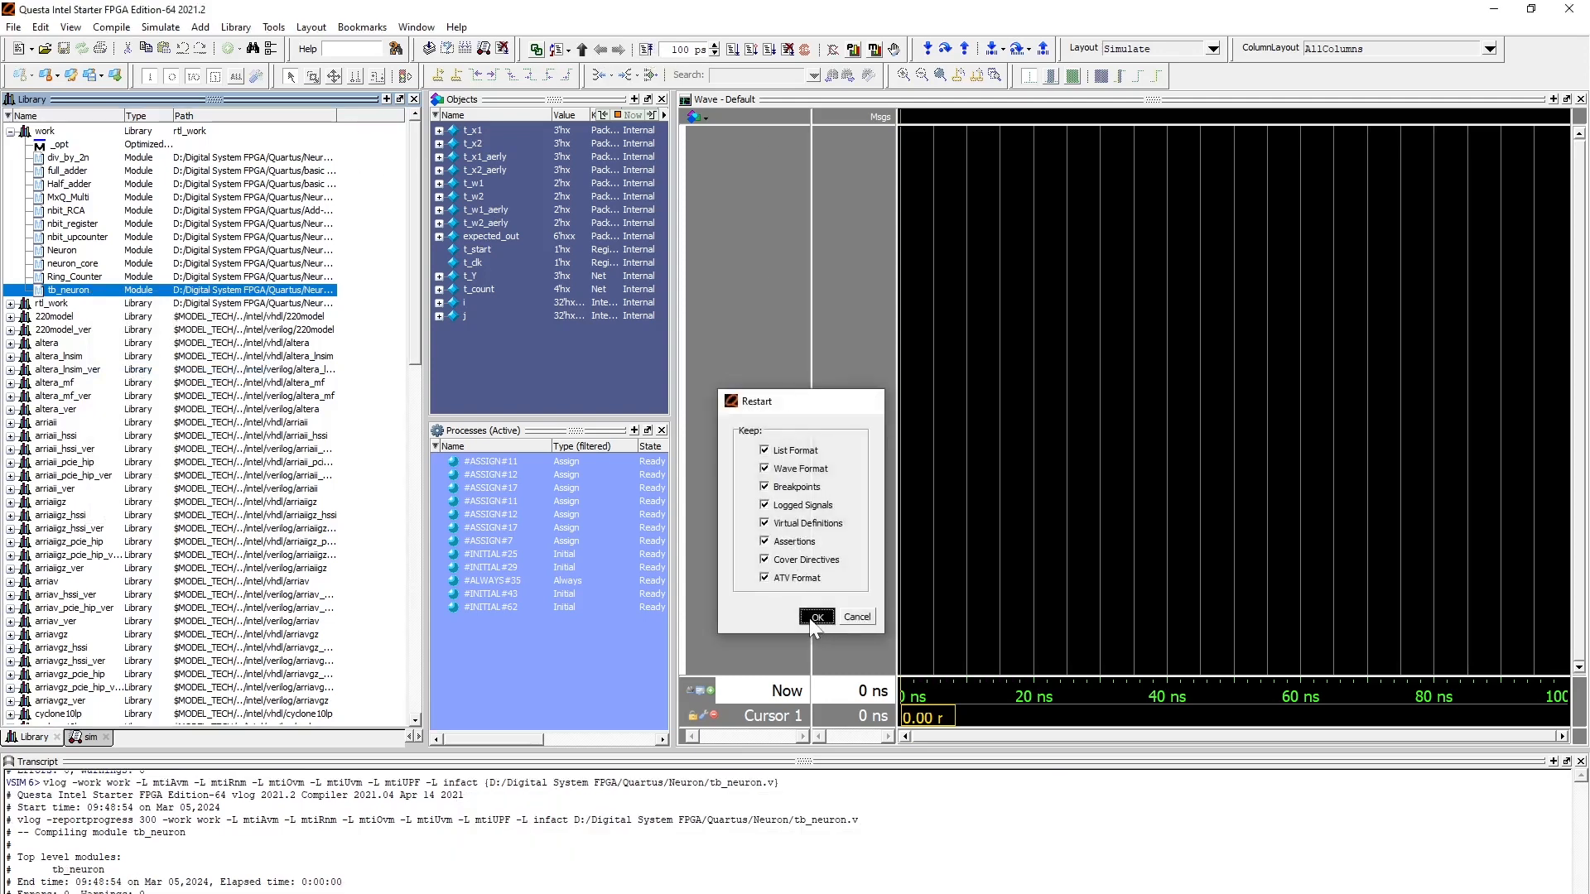
left_click(817, 616)
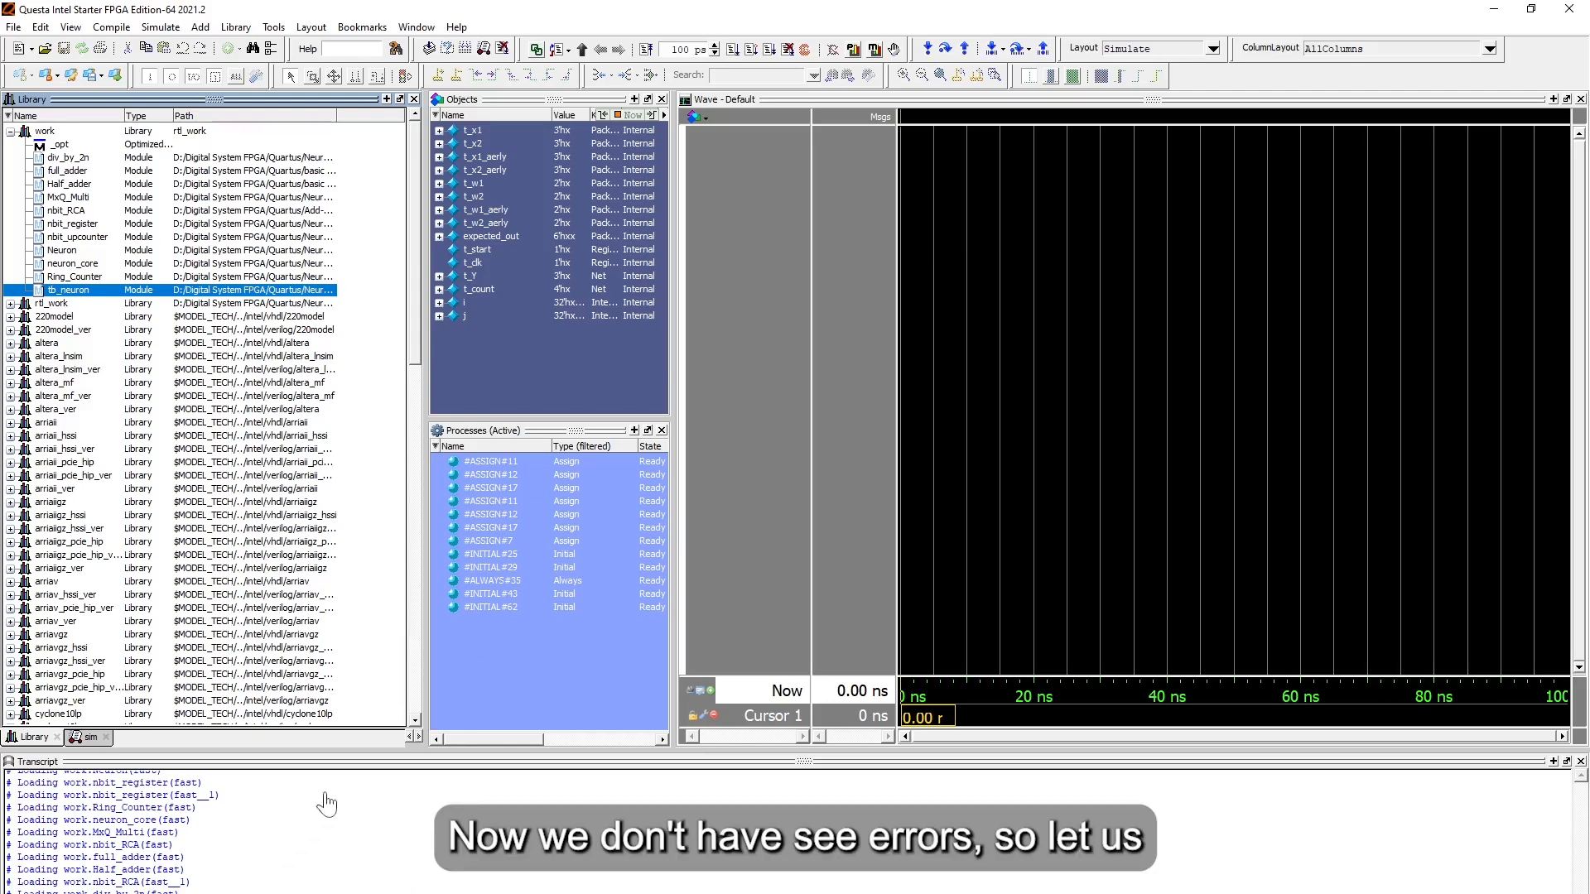
mouse_move(714, 49)
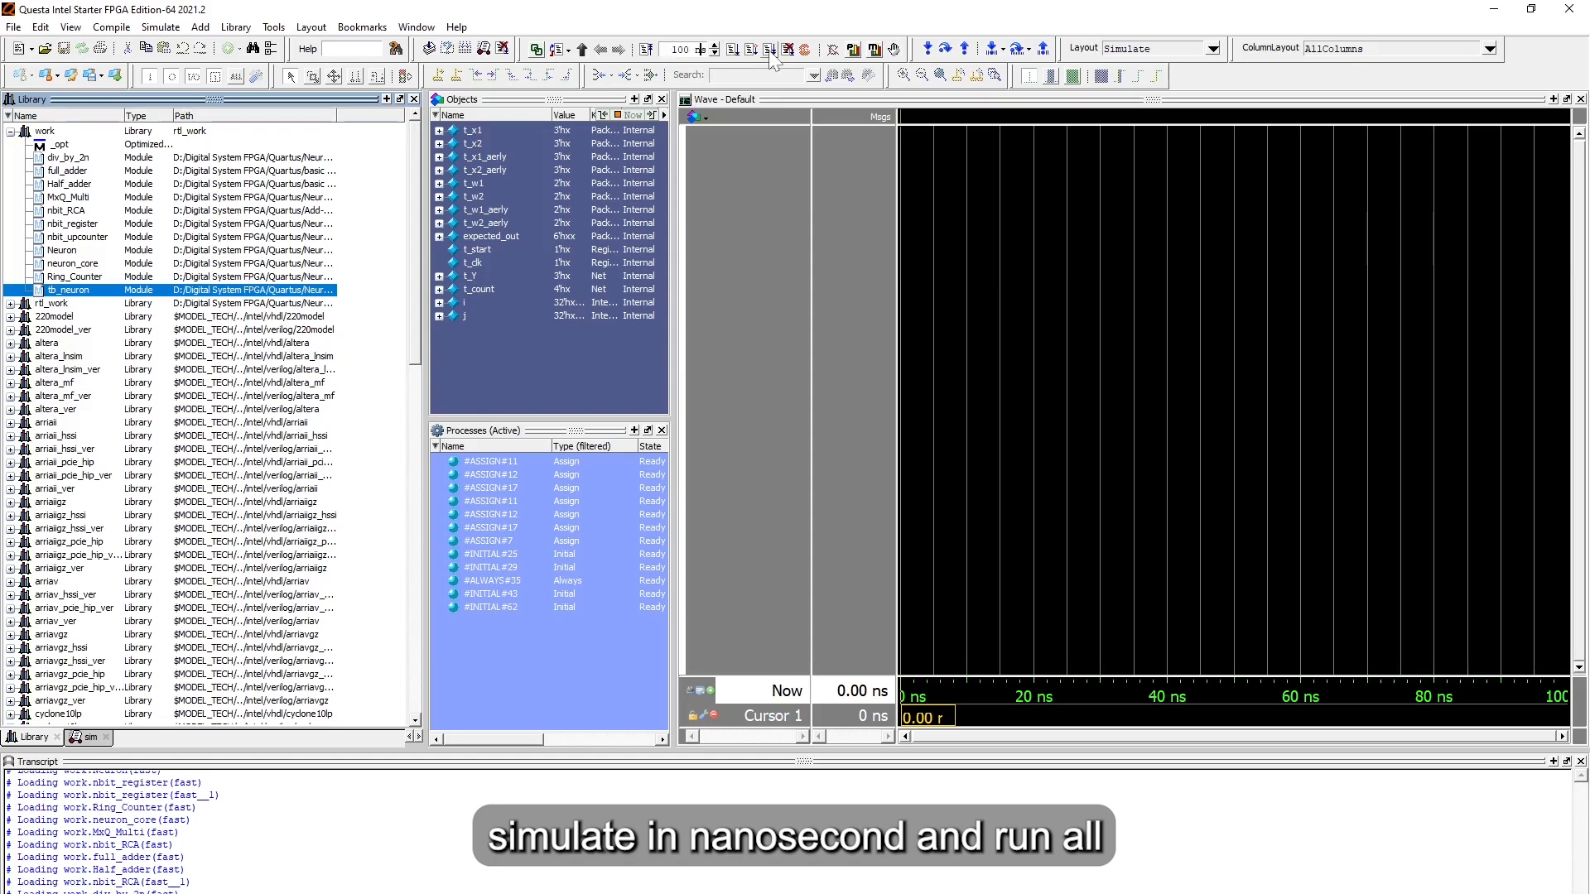
mouse_move(773, 49)
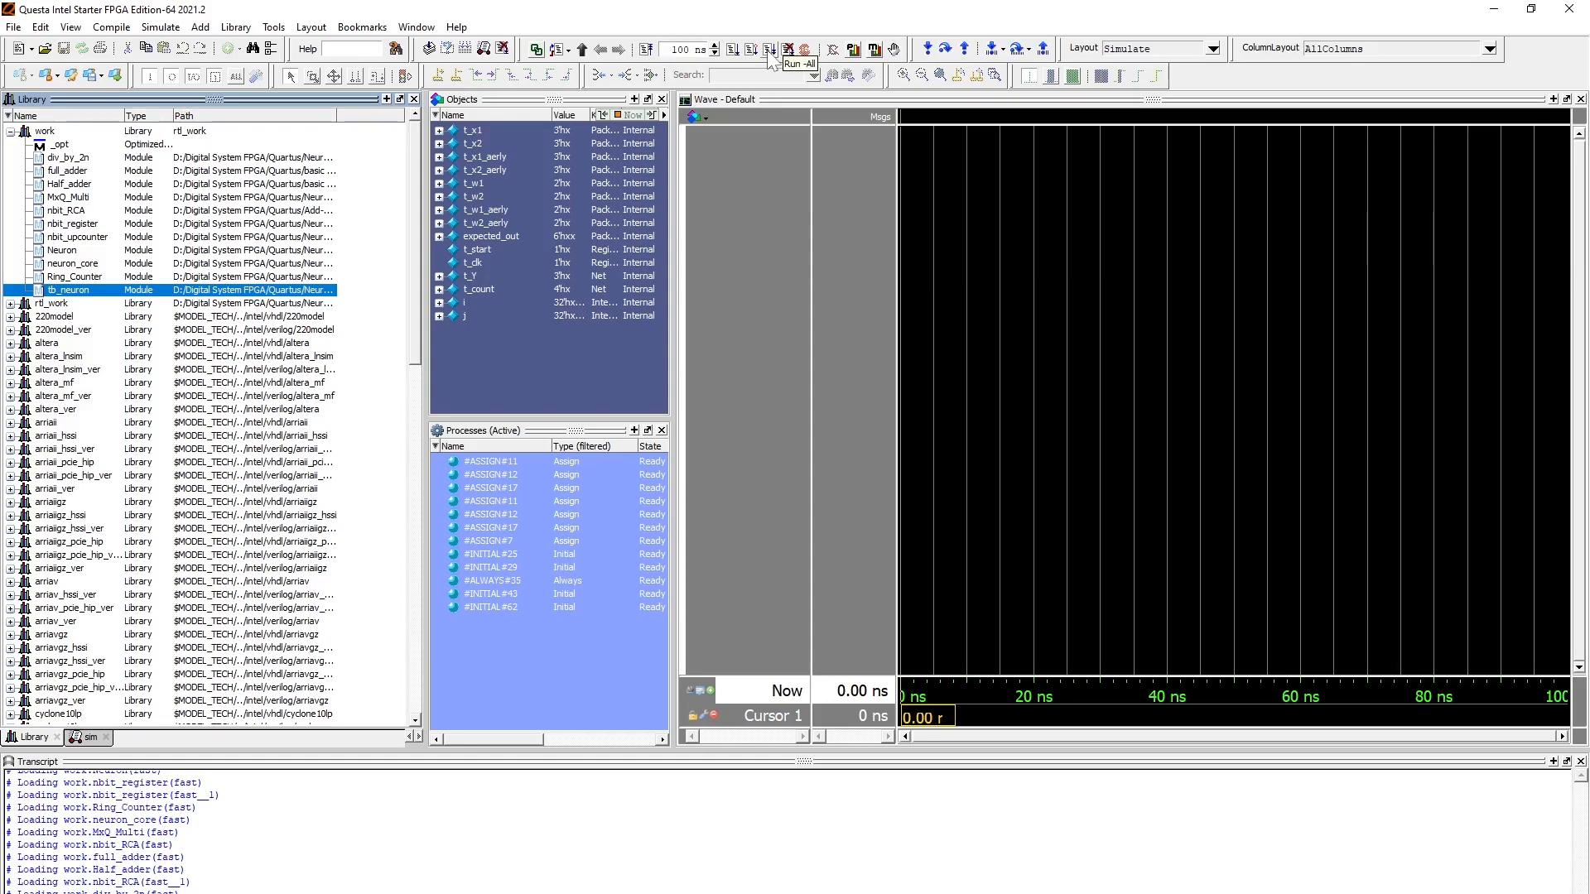
left_click(804, 48)
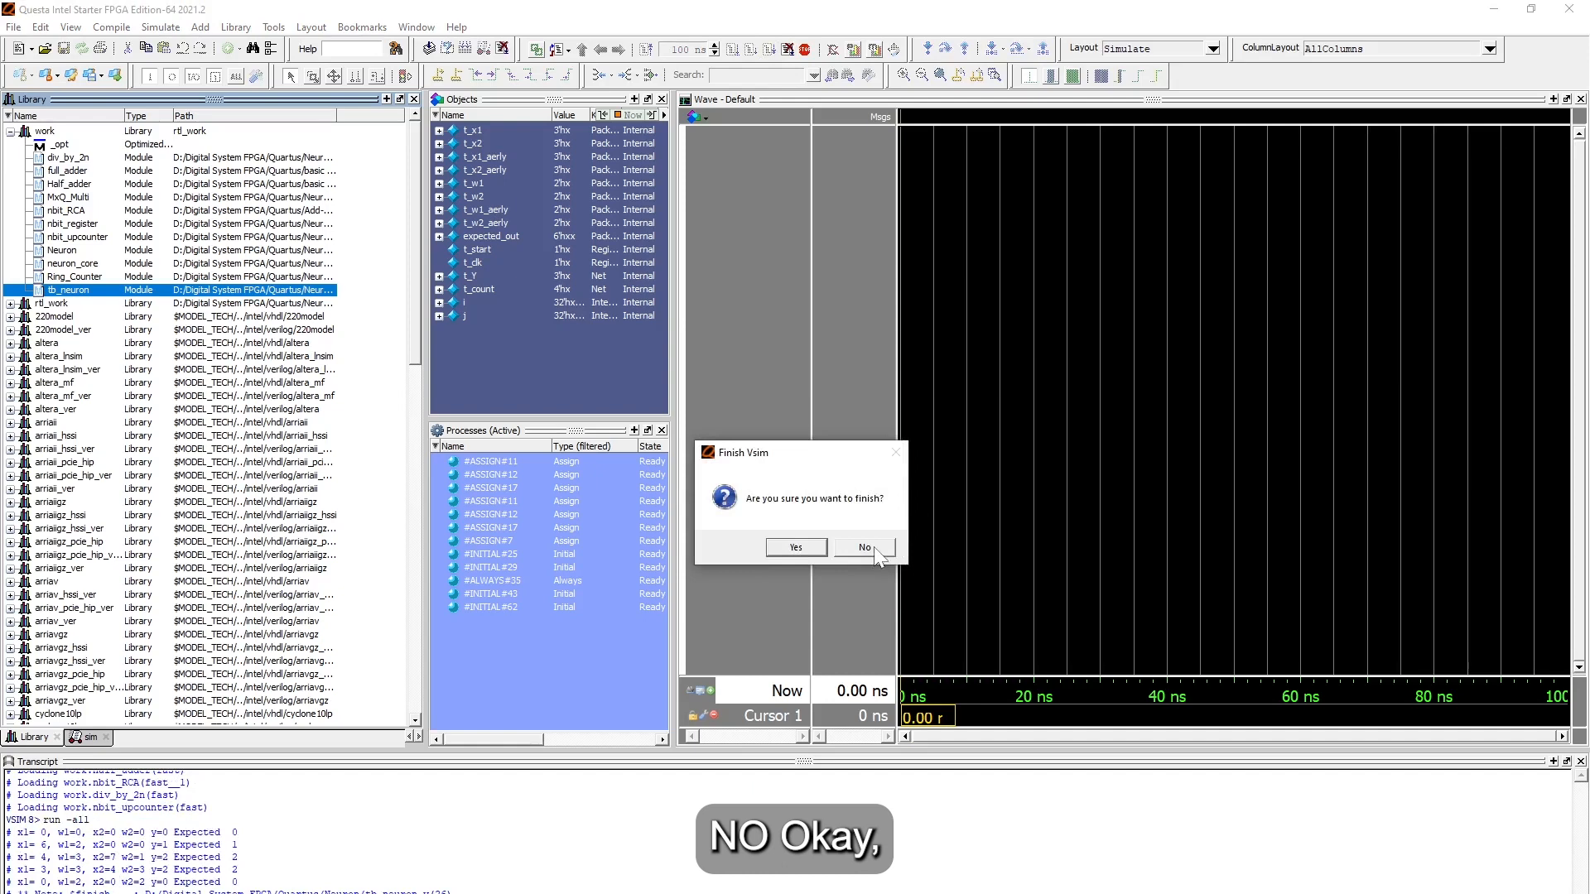
left_click(862, 548)
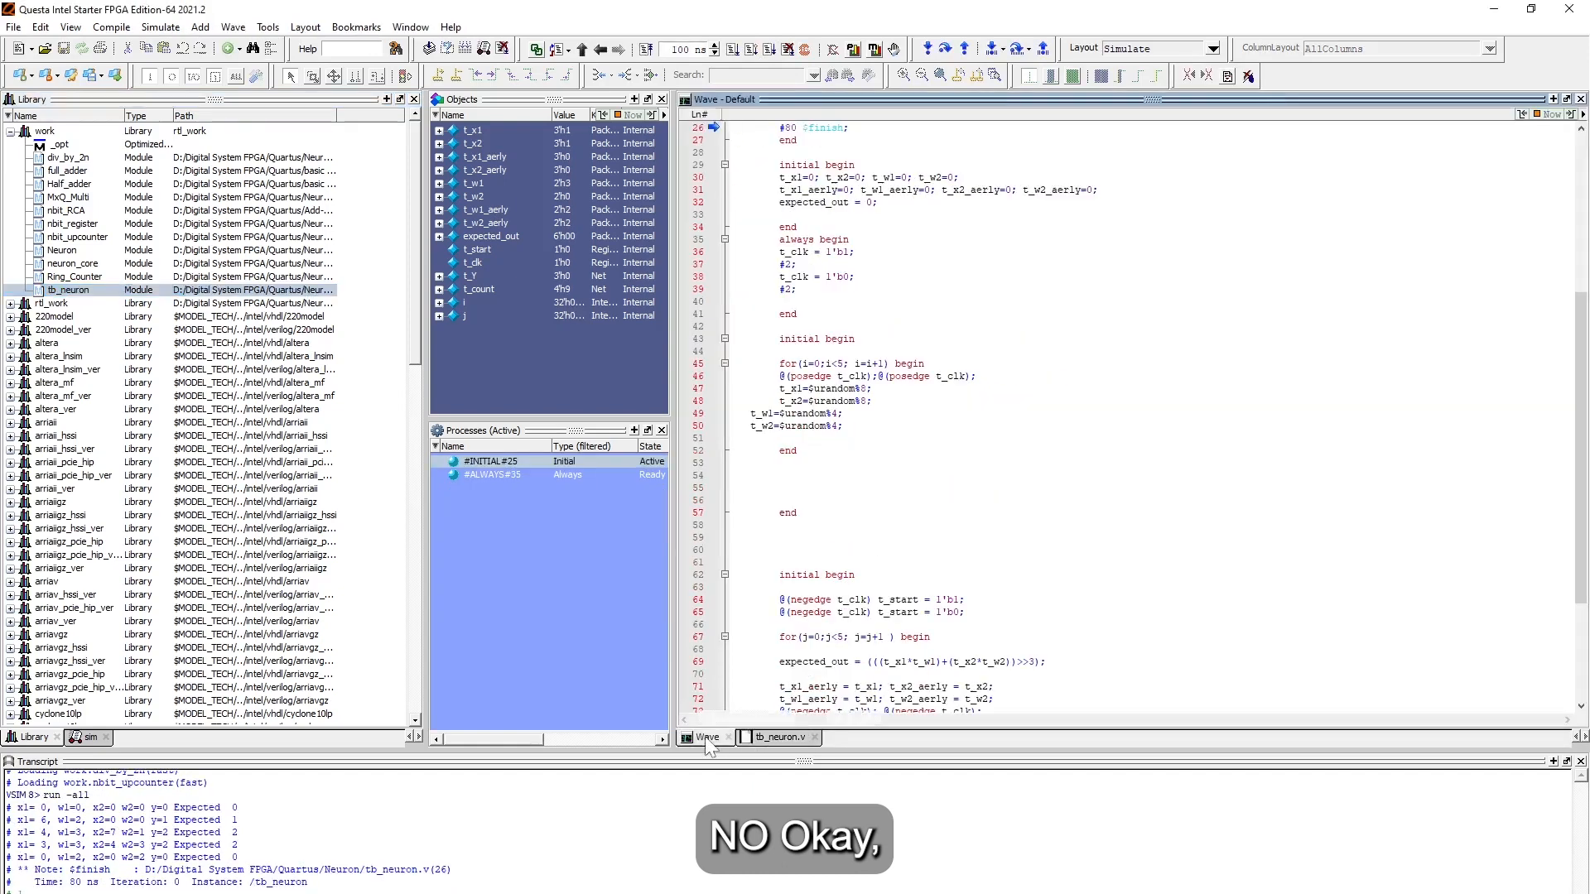
left_click(706, 737)
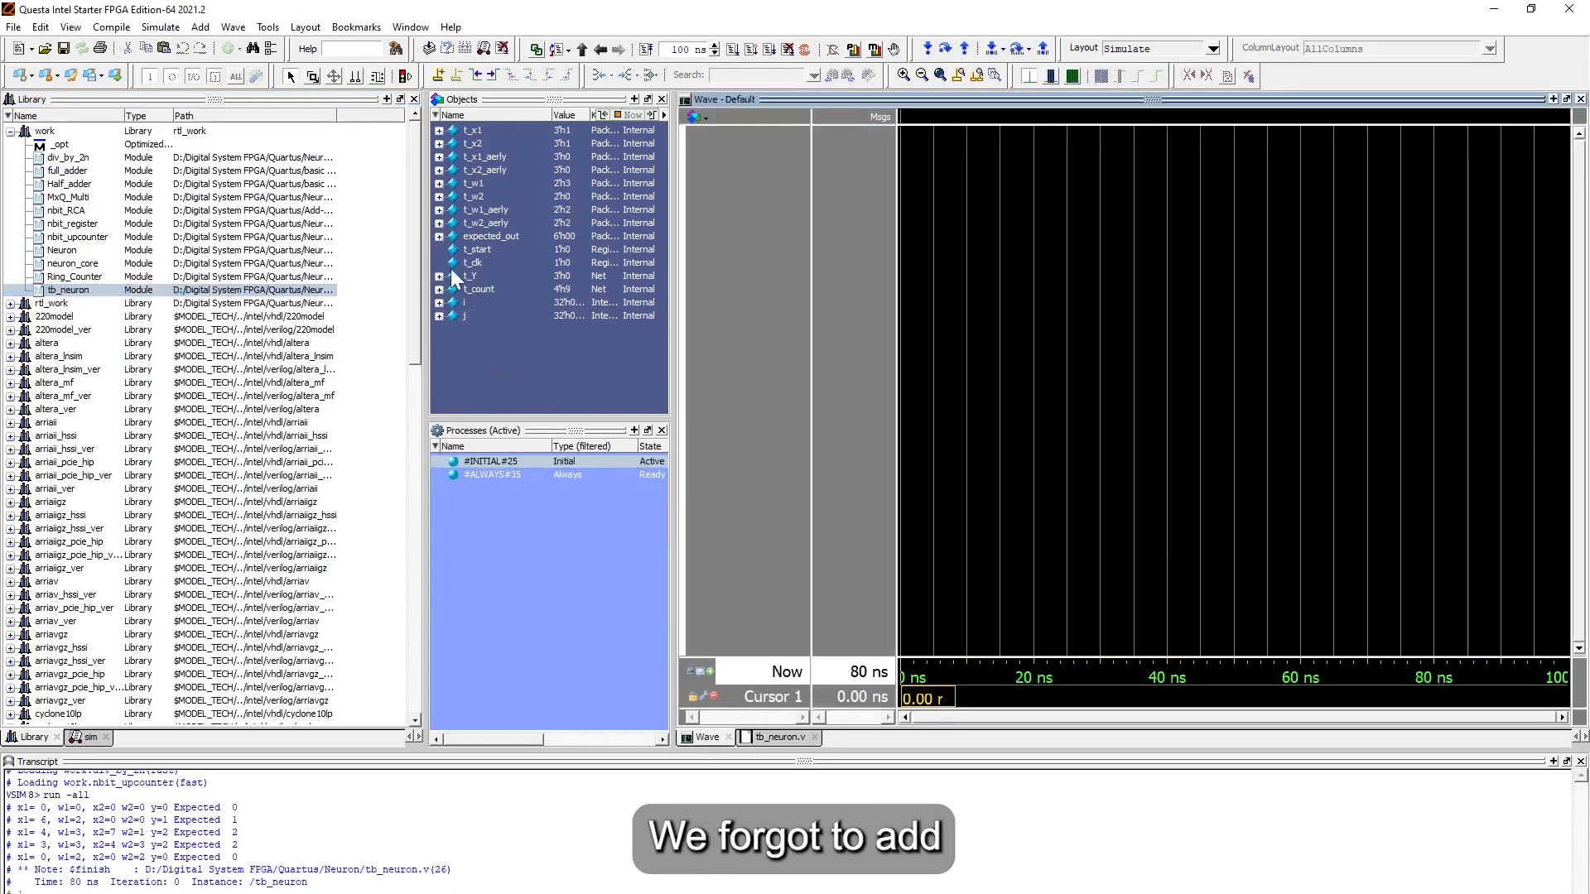
mouse_move(213, 216)
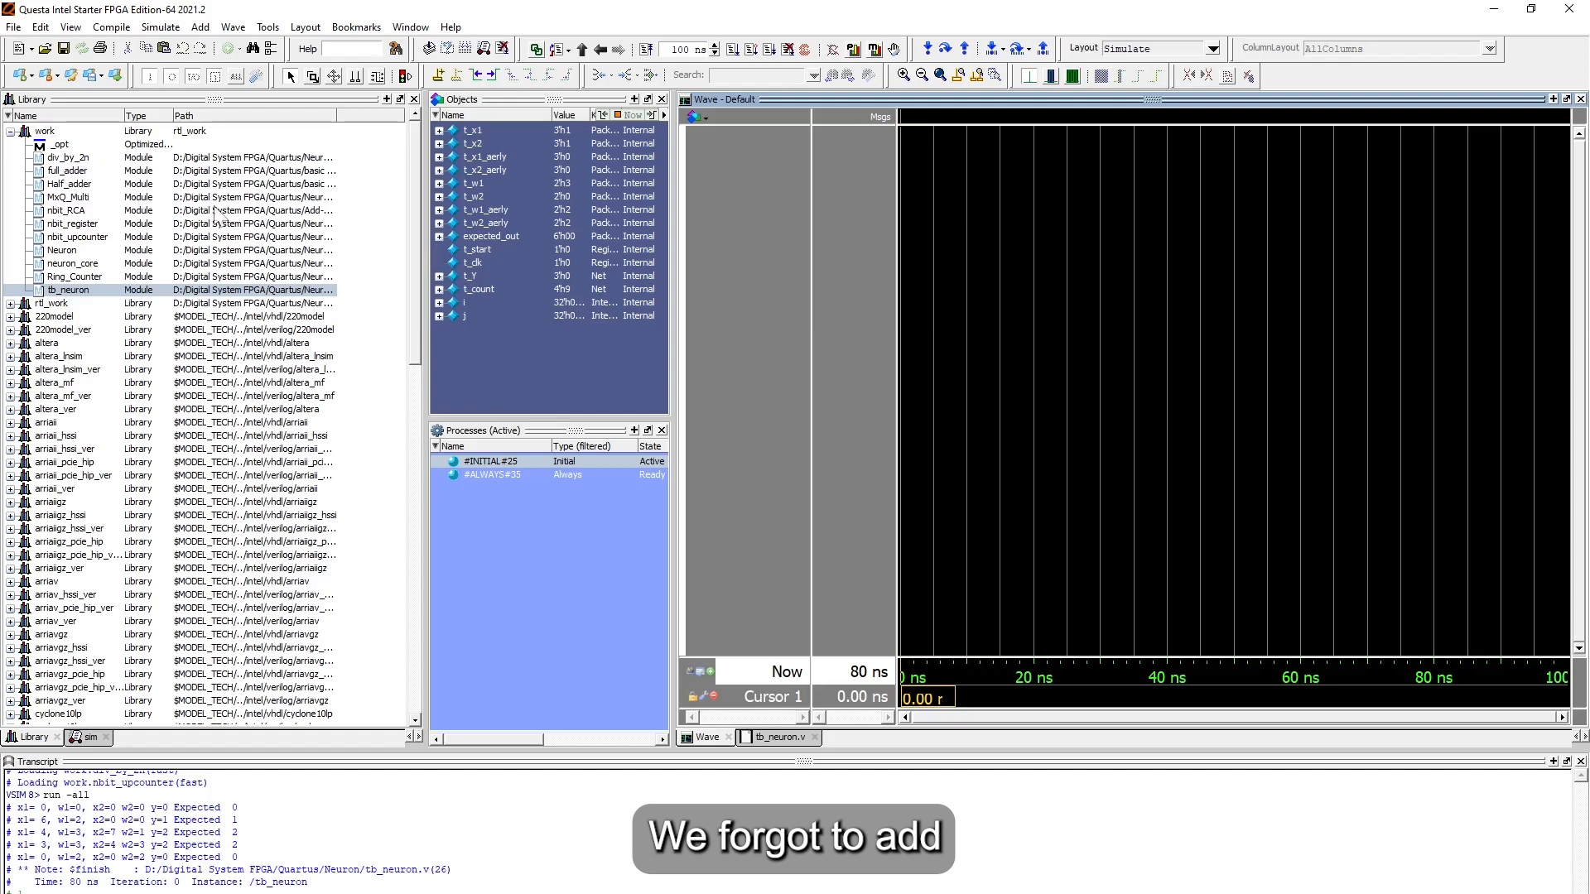
left_click(82, 737)
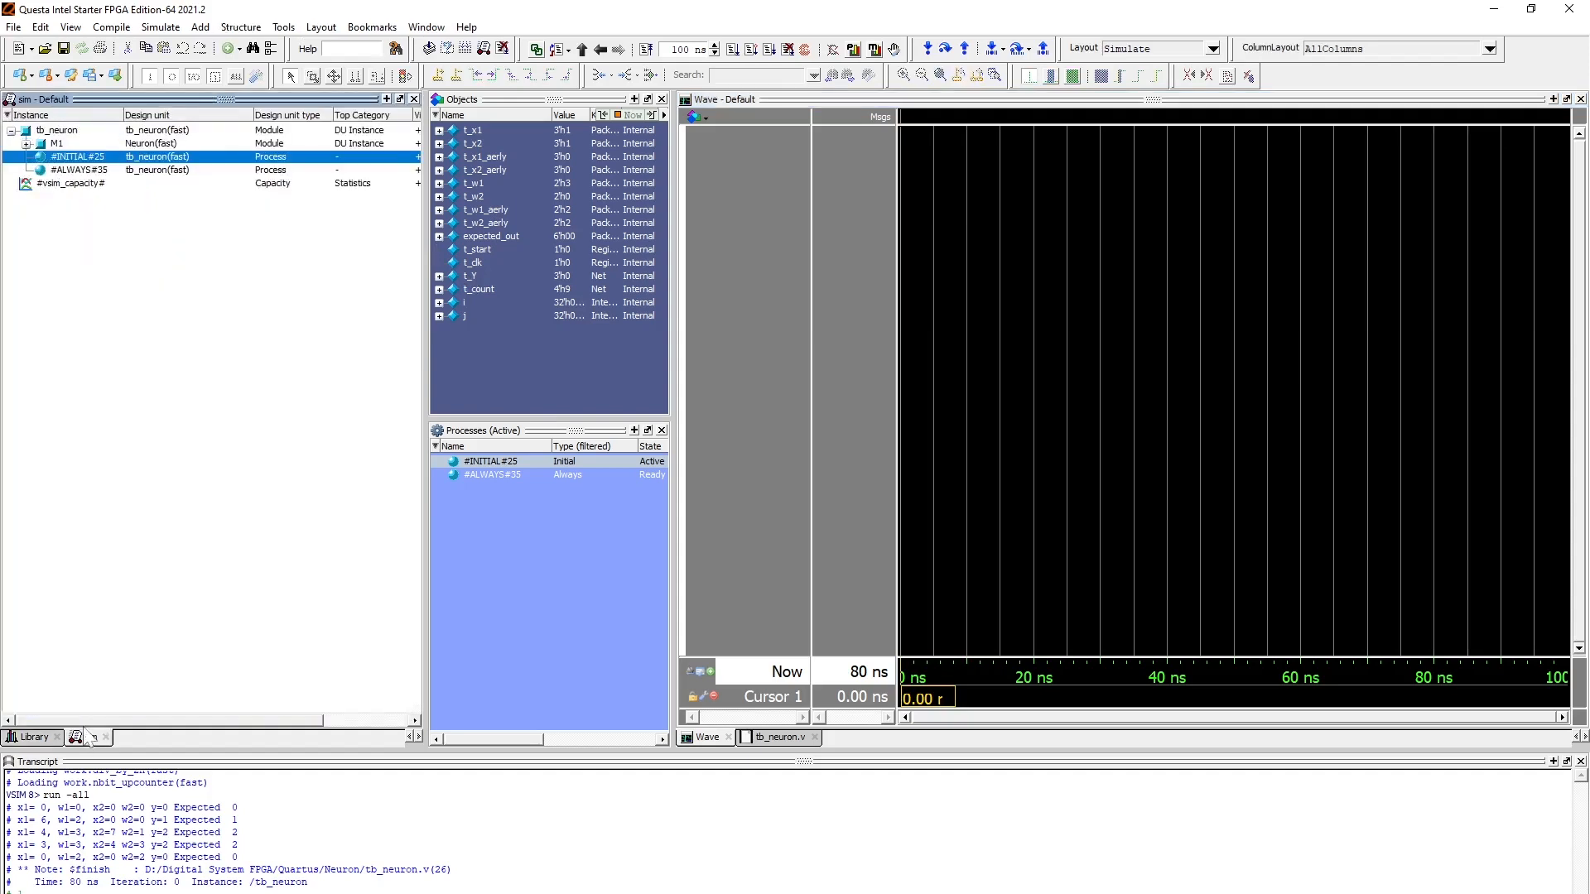
Add all M1 signals to the Wave, then restart and rerun to 80 ns without finishing vsim
right_click(58, 144)
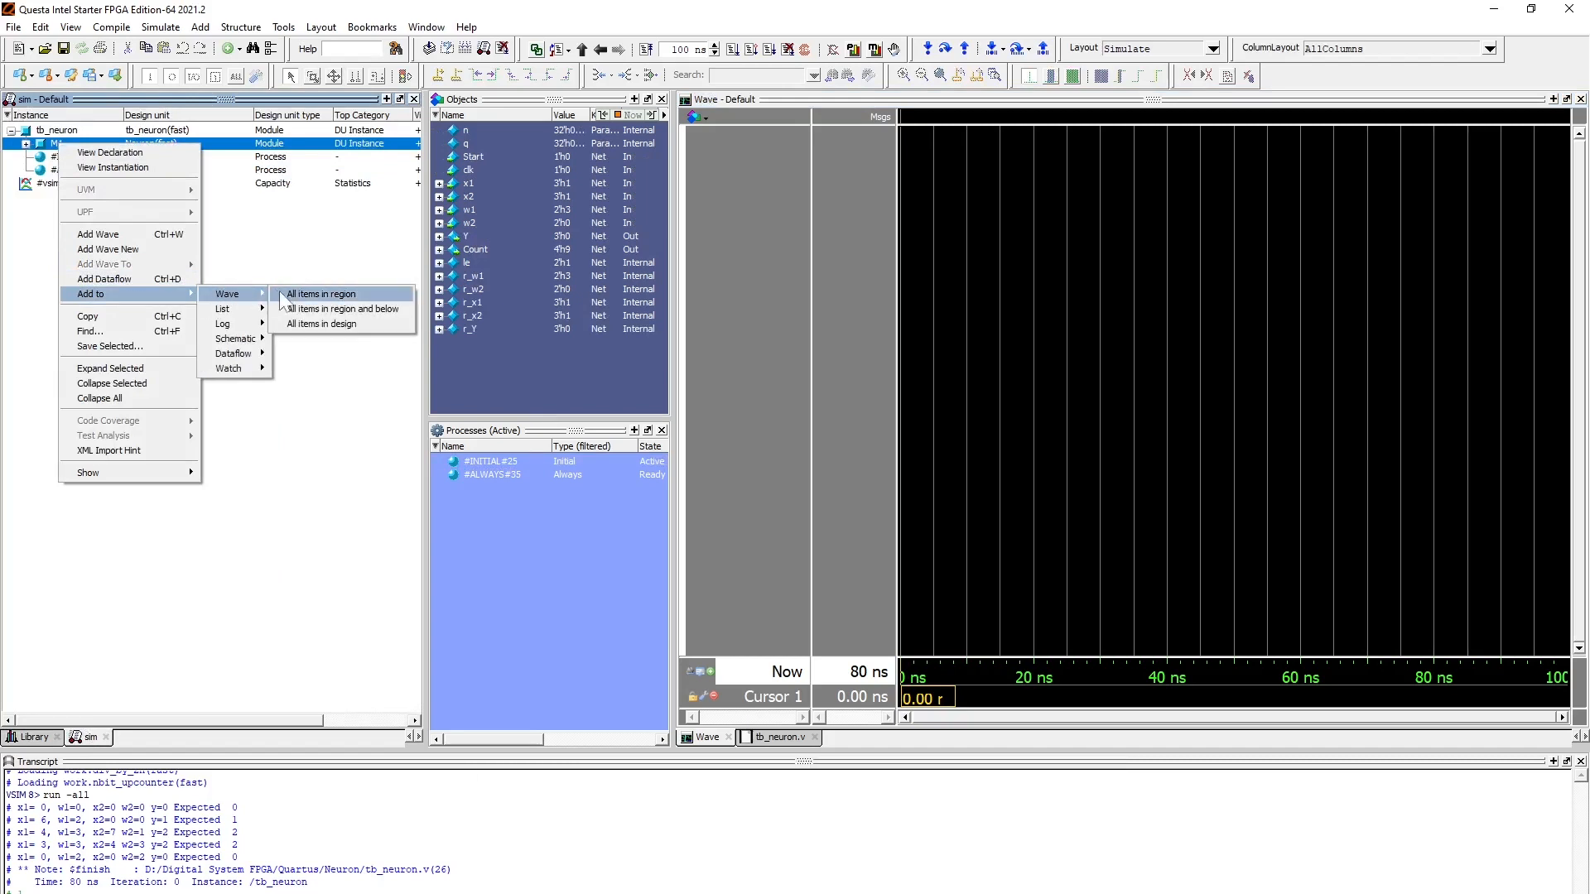
left_click(319, 295)
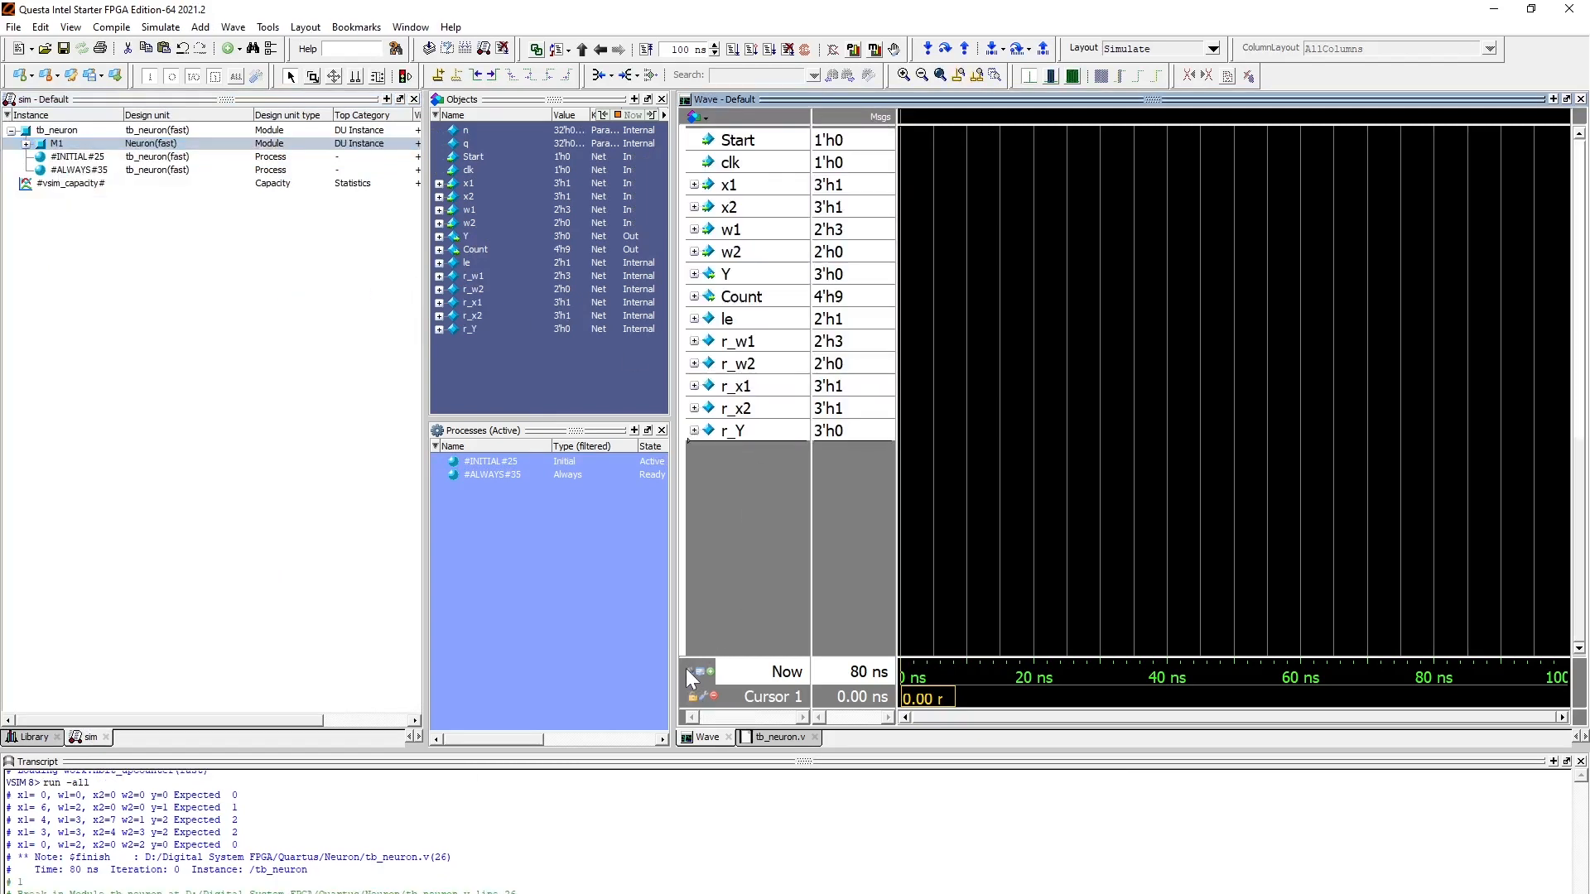
left_click(647, 49)
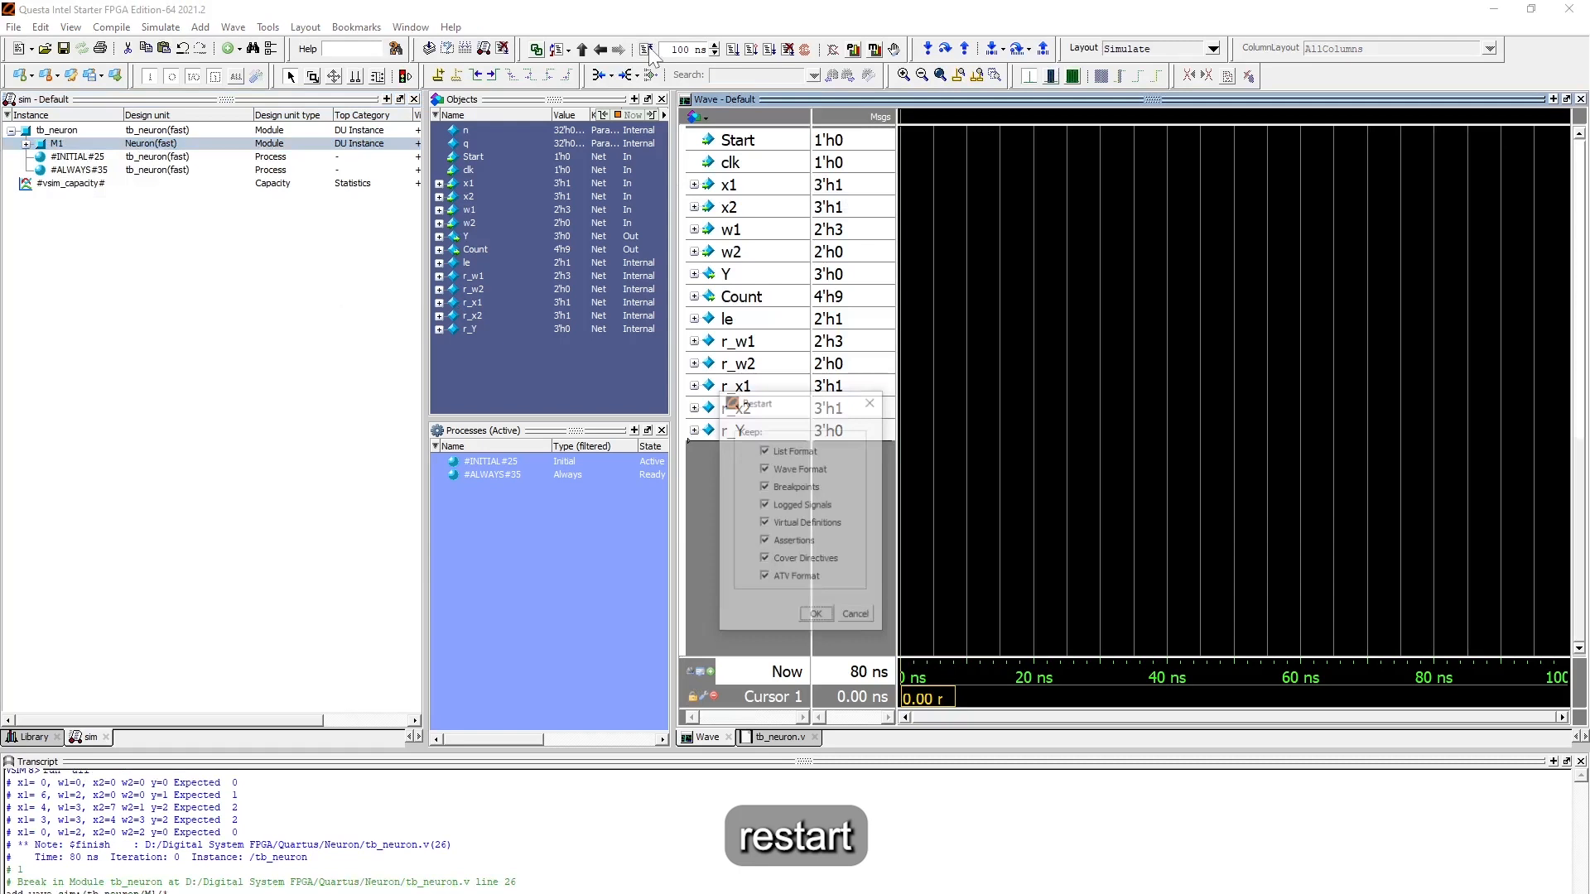
left_click(815, 614)
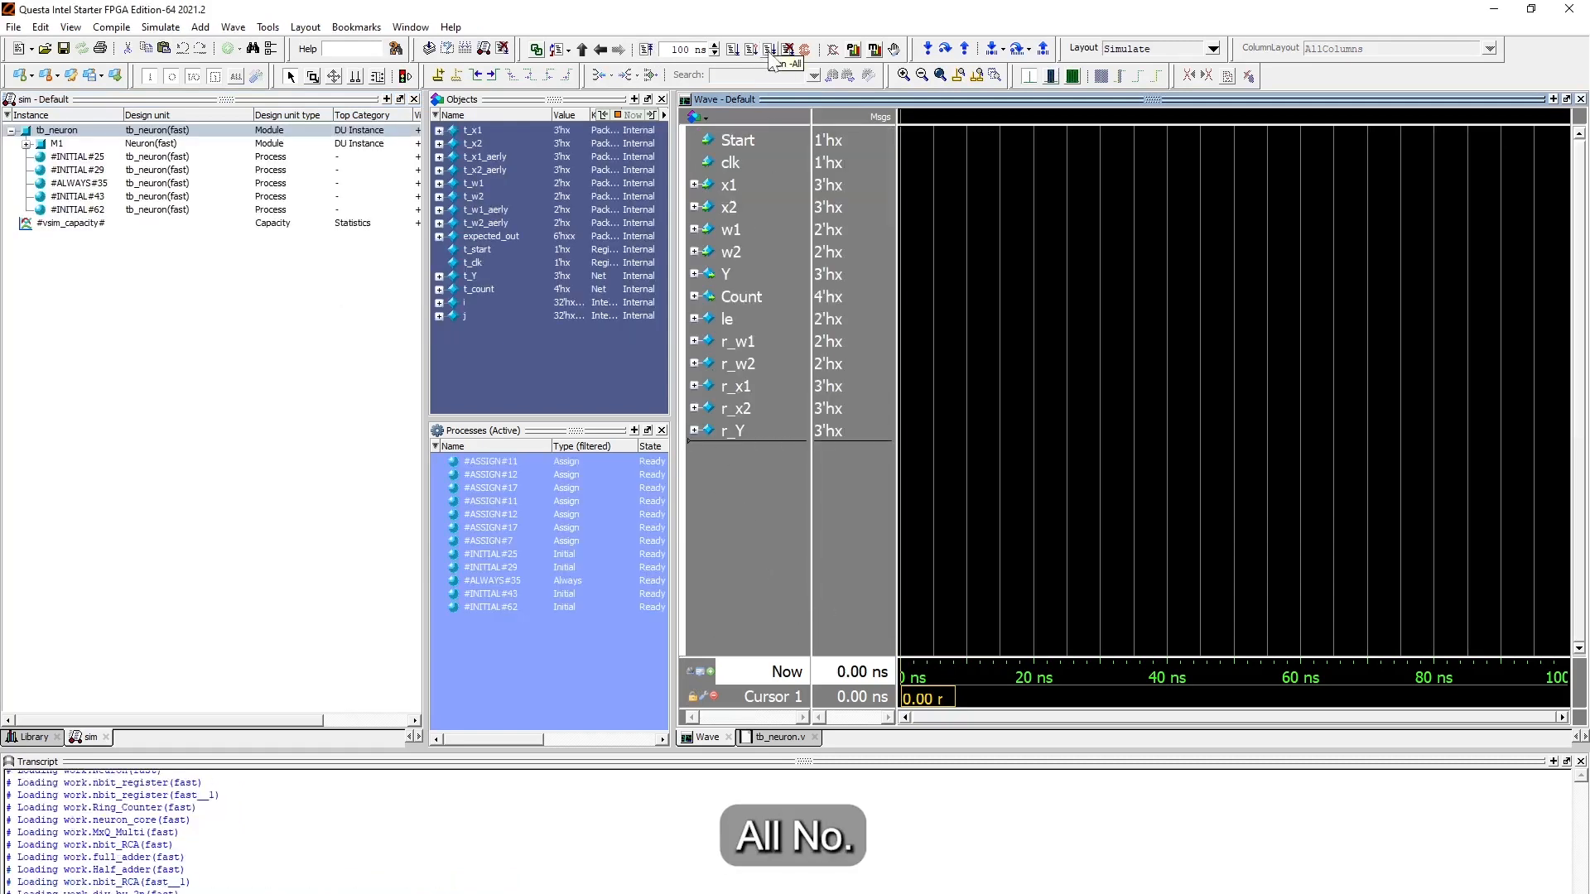
left_click(804, 48)
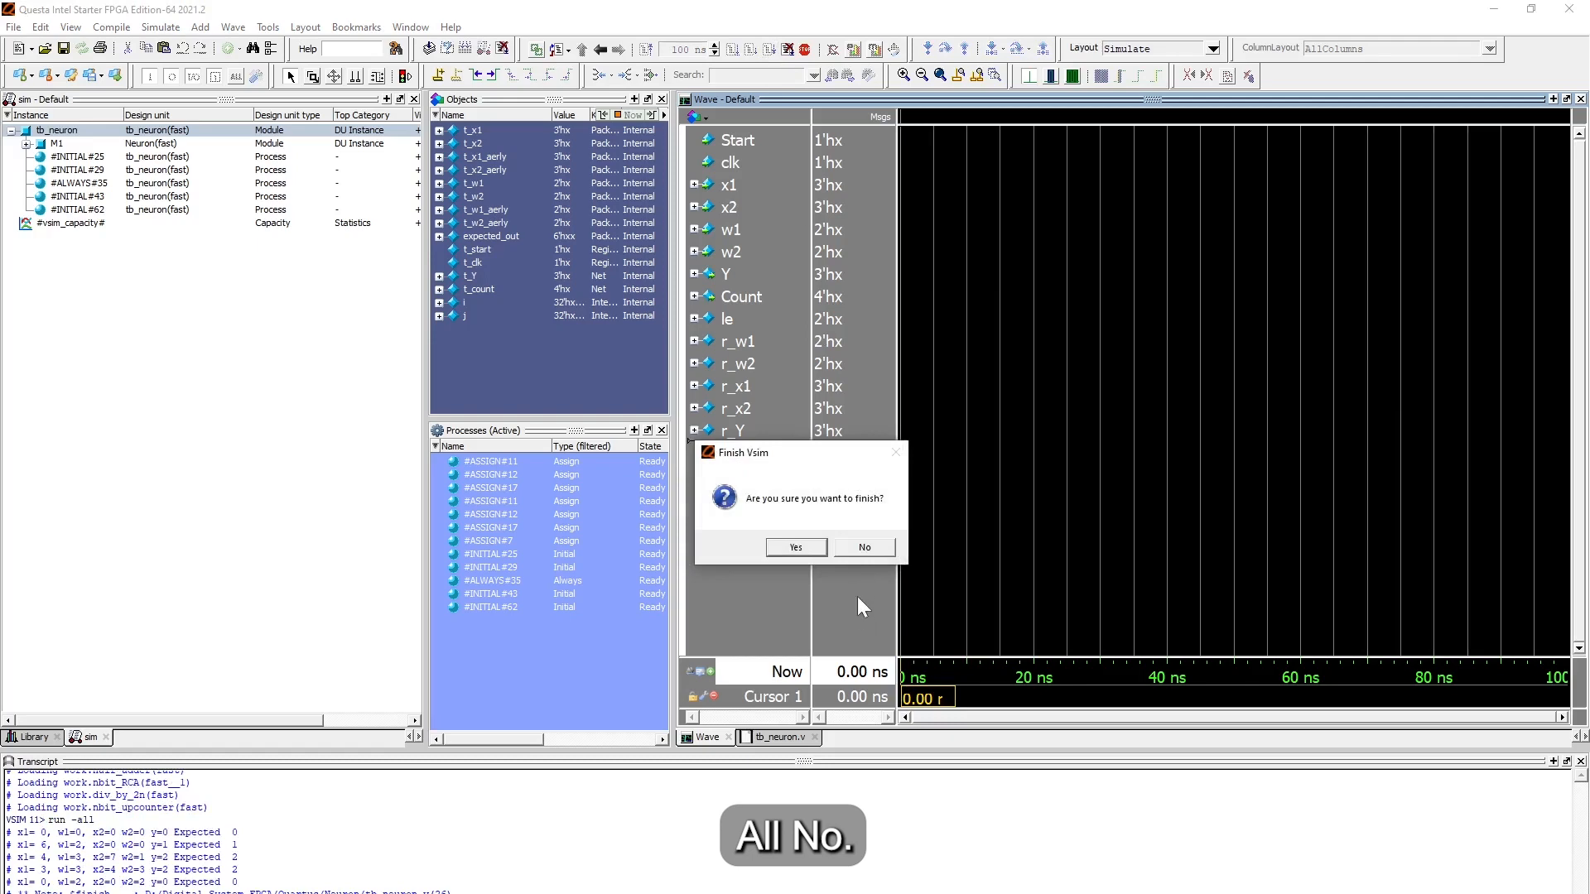
left_click(795, 547)
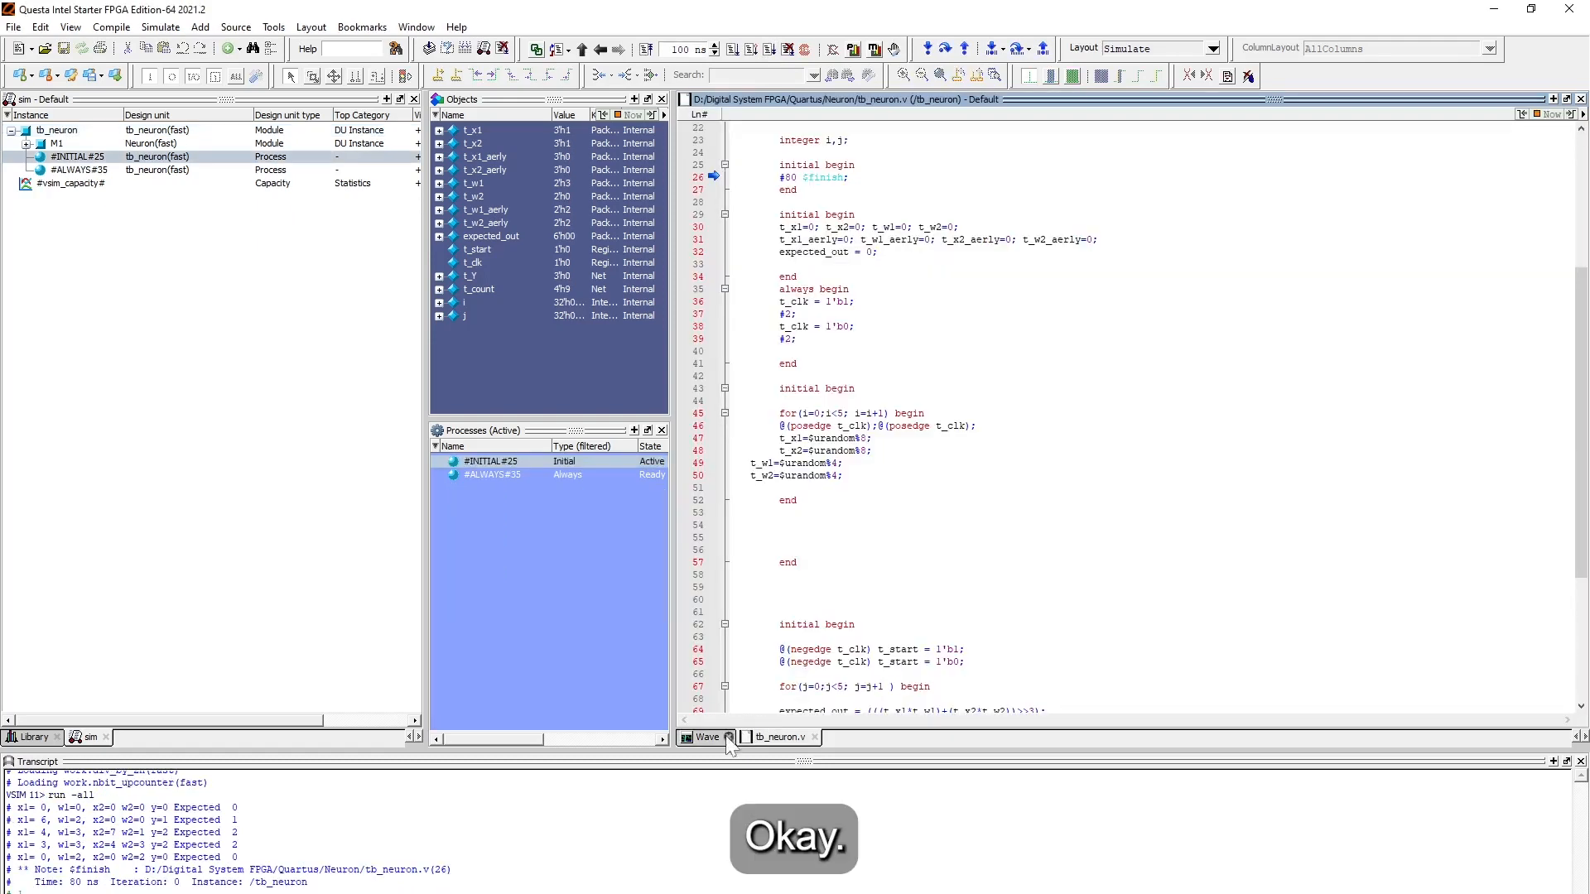
left_click(705, 736)
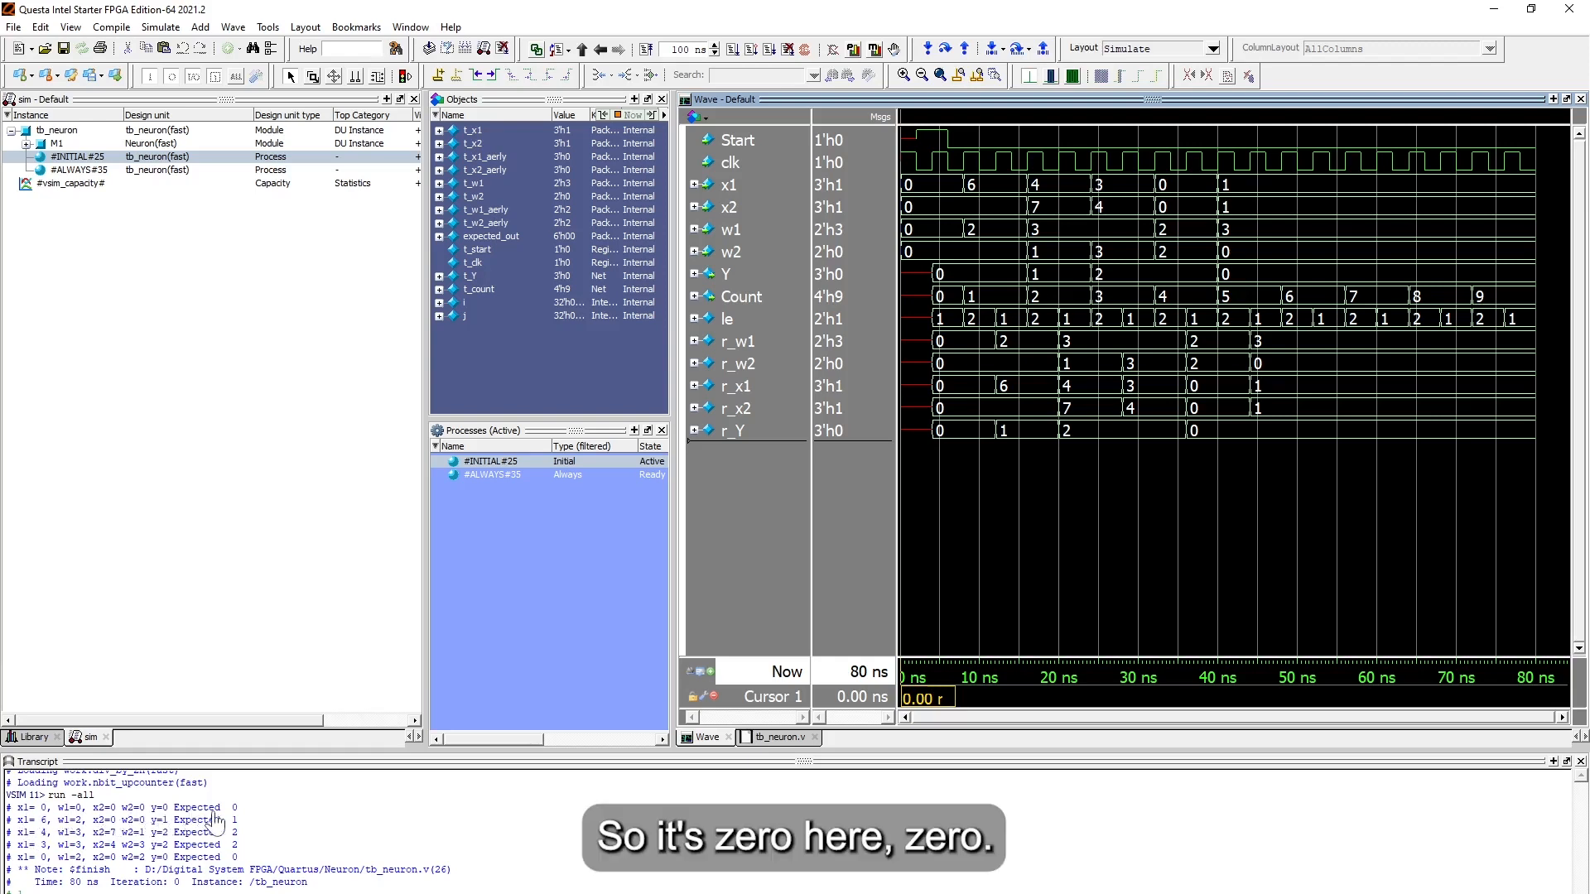
mouse_move(912, 211)
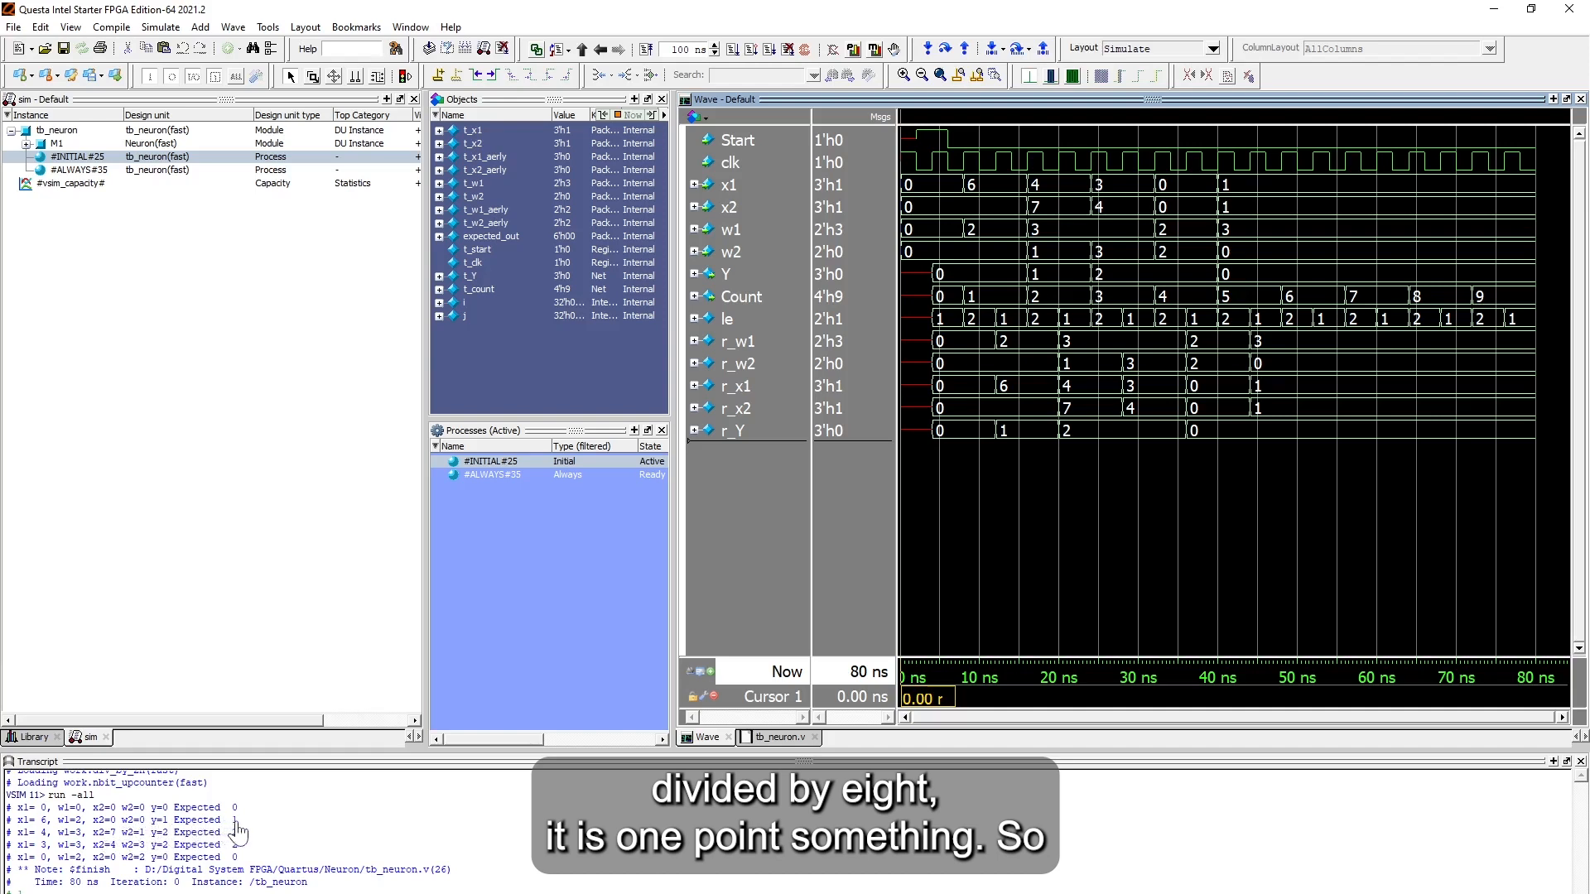
mouse_move(994, 164)
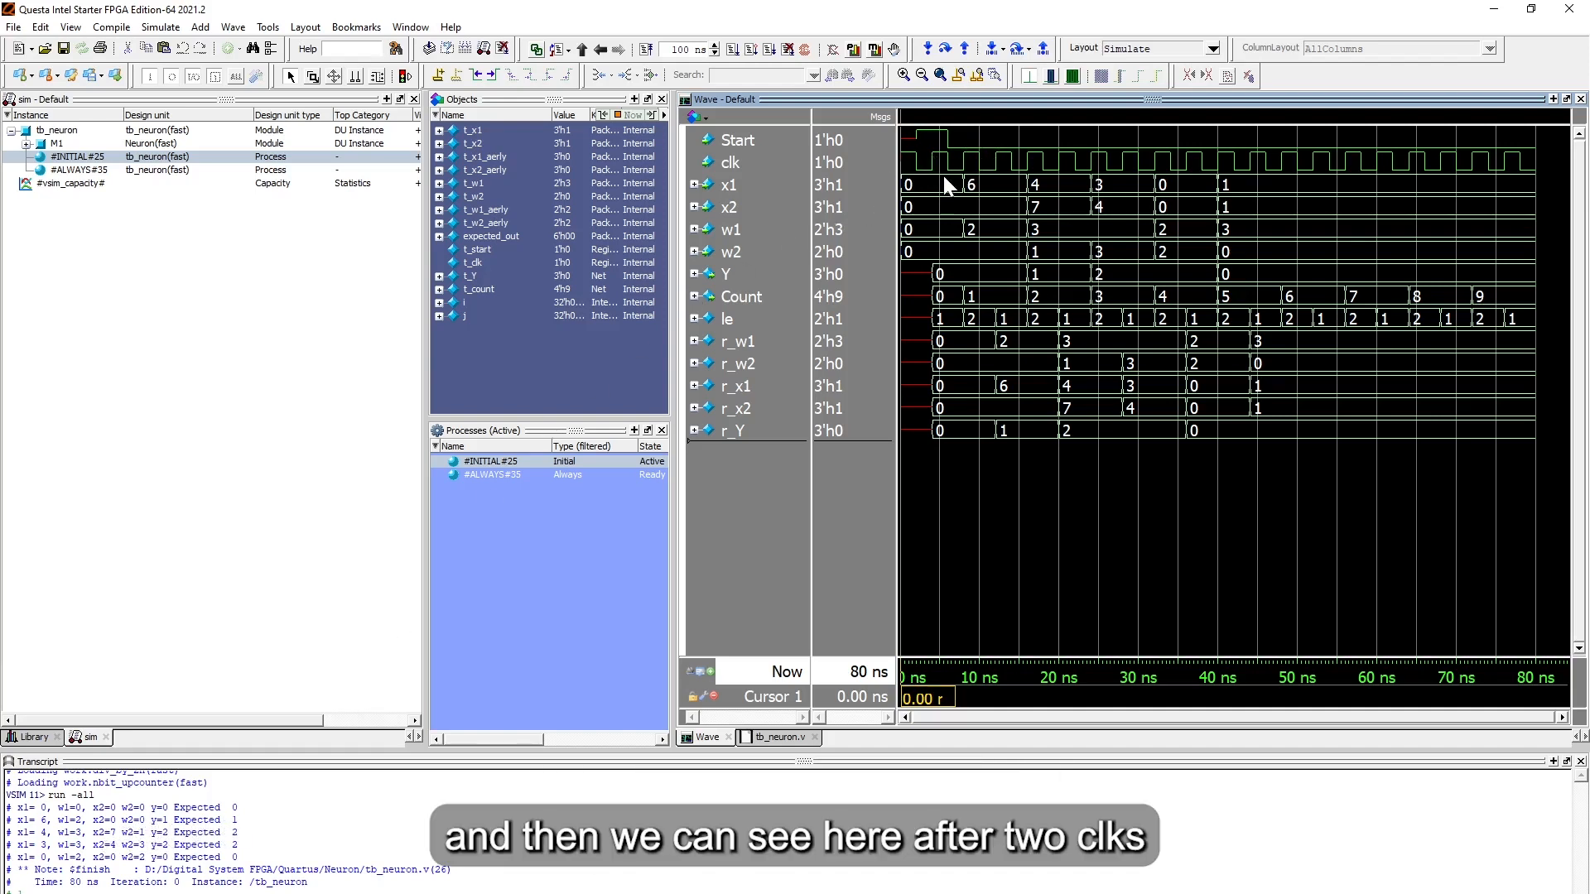
mouse_move(982, 196)
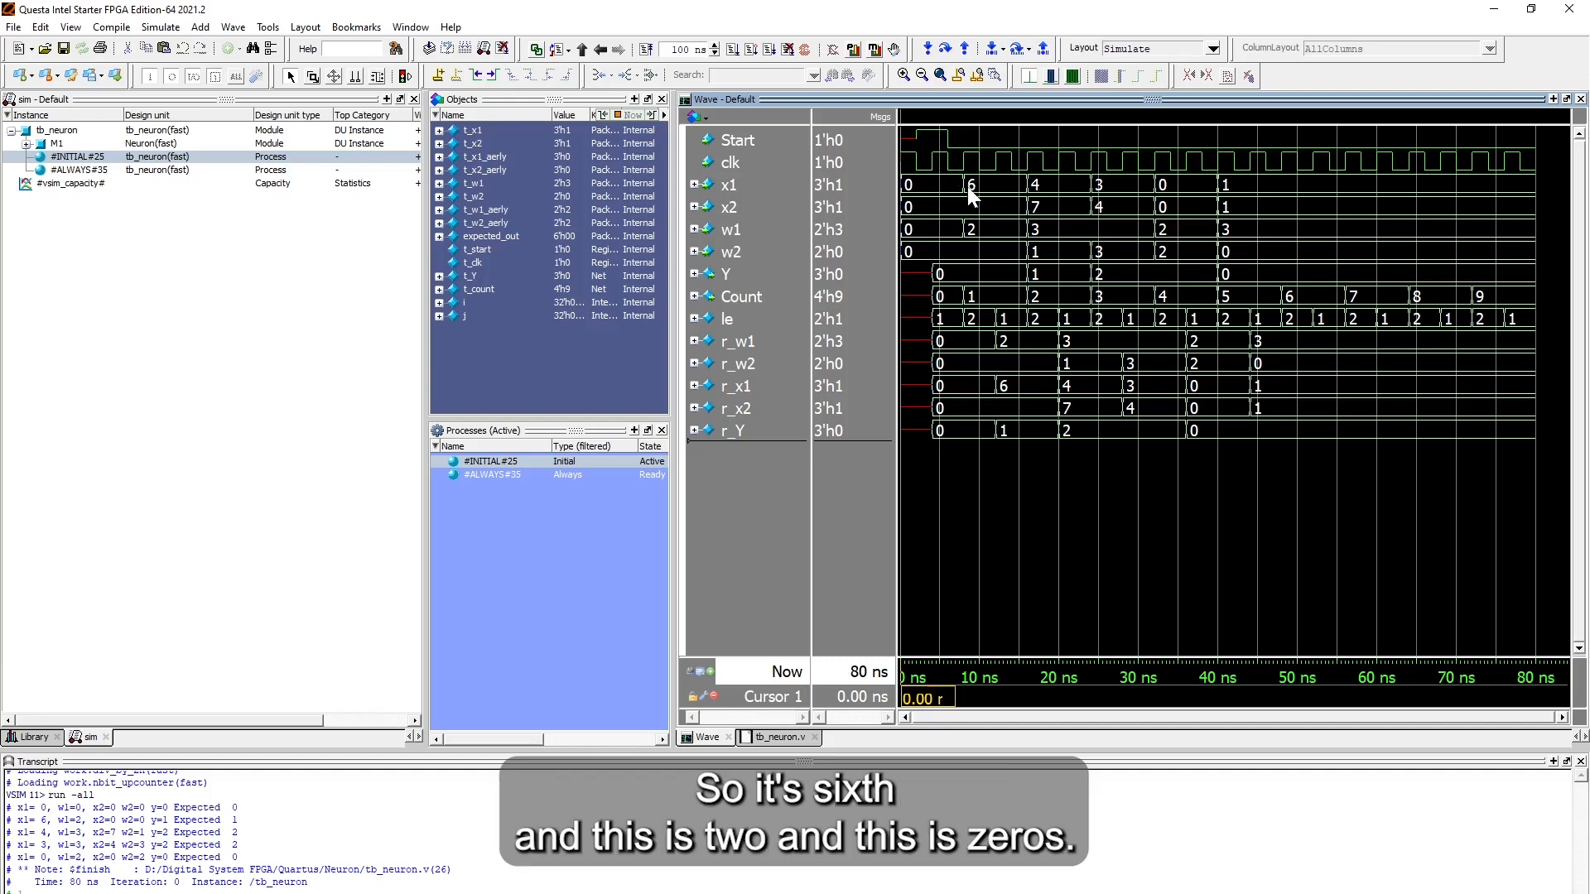
mouse_move(943, 240)
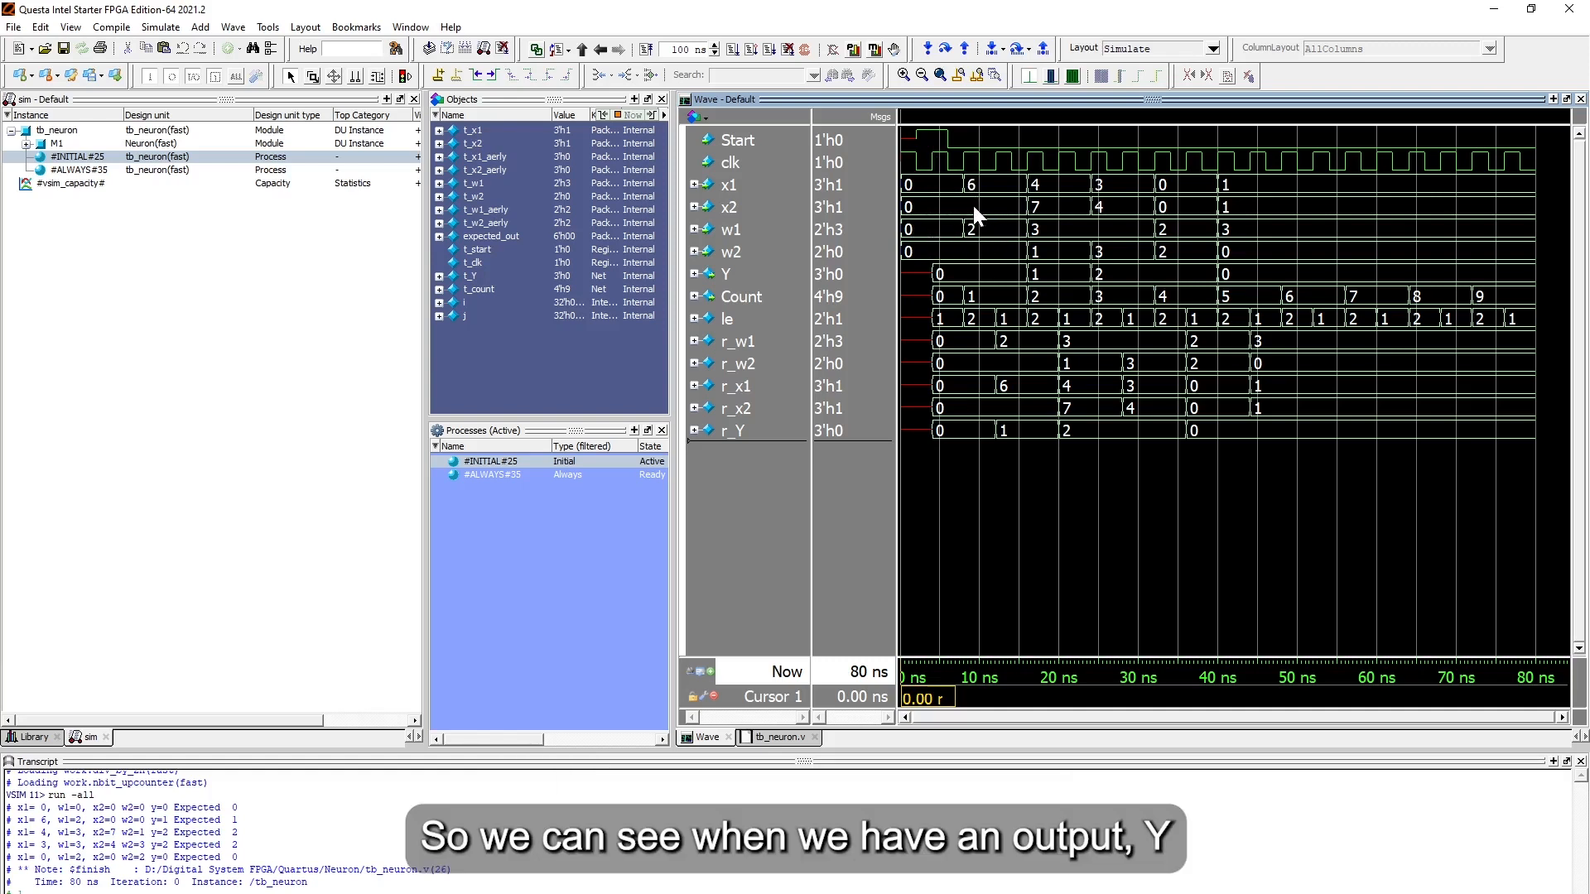
mouse_move(999, 272)
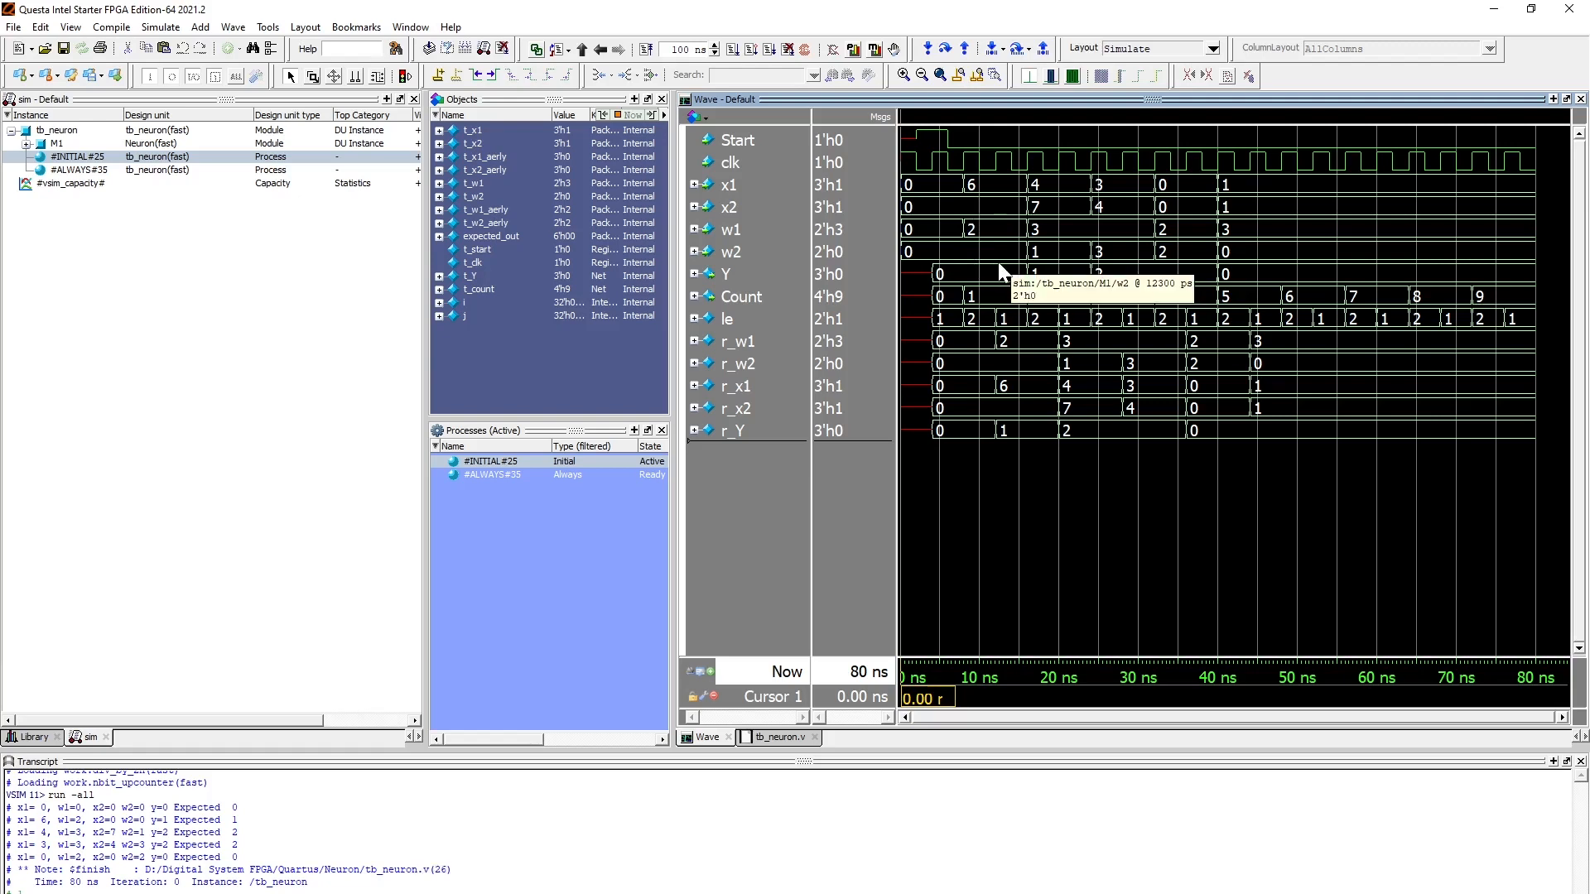
mouse_move(1049, 301)
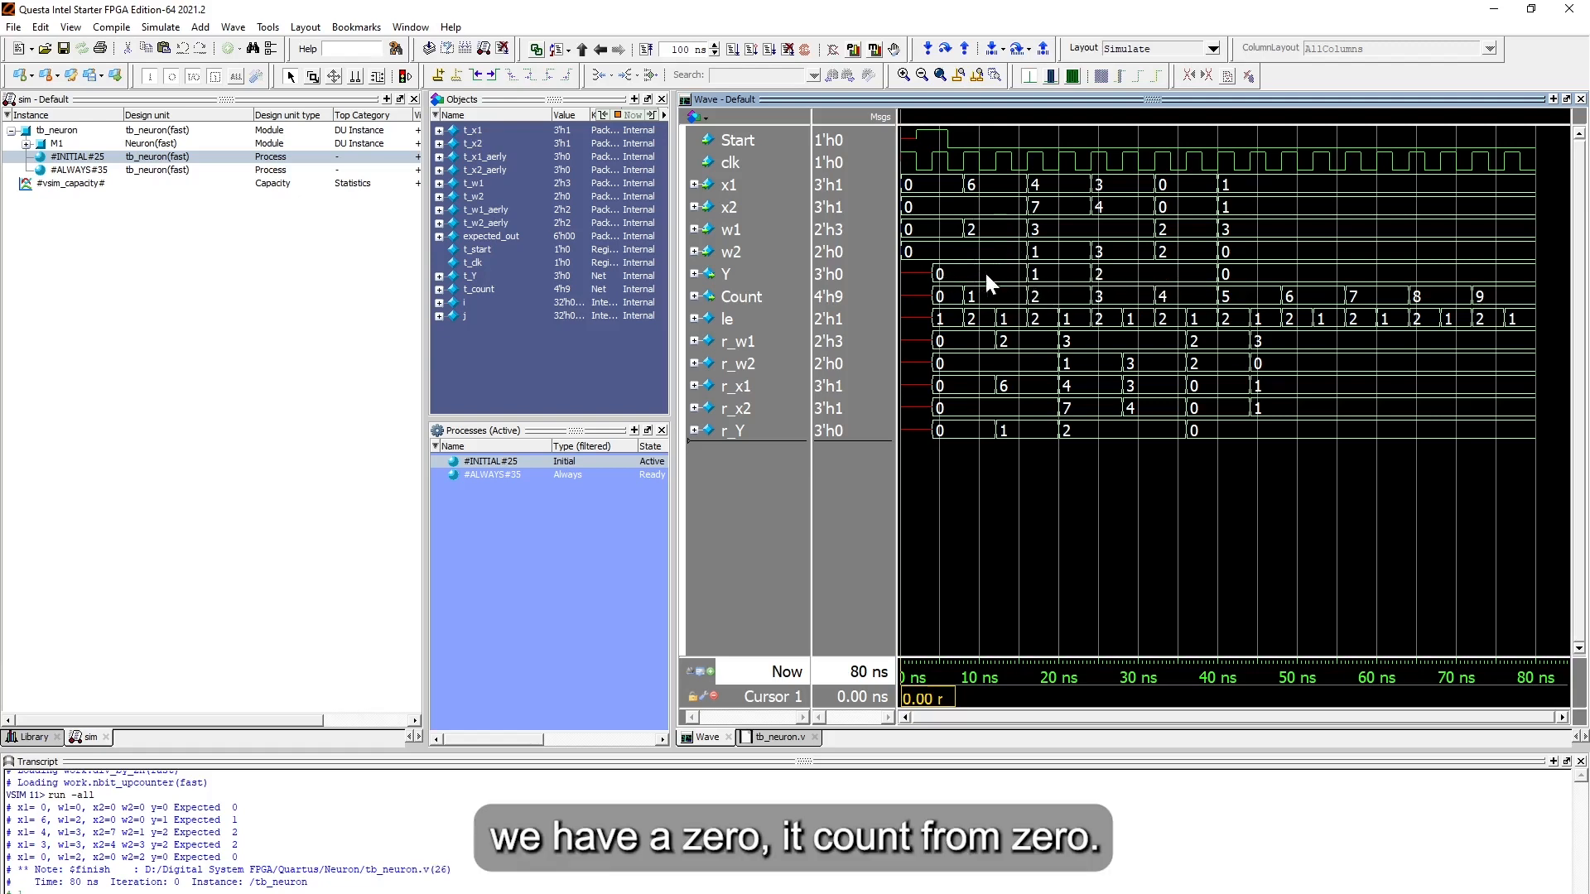
mouse_move(1035, 198)
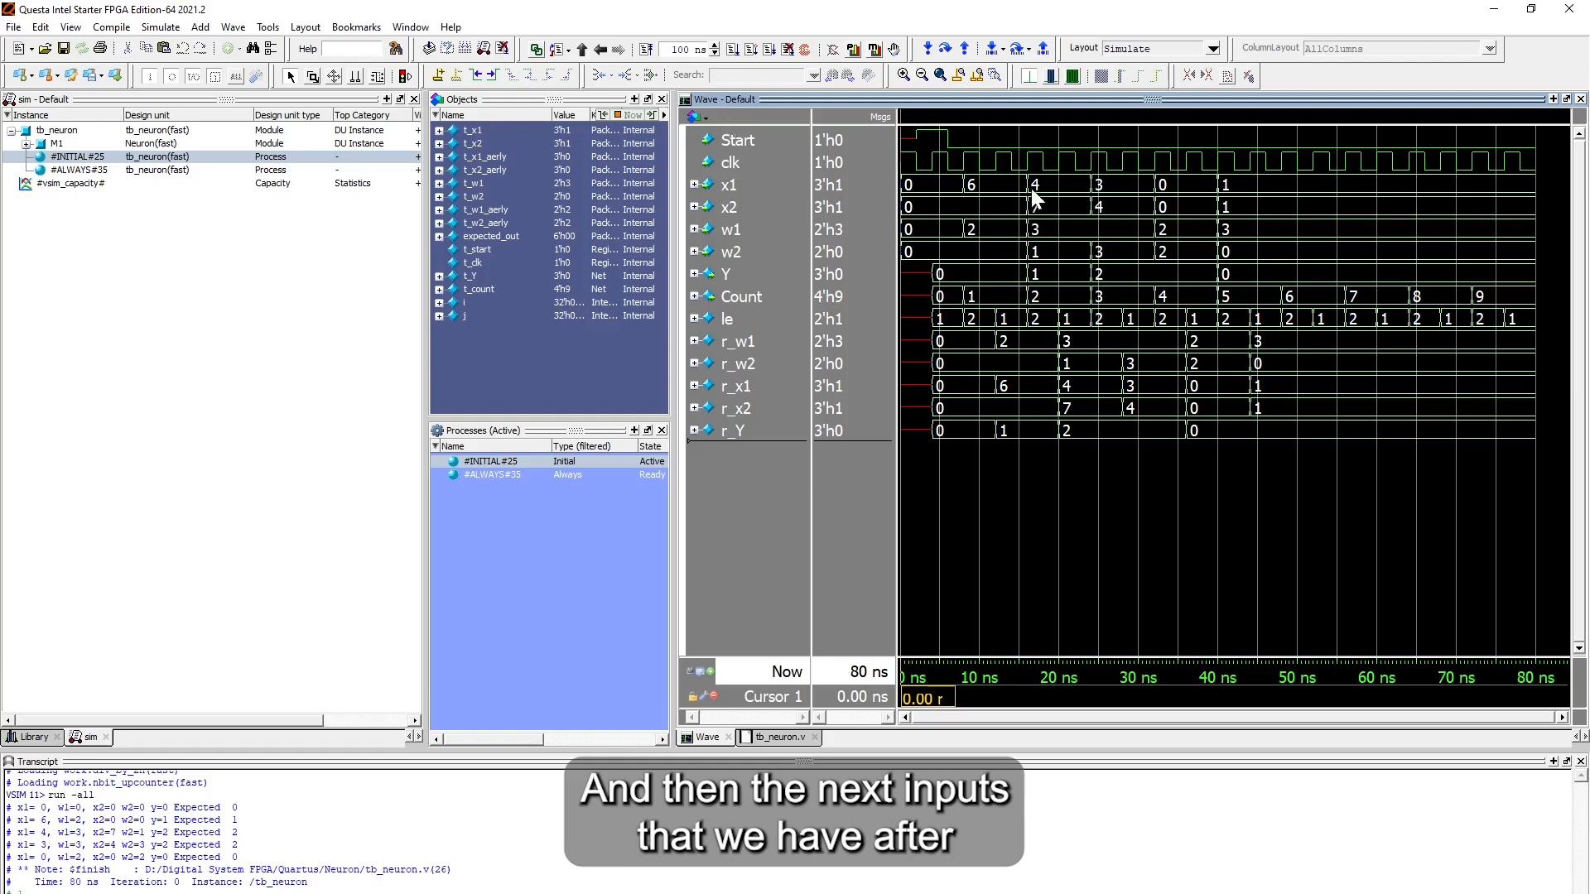
mouse_move(979, 165)
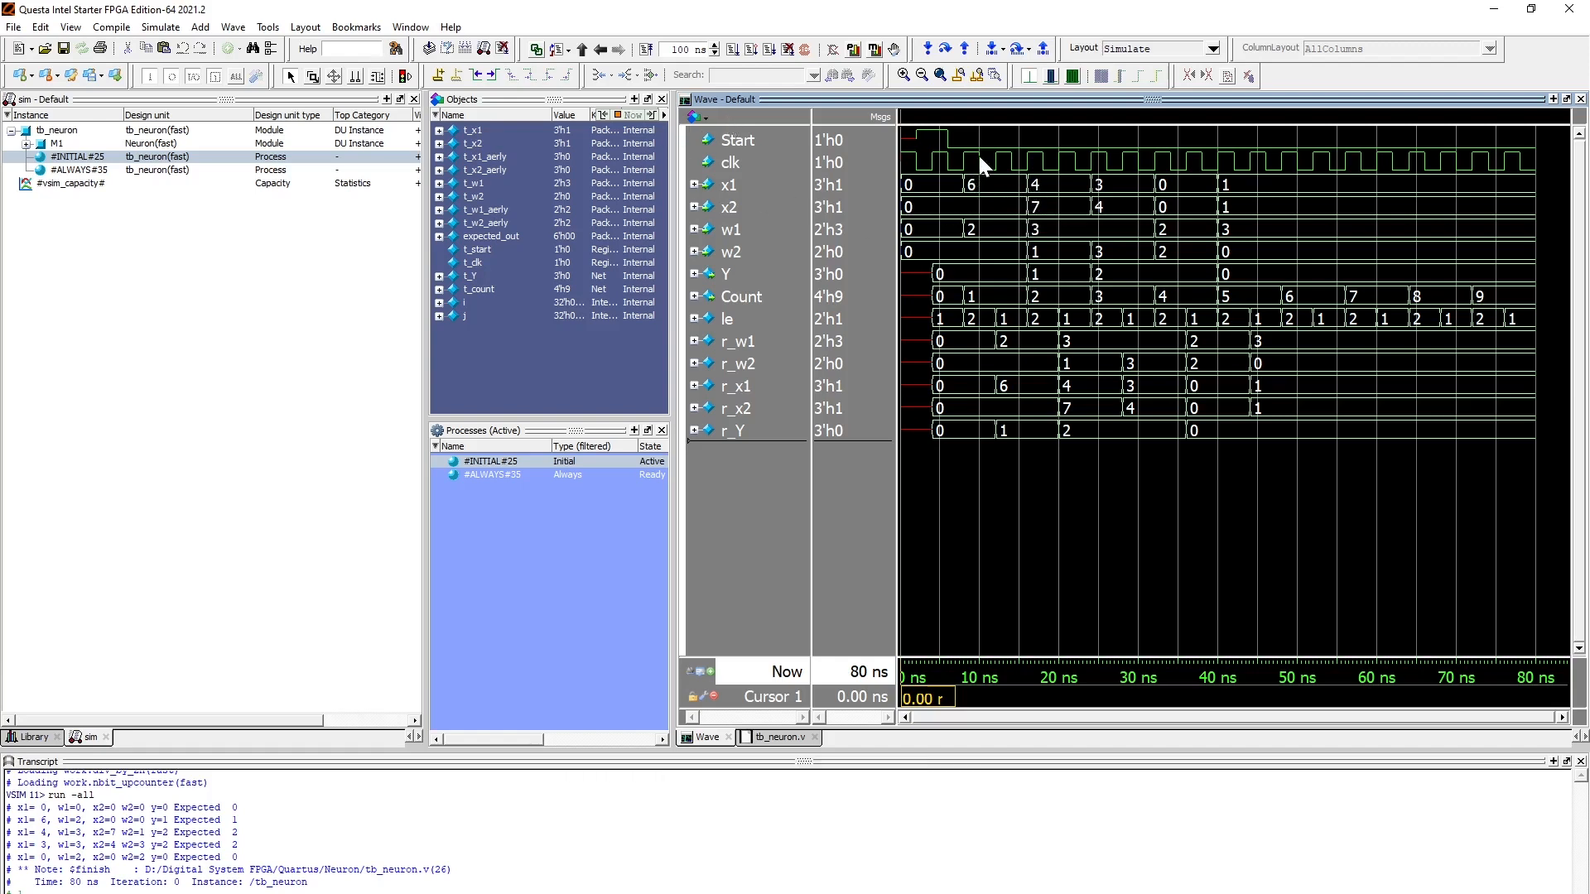
mouse_move(1040, 188)
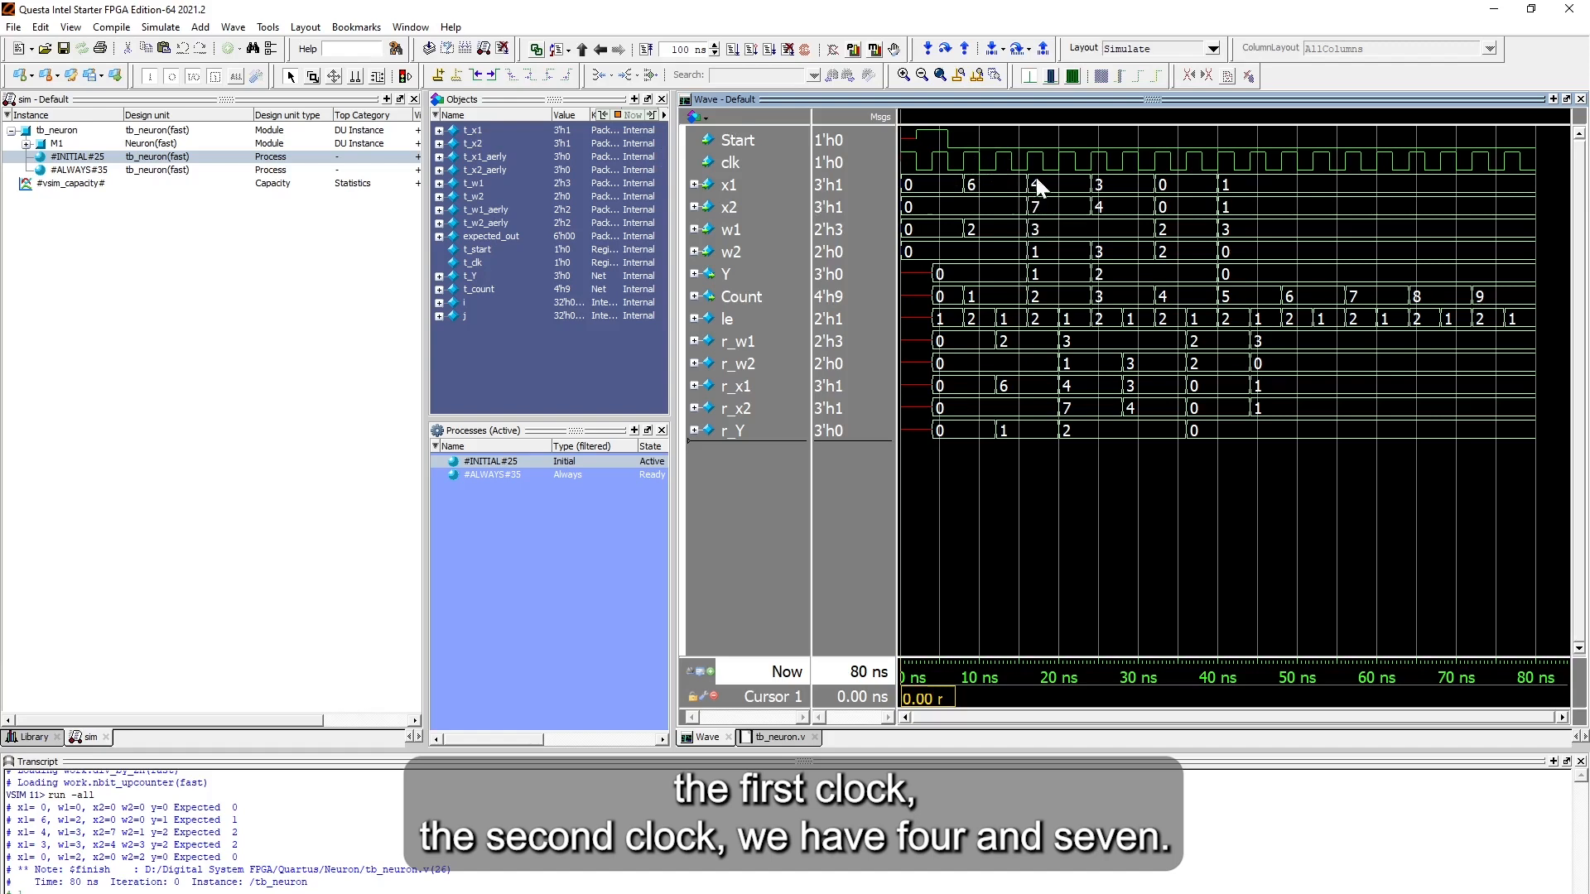
mouse_move(1029, 208)
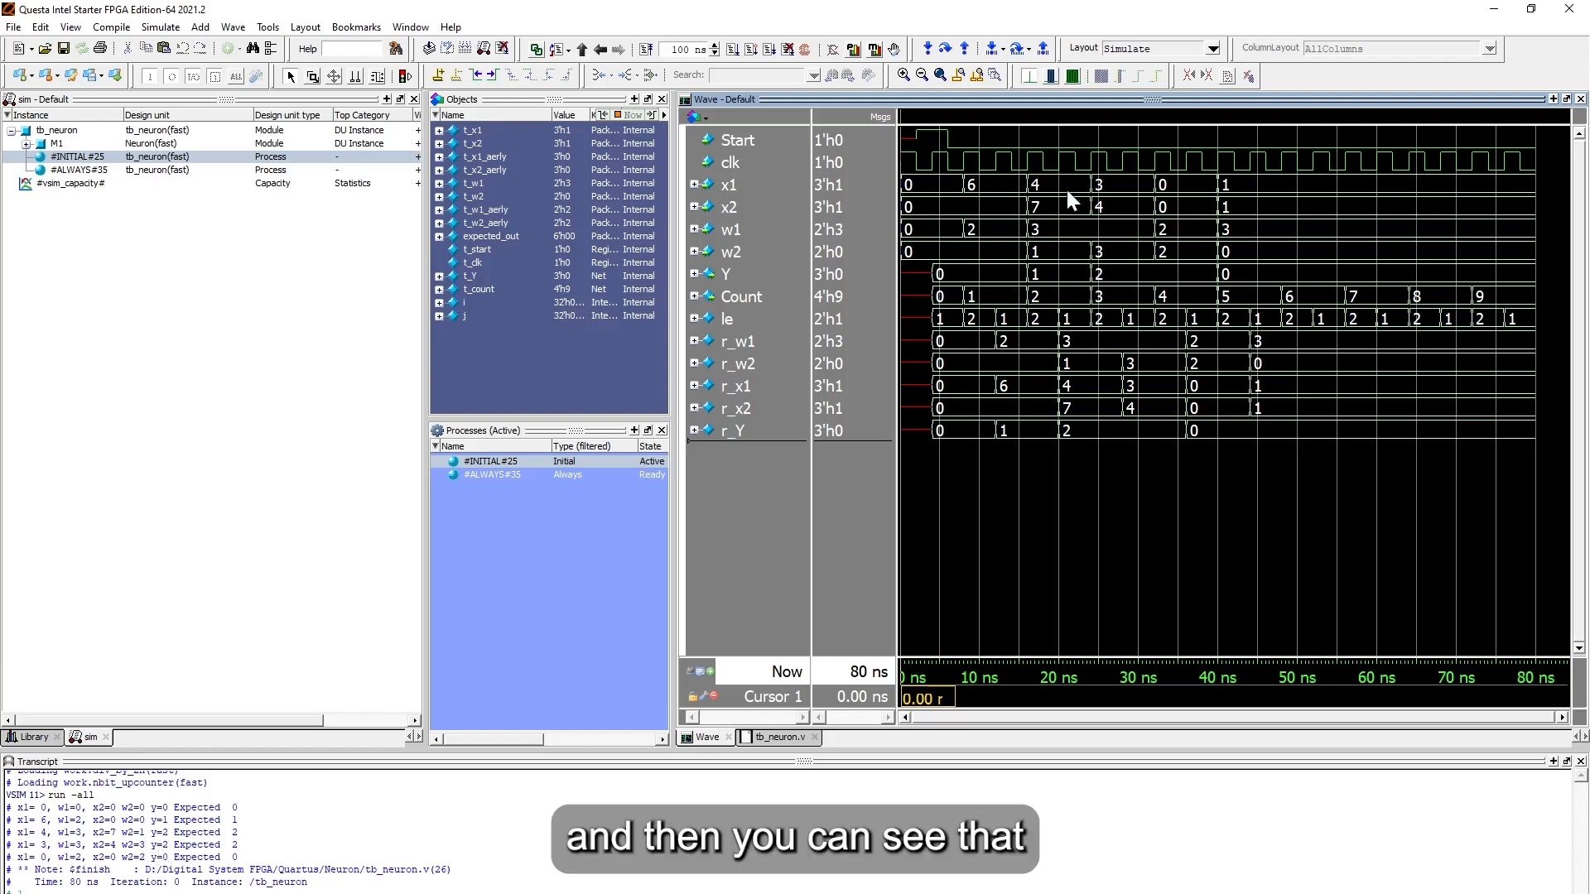
mouse_move(1049, 194)
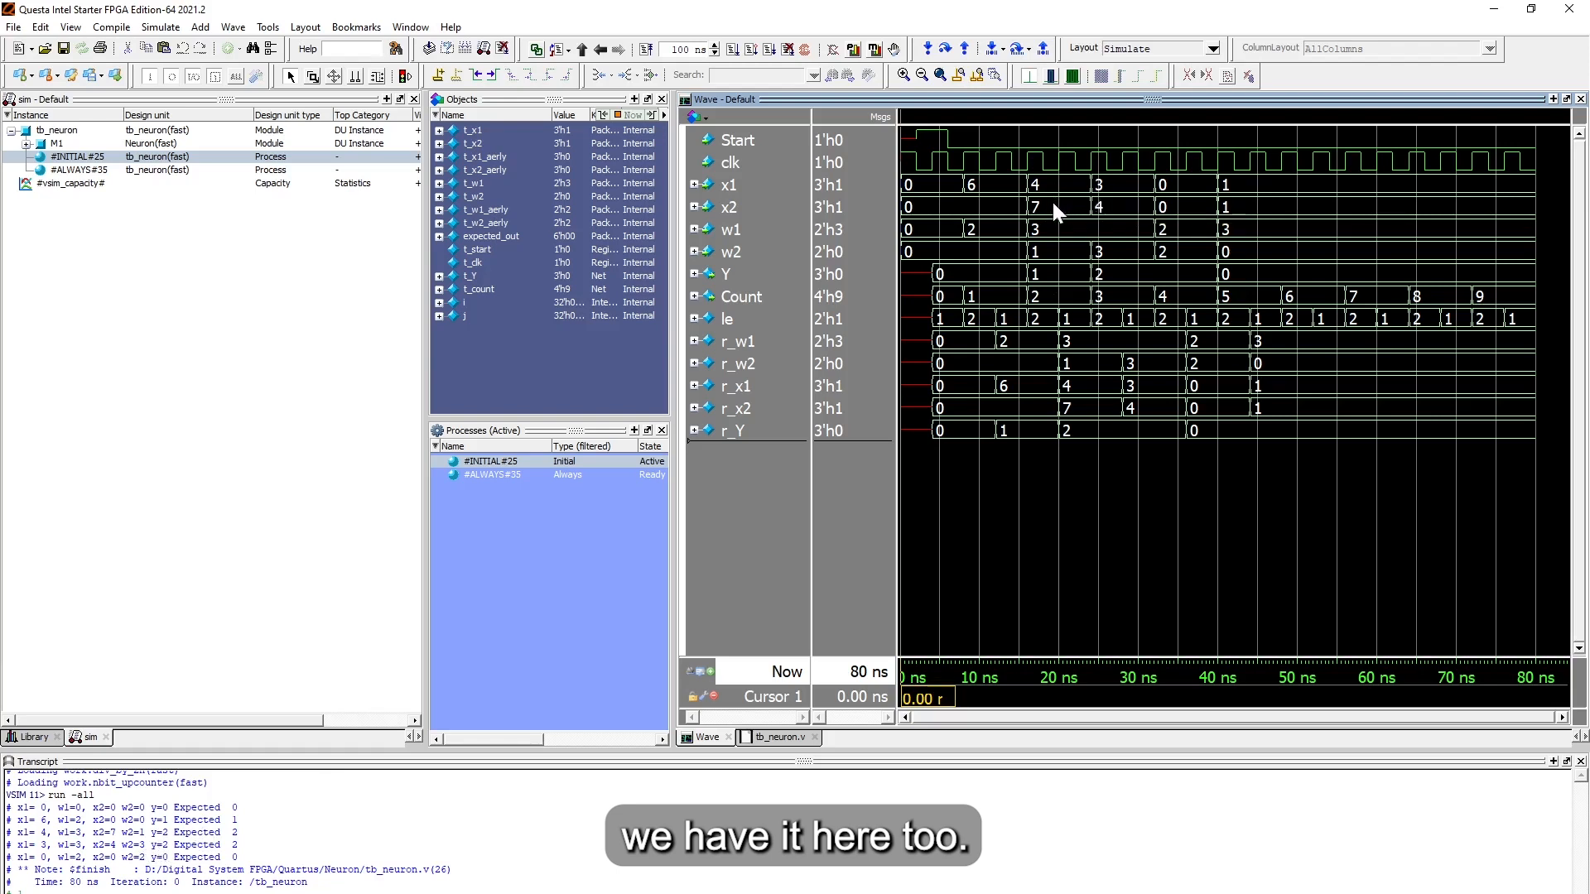
mouse_move(1083, 263)
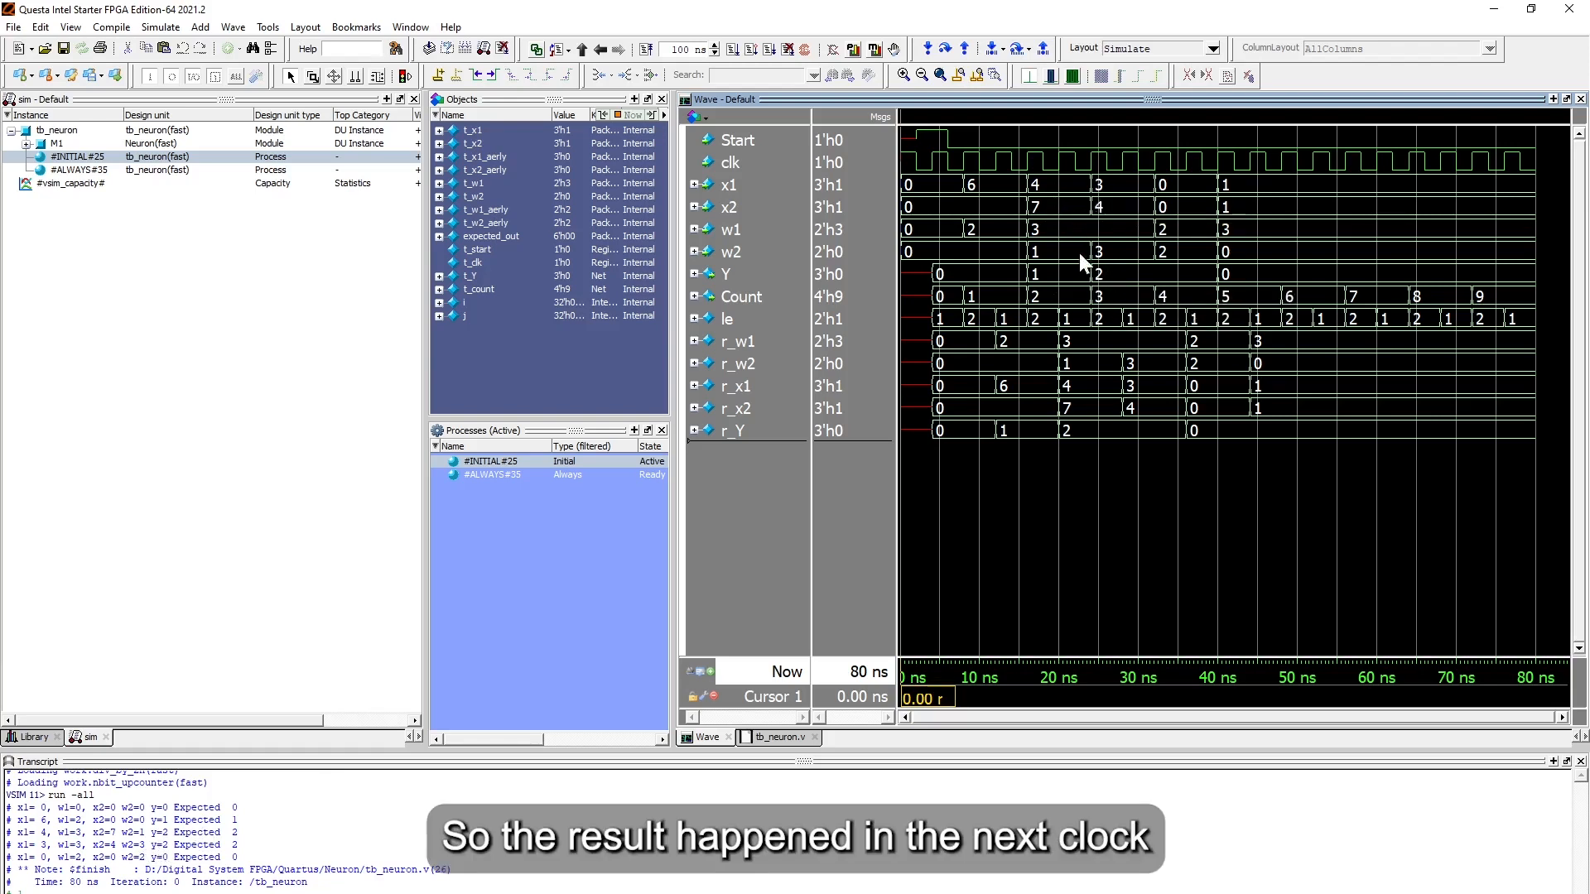
mouse_move(1103, 281)
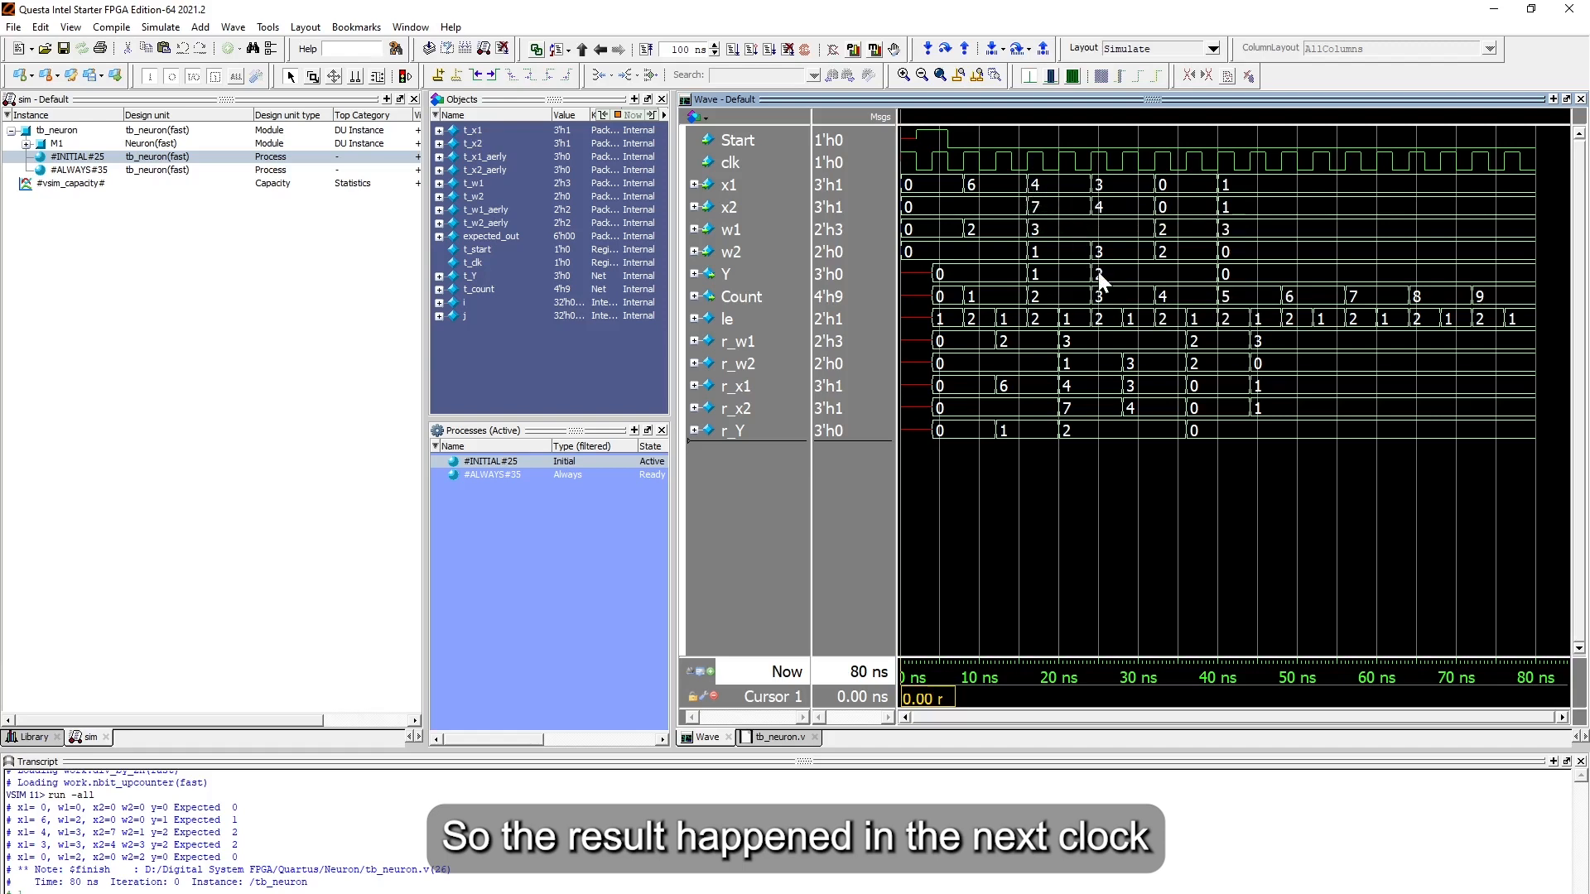
mouse_move(1104, 282)
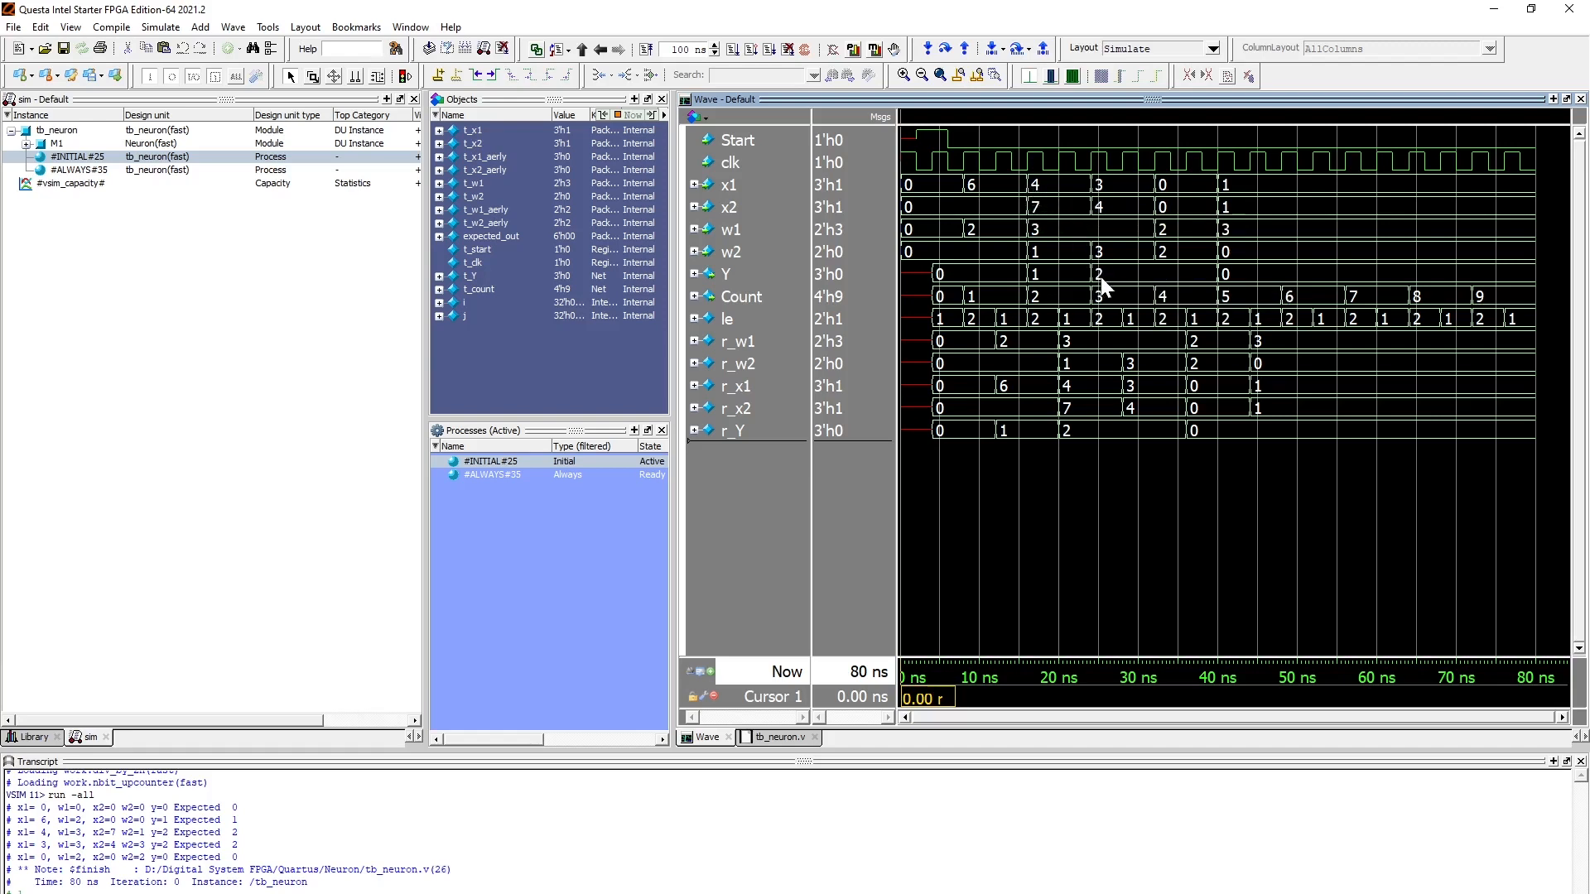
mouse_move(861, 297)
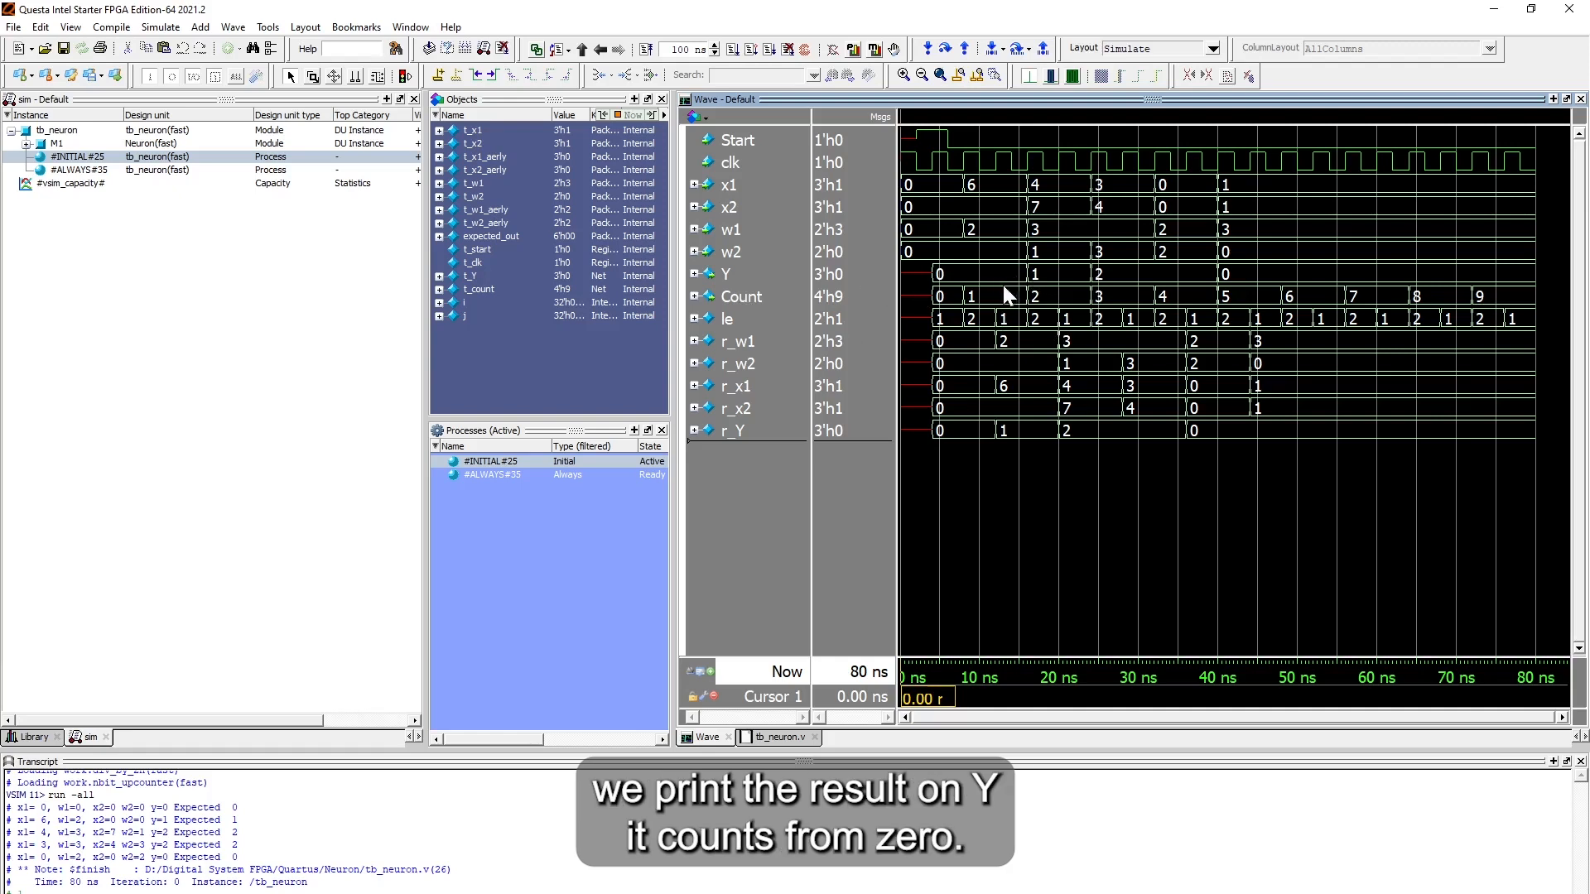
mouse_move(986, 309)
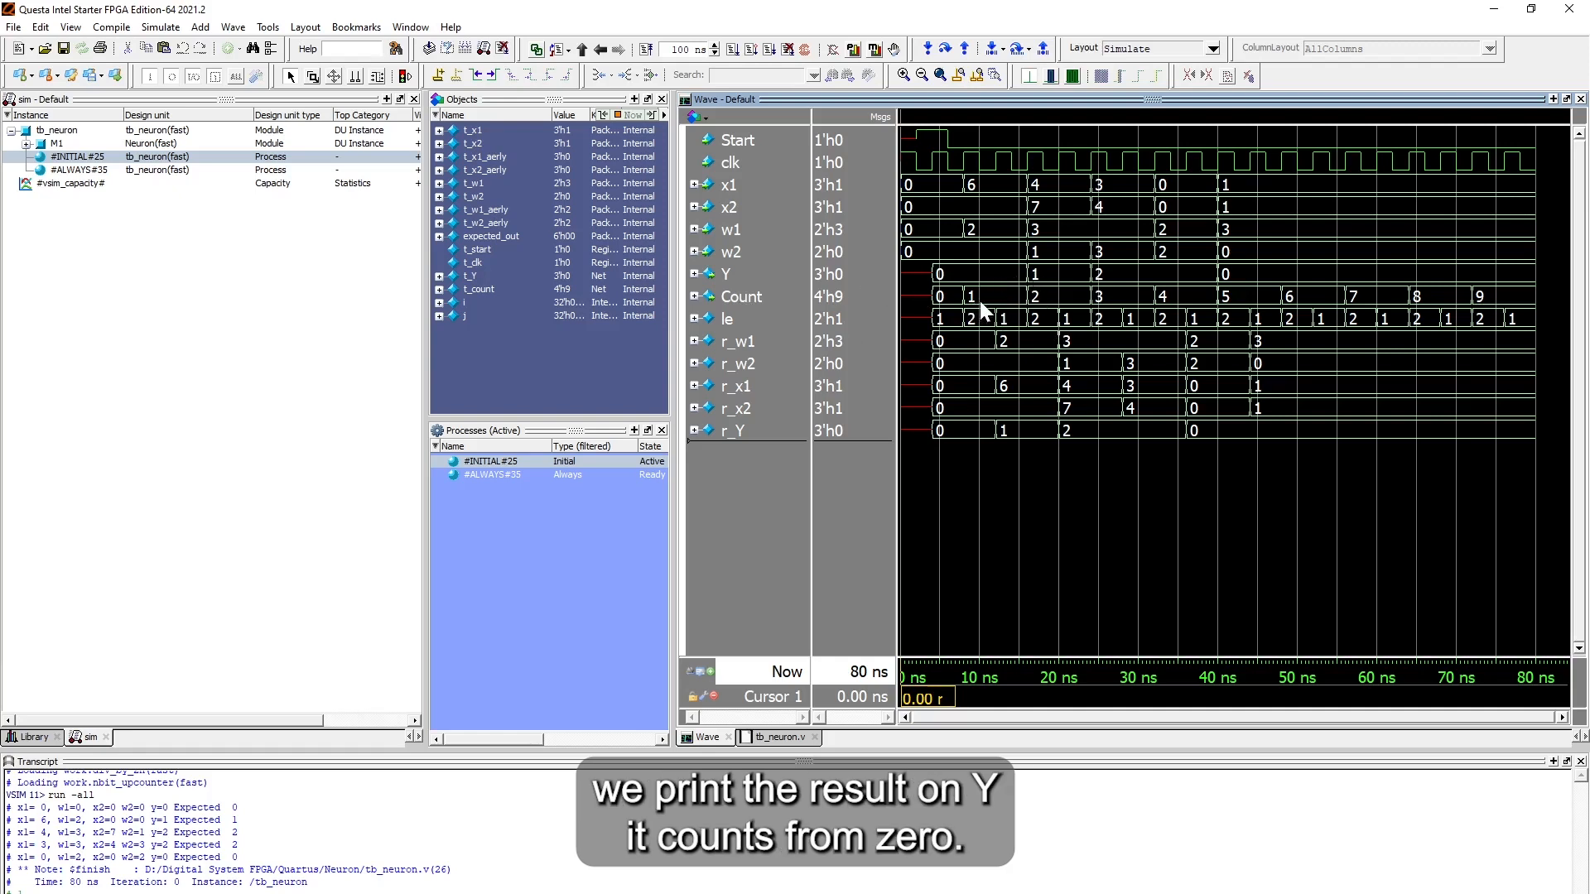
mouse_move(1042, 311)
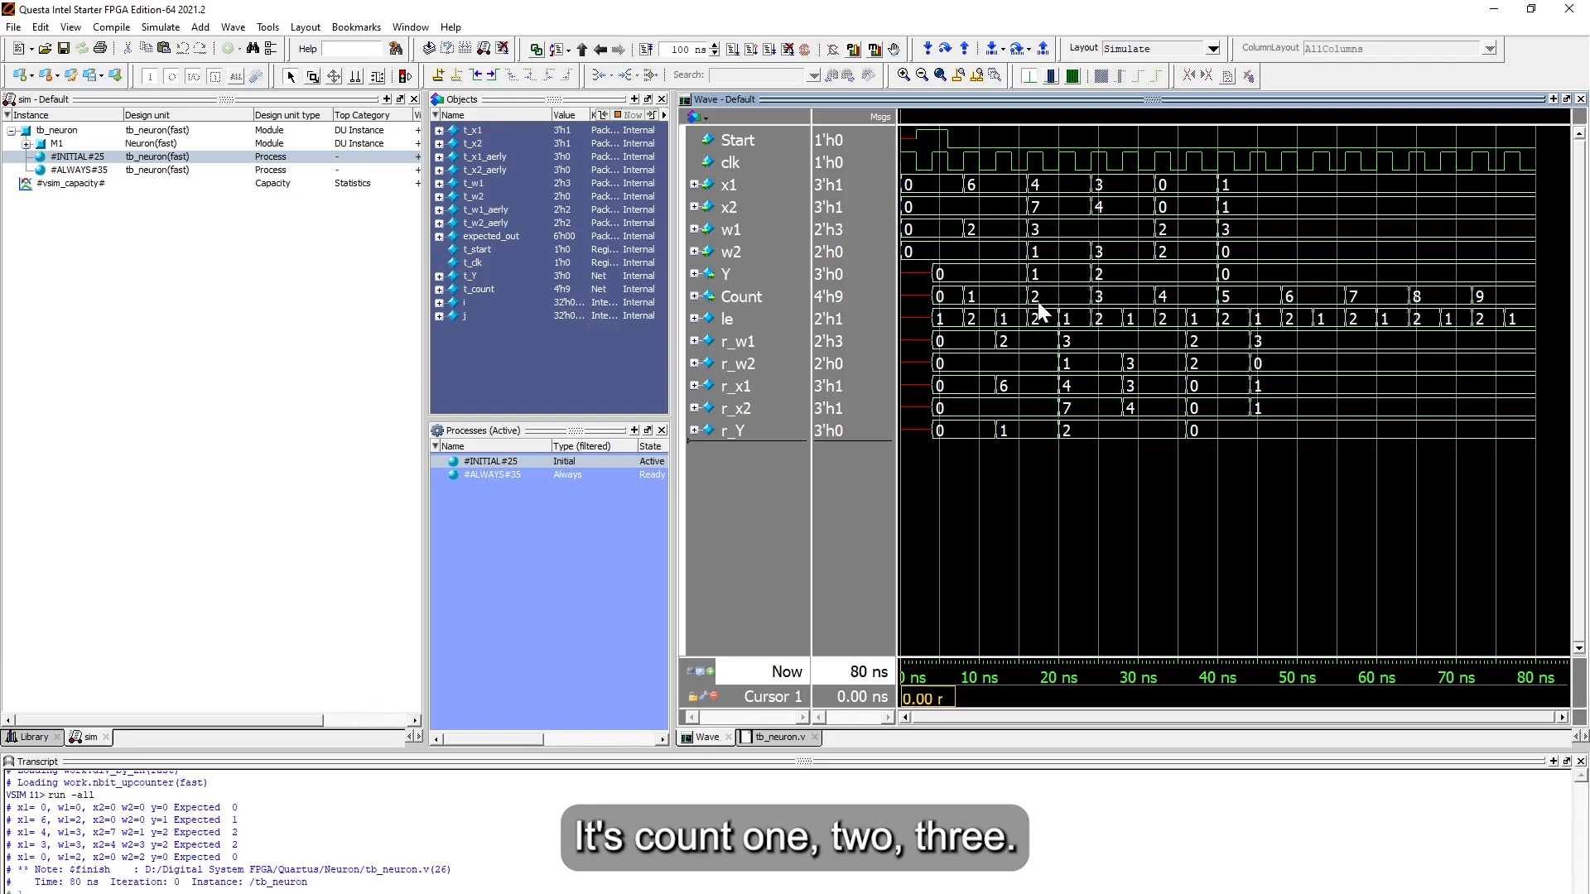
mouse_move(1087, 311)
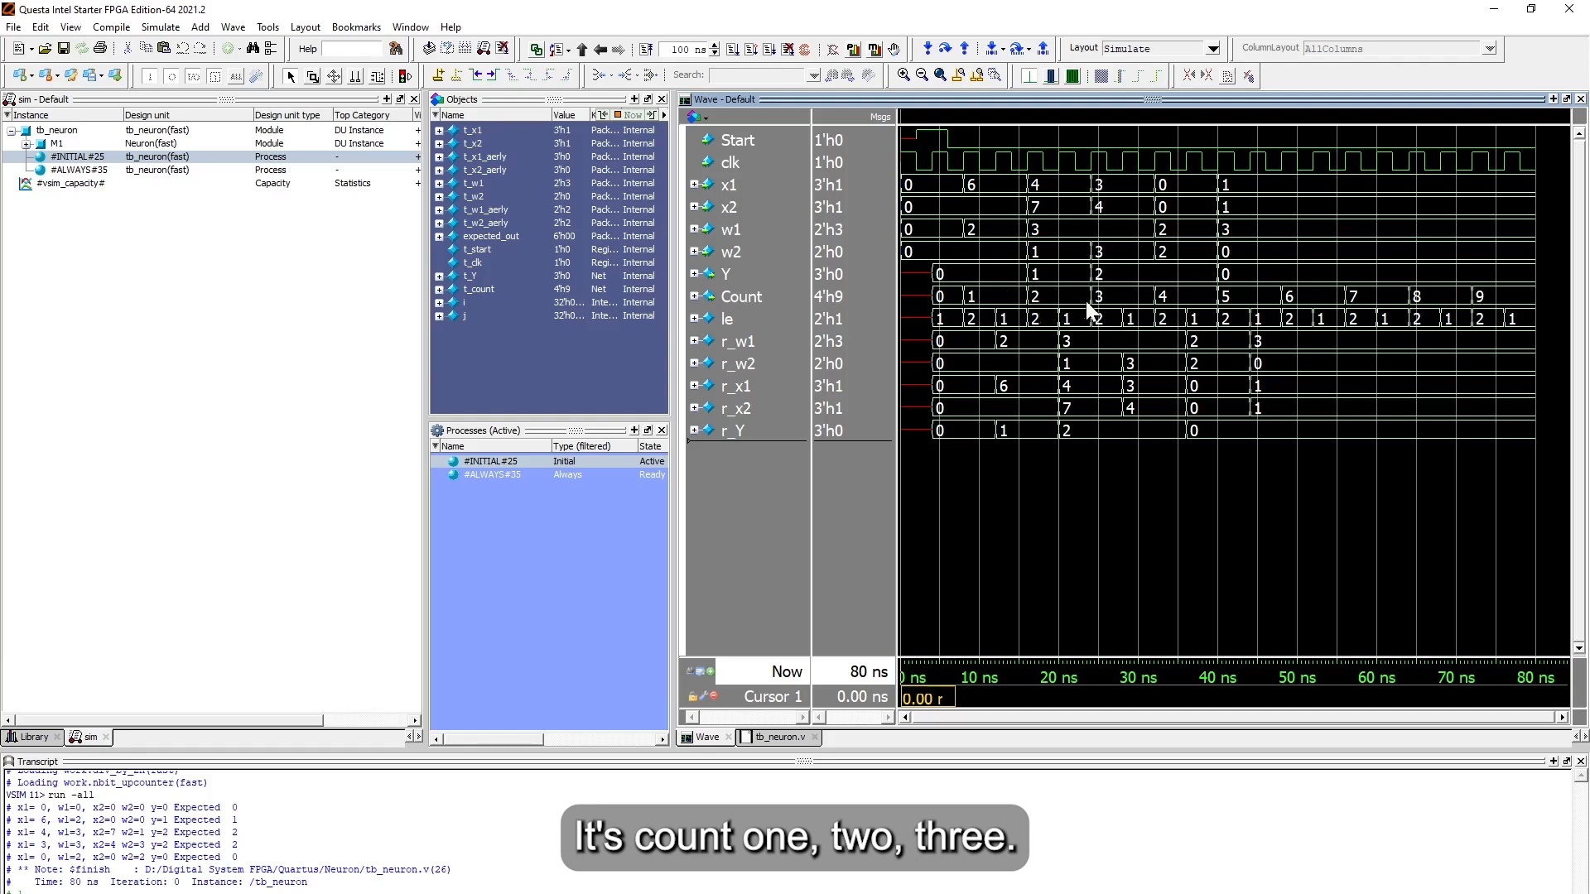
mouse_move(1162, 258)
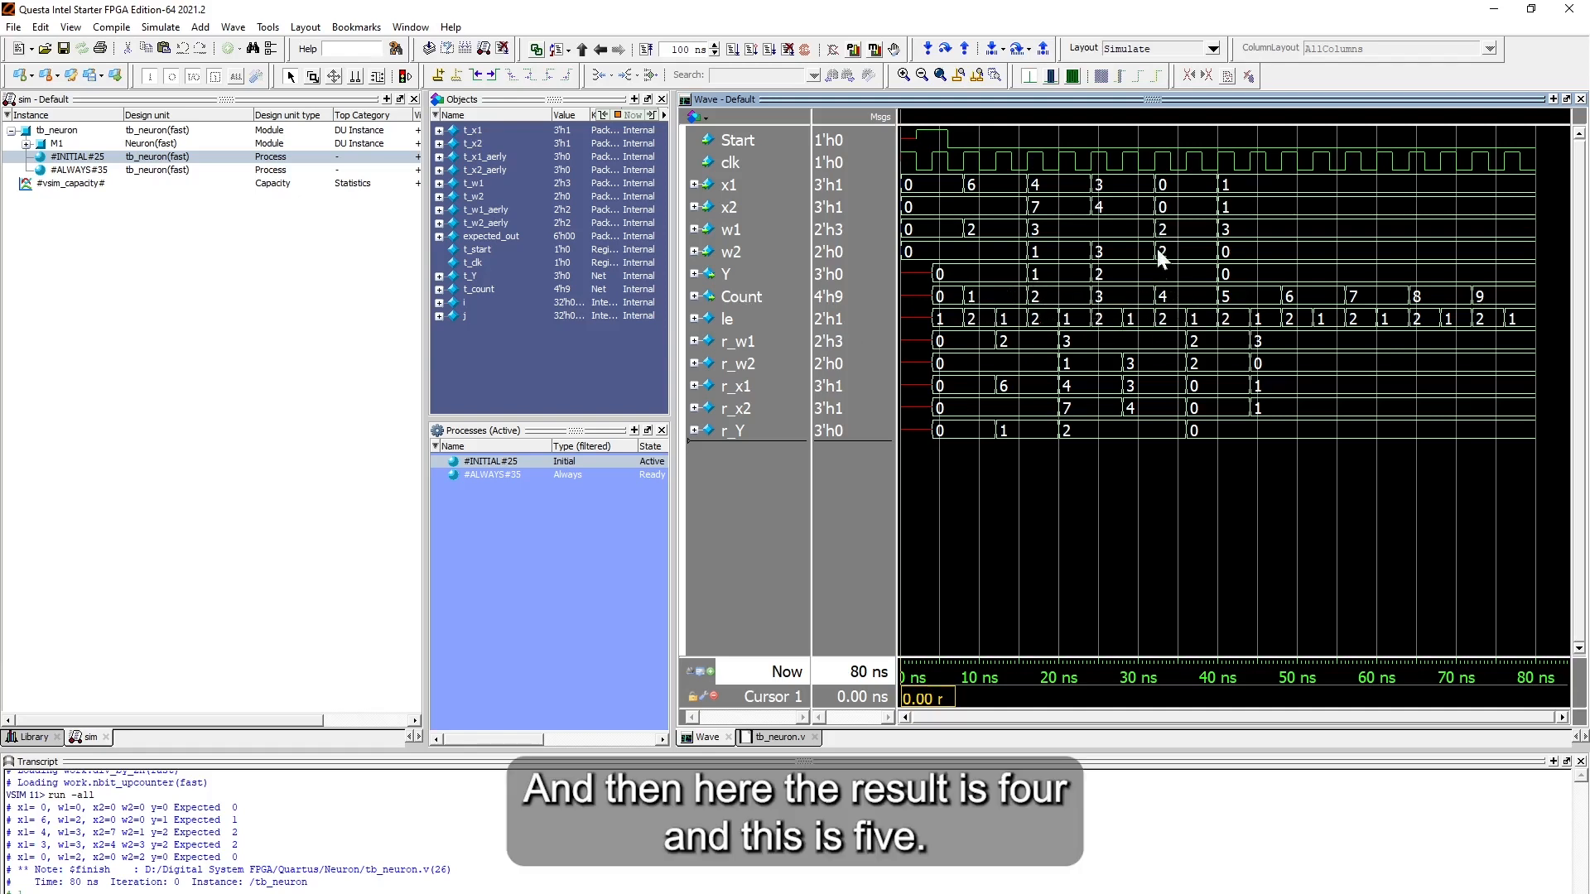
mouse_move(1238, 307)
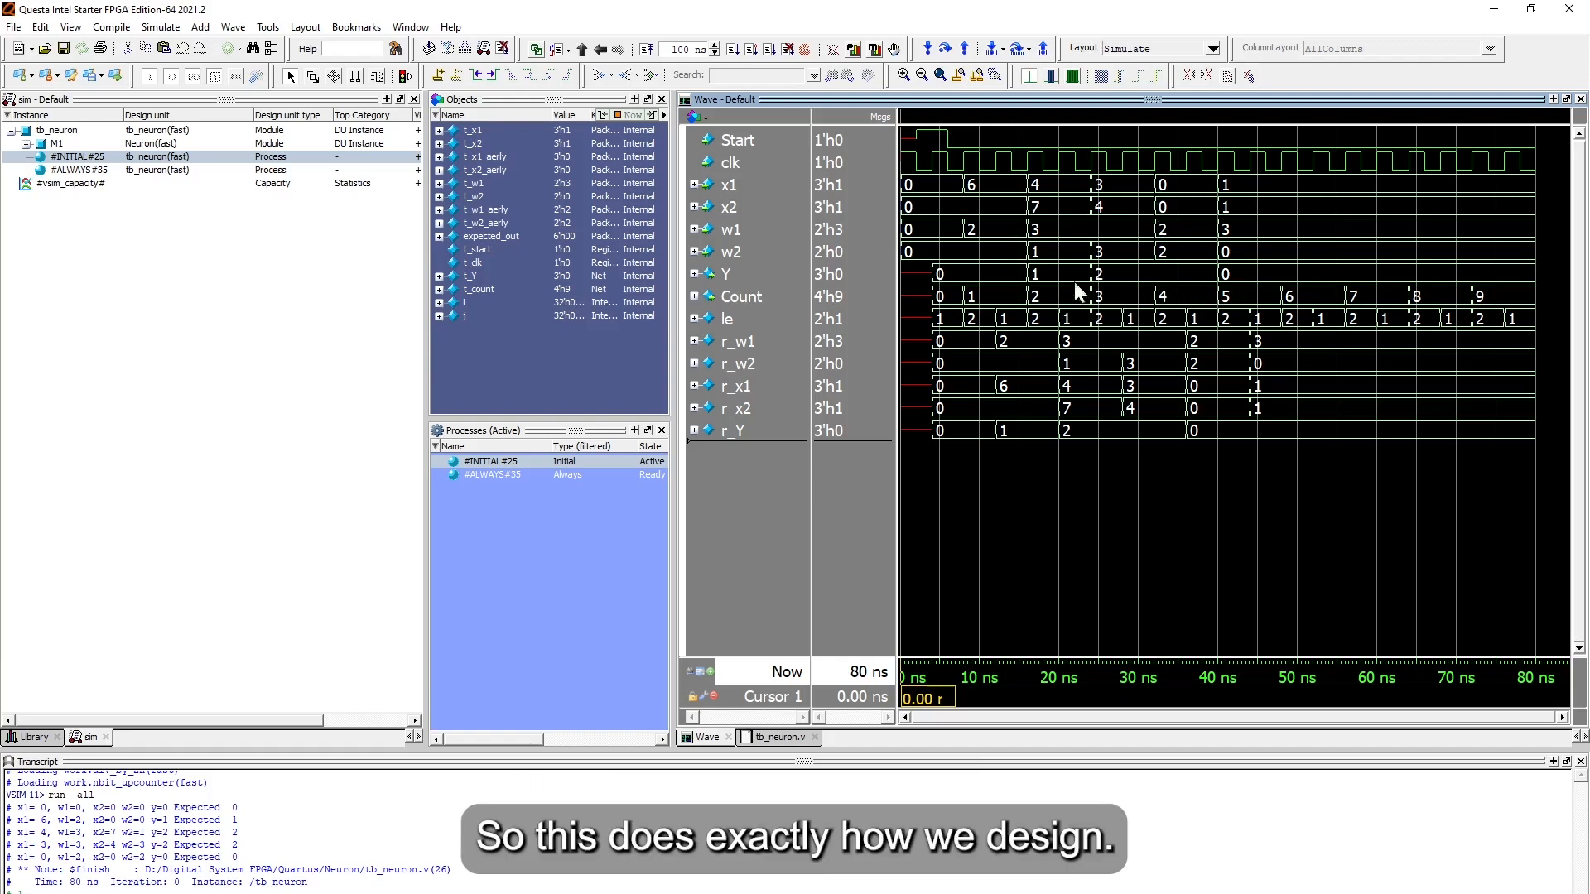
mouse_move(989, 320)
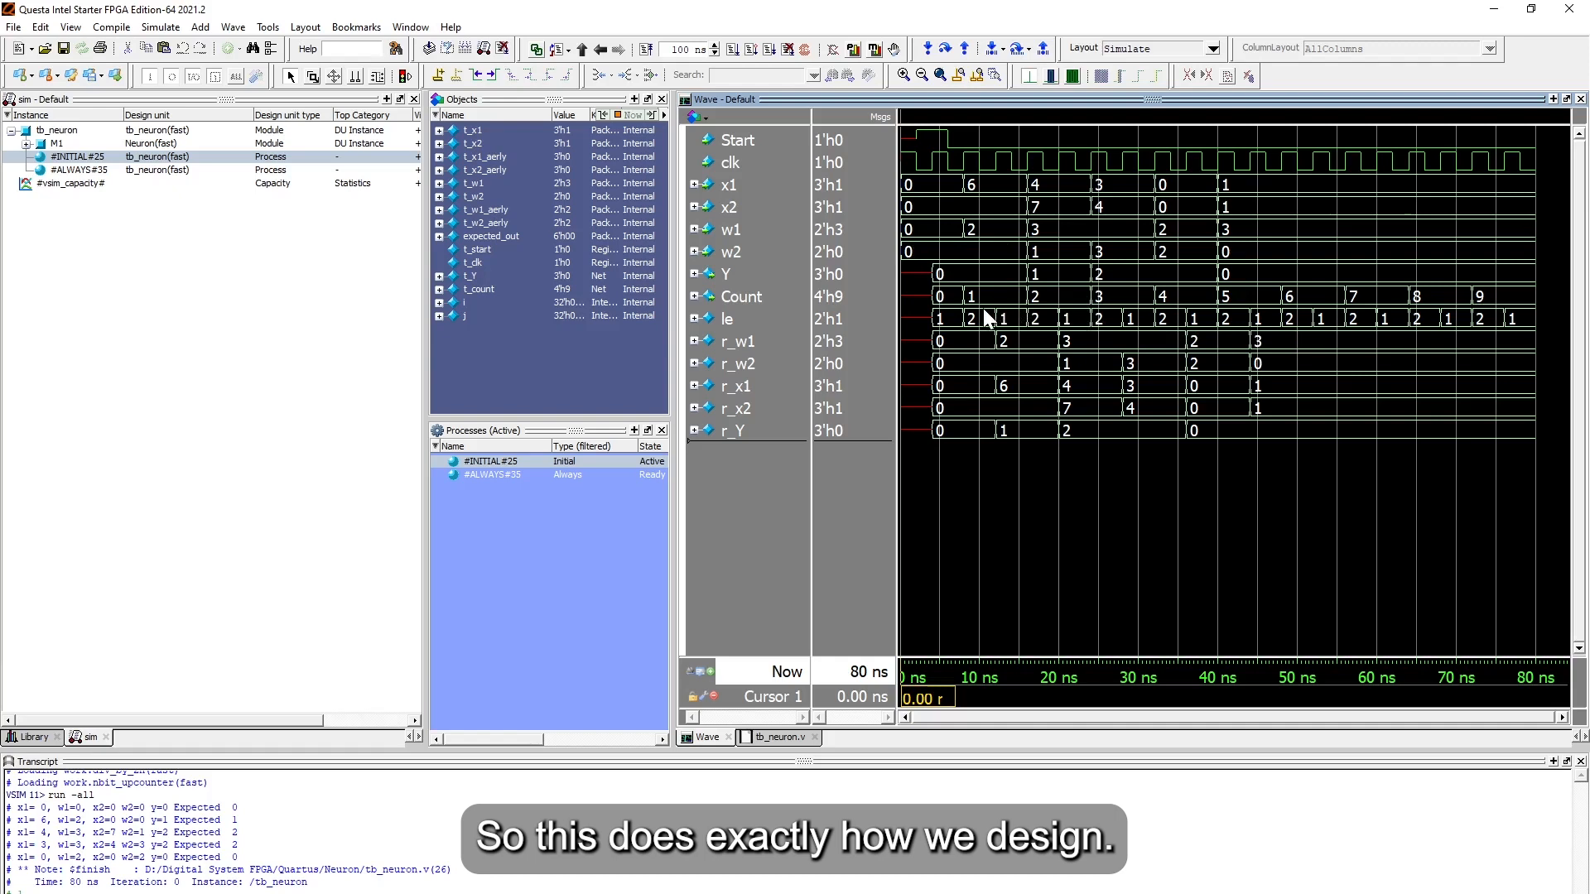
mouse_move(939, 316)
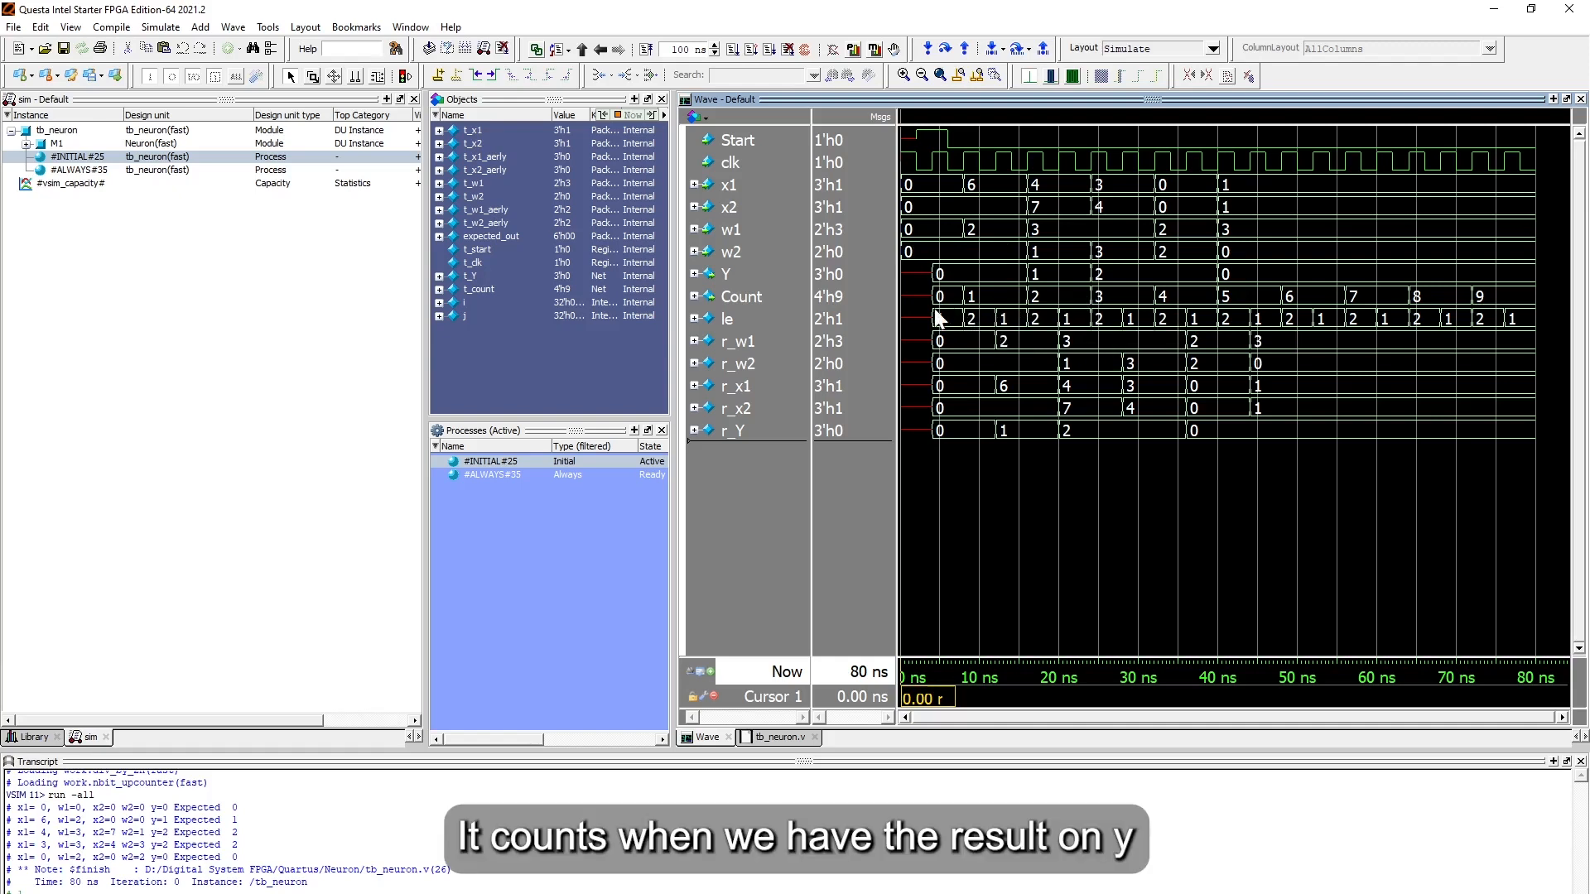
mouse_move(1033, 279)
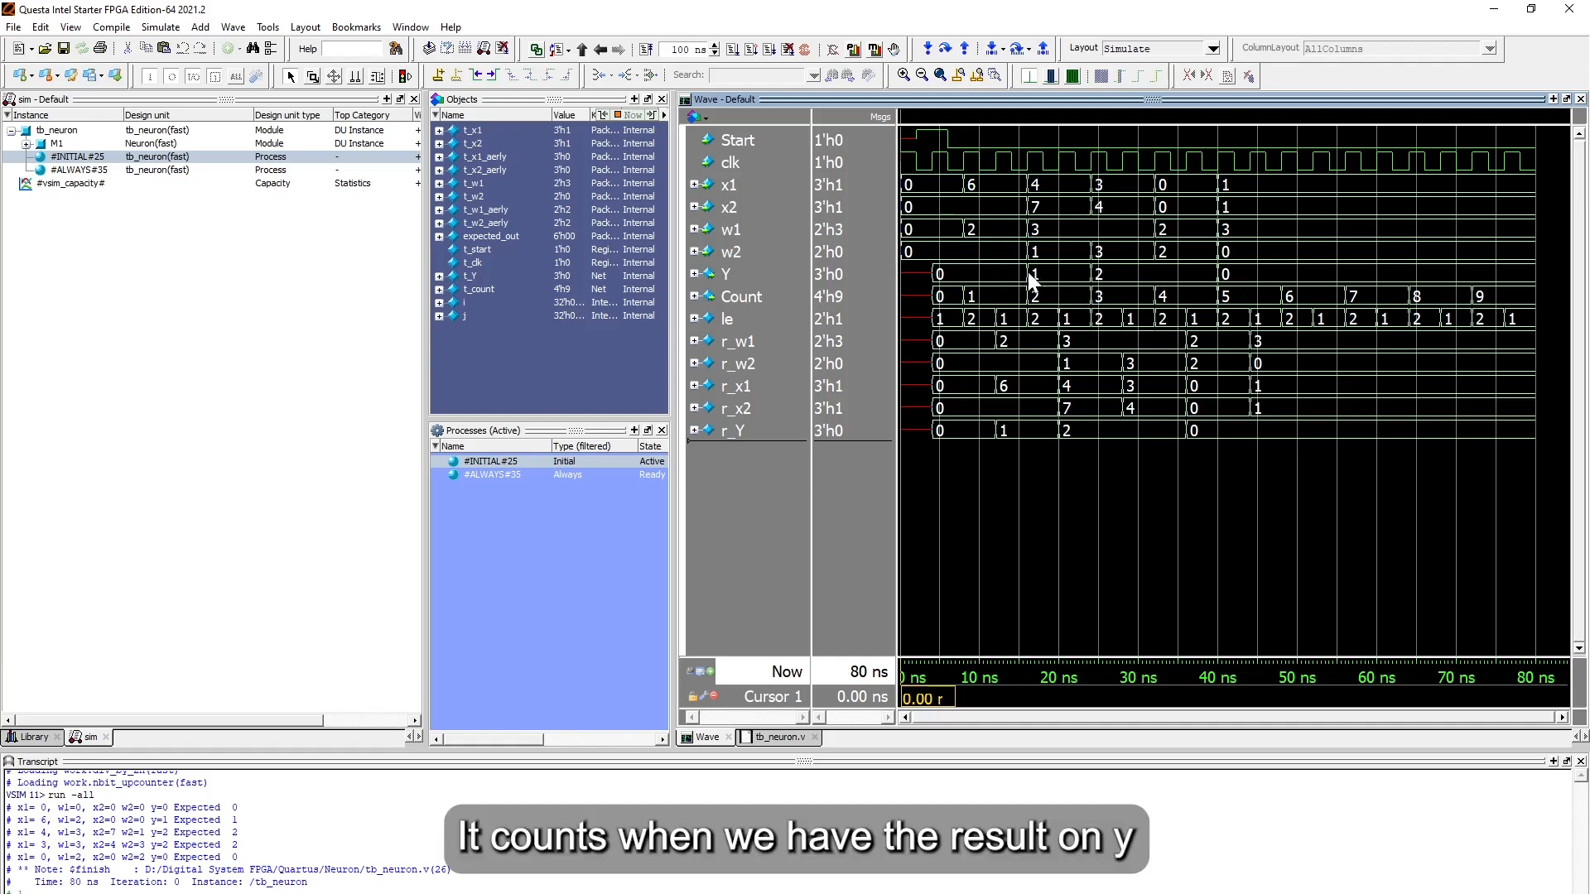
mouse_move(1195, 309)
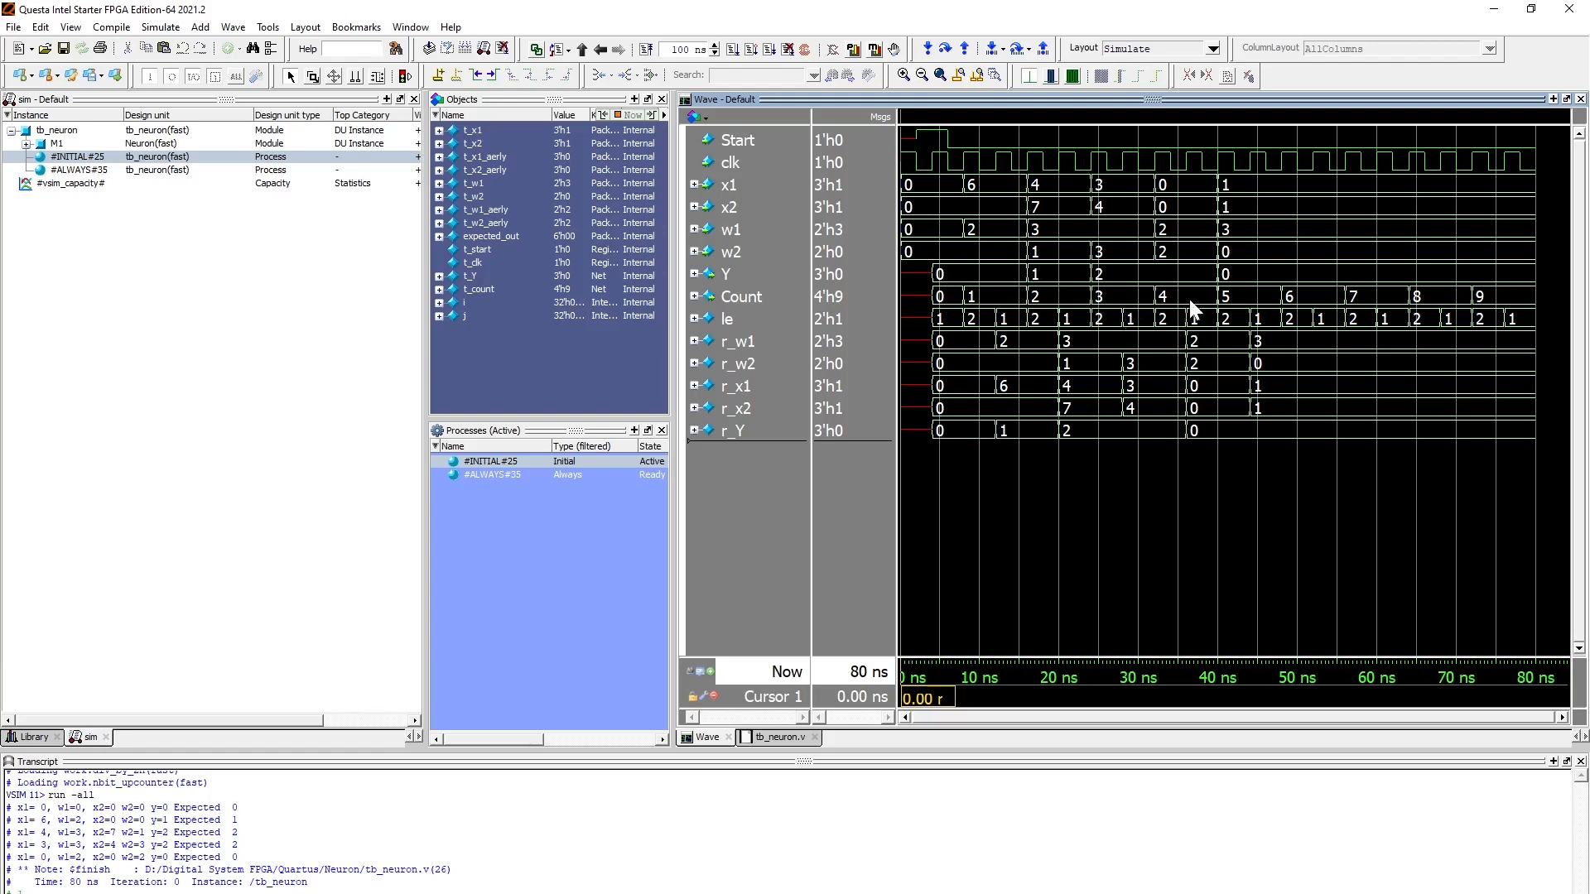
mouse_move(1004, 275)
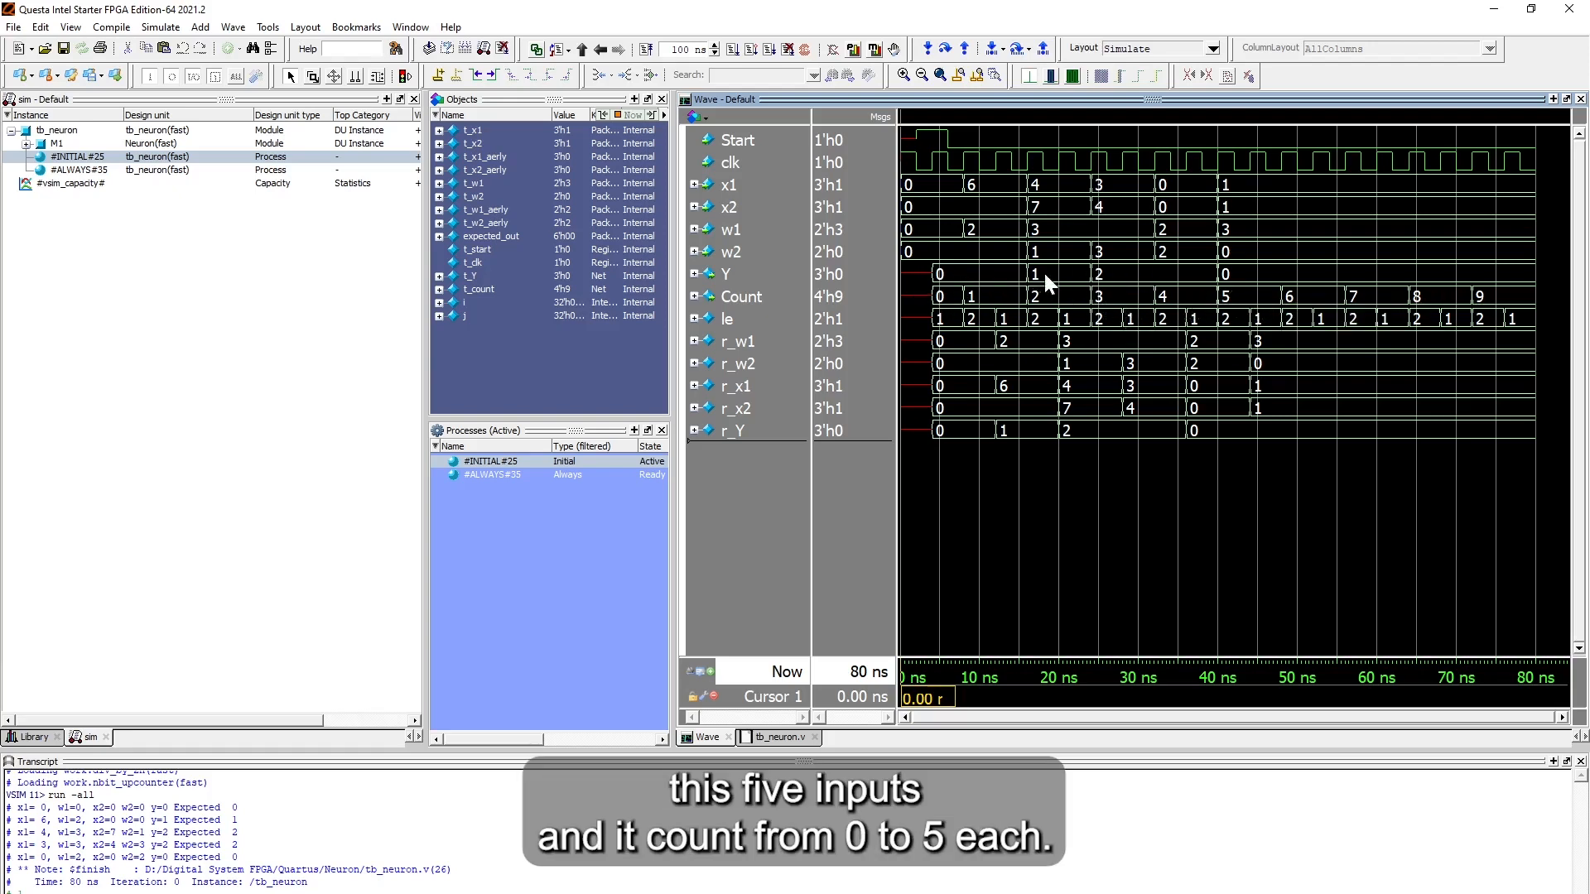
mouse_move(1143, 302)
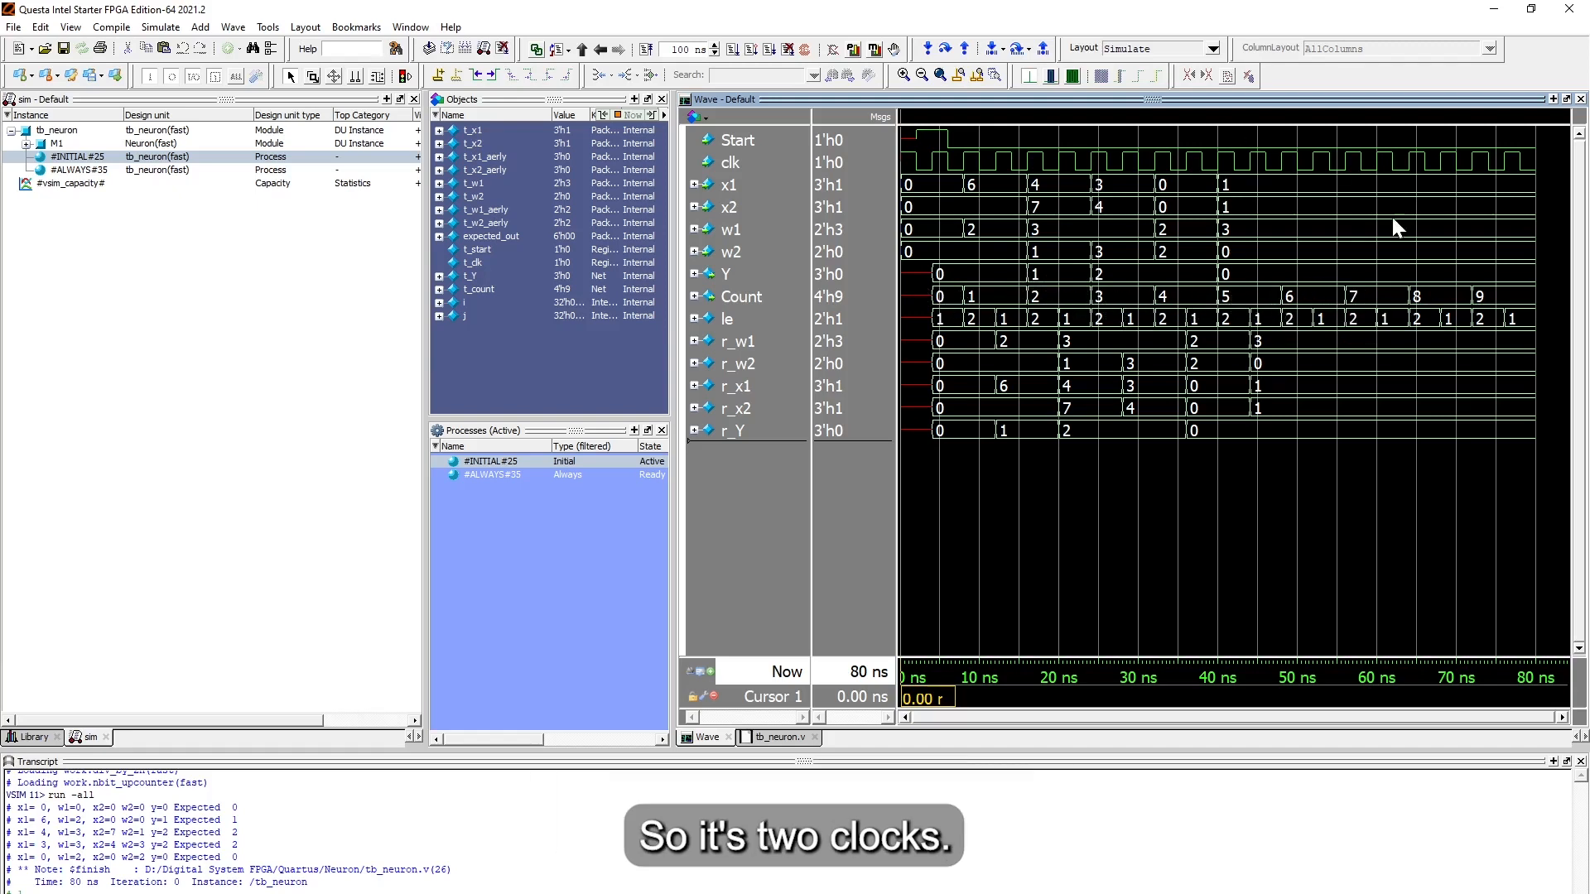
mouse_move(1302, 225)
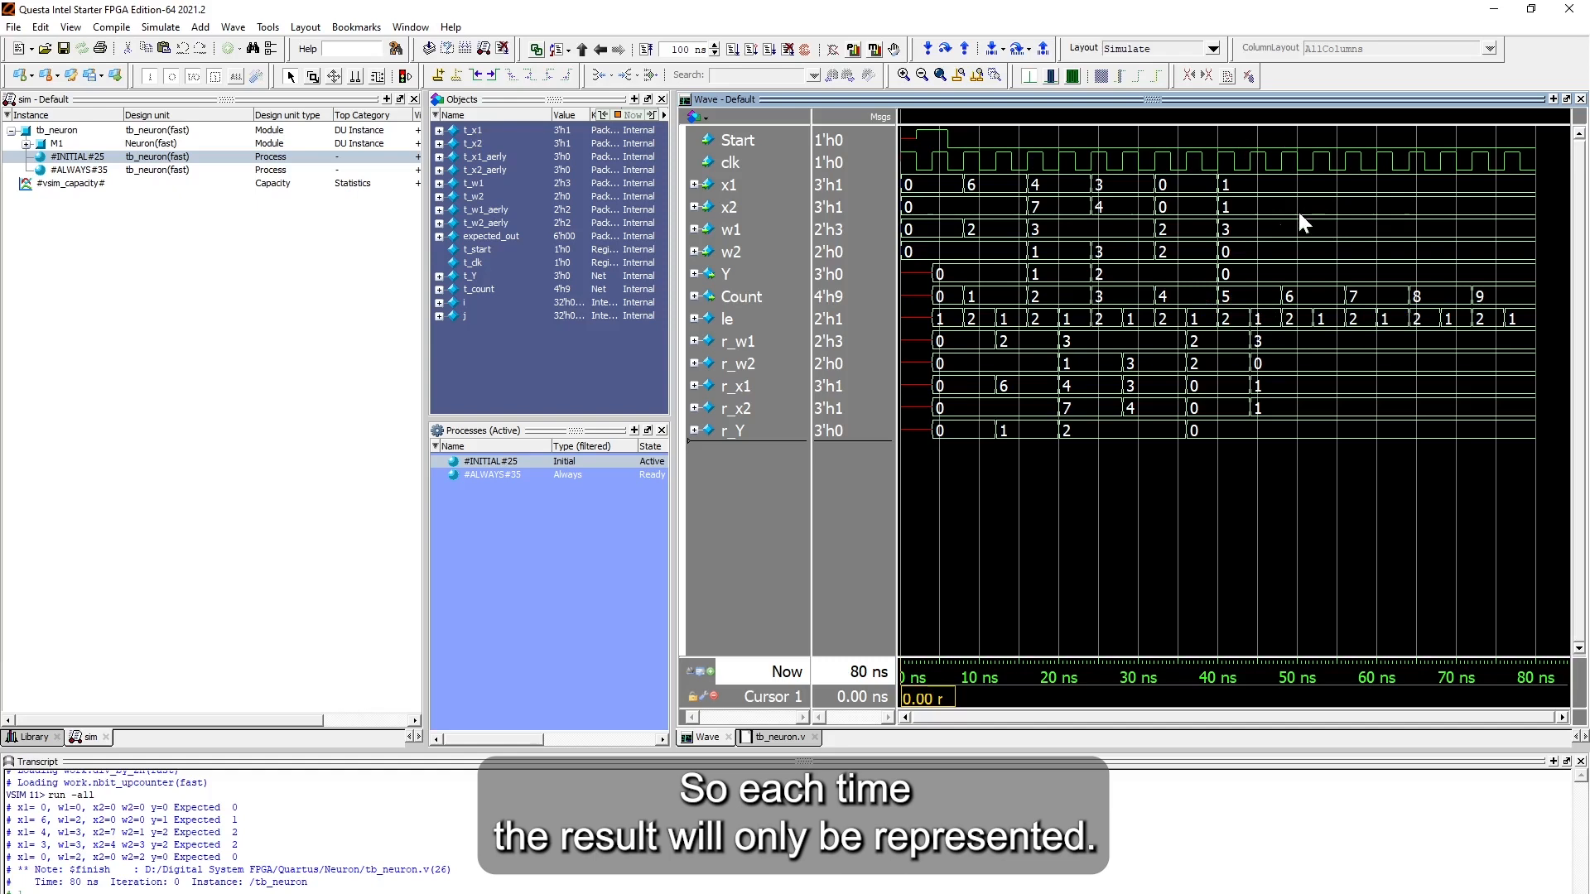
mouse_move(1038, 311)
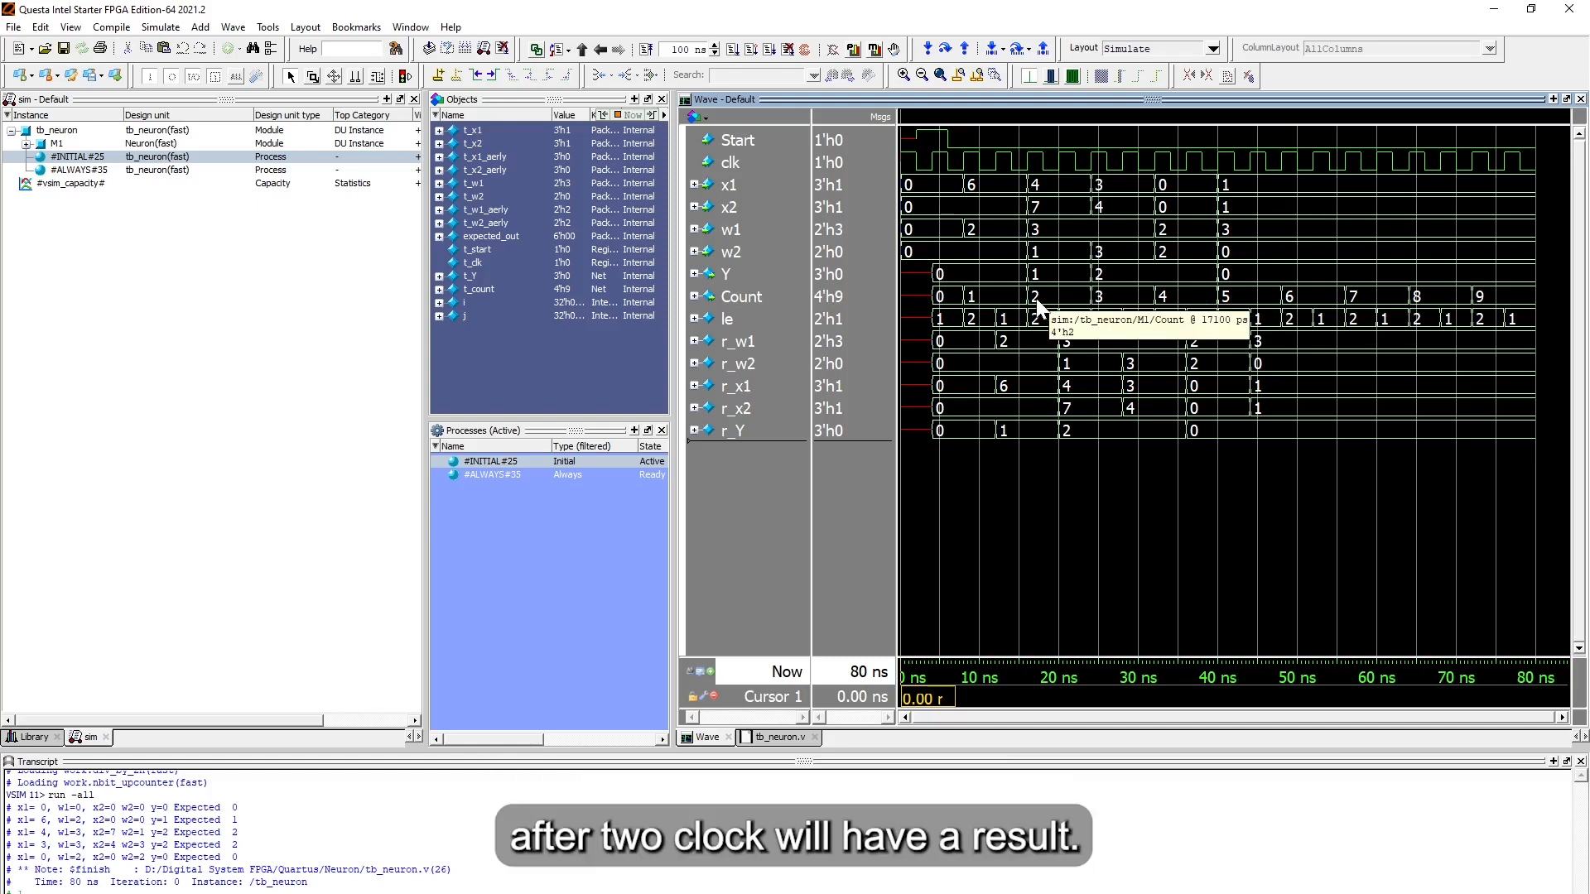
mouse_move(979, 344)
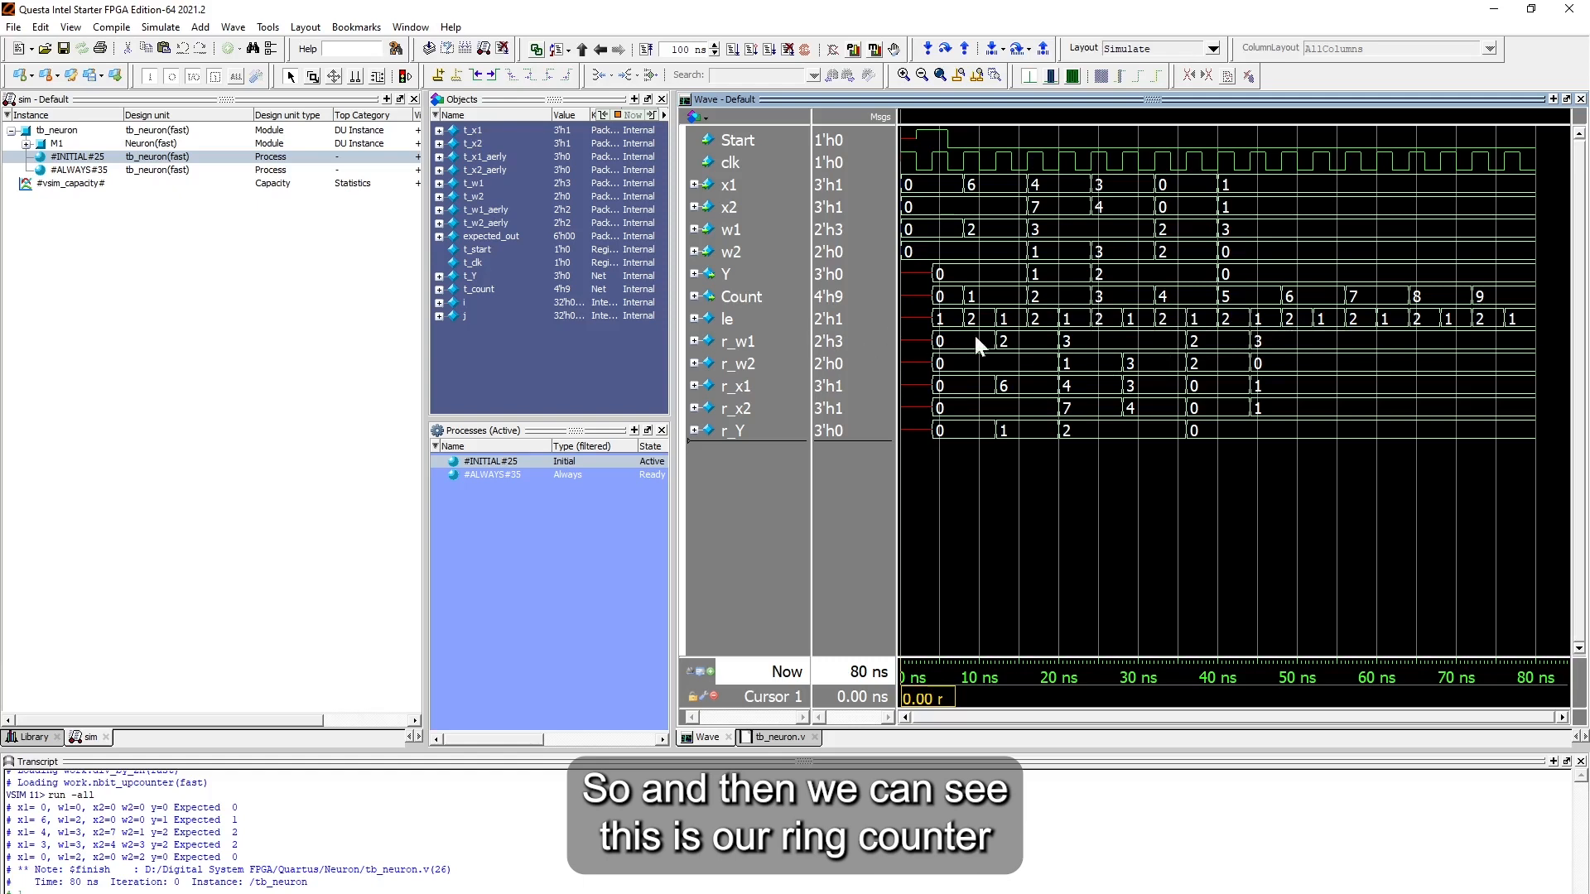
mouse_move(1237, 334)
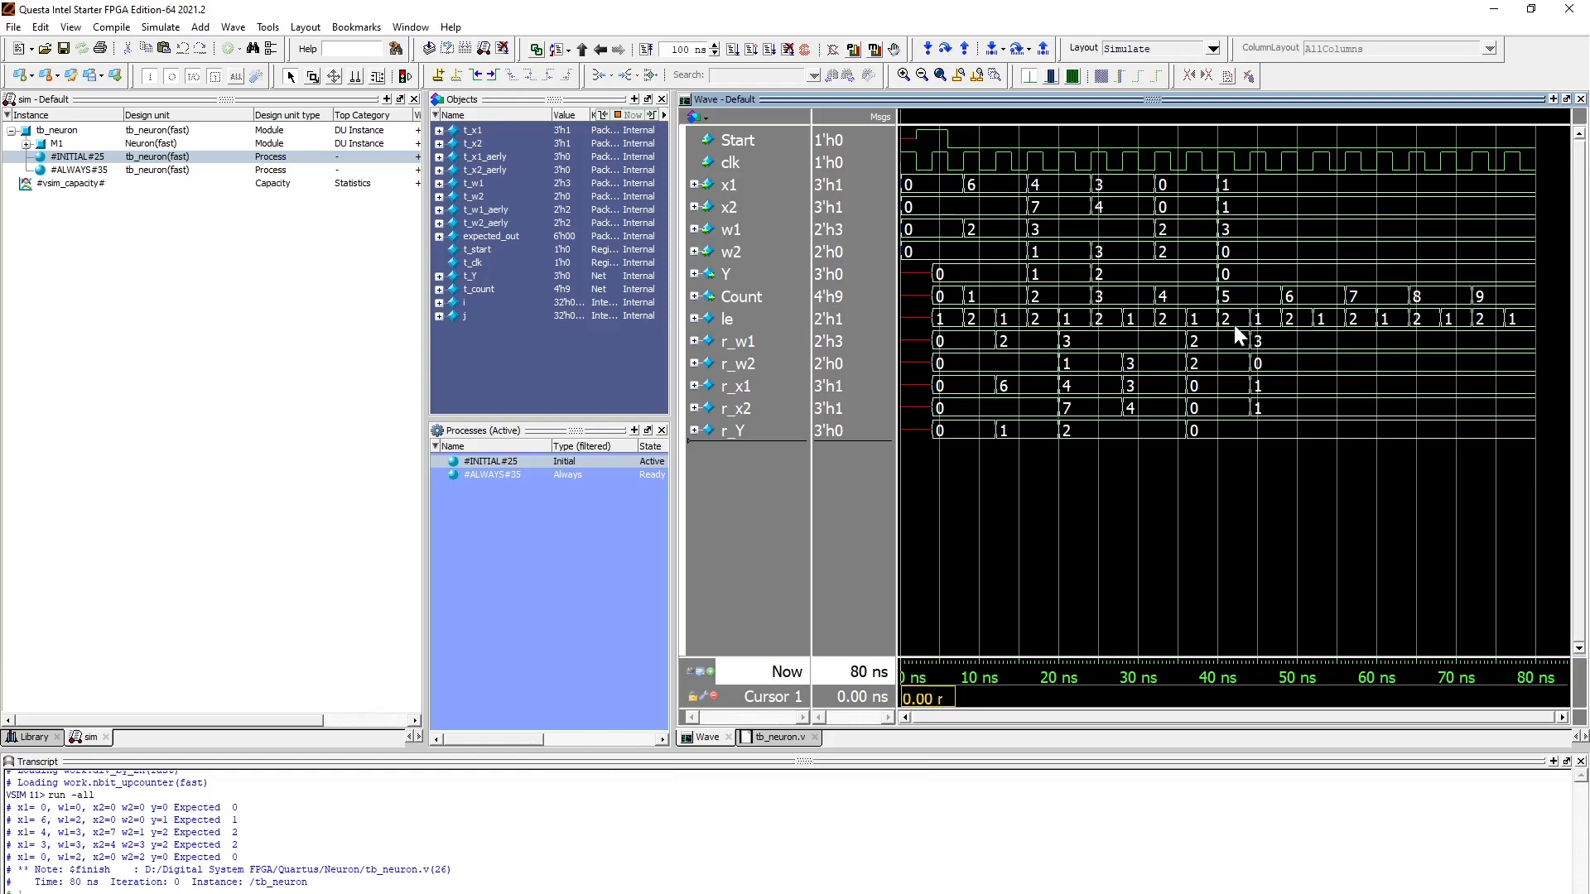
mouse_move(758, 408)
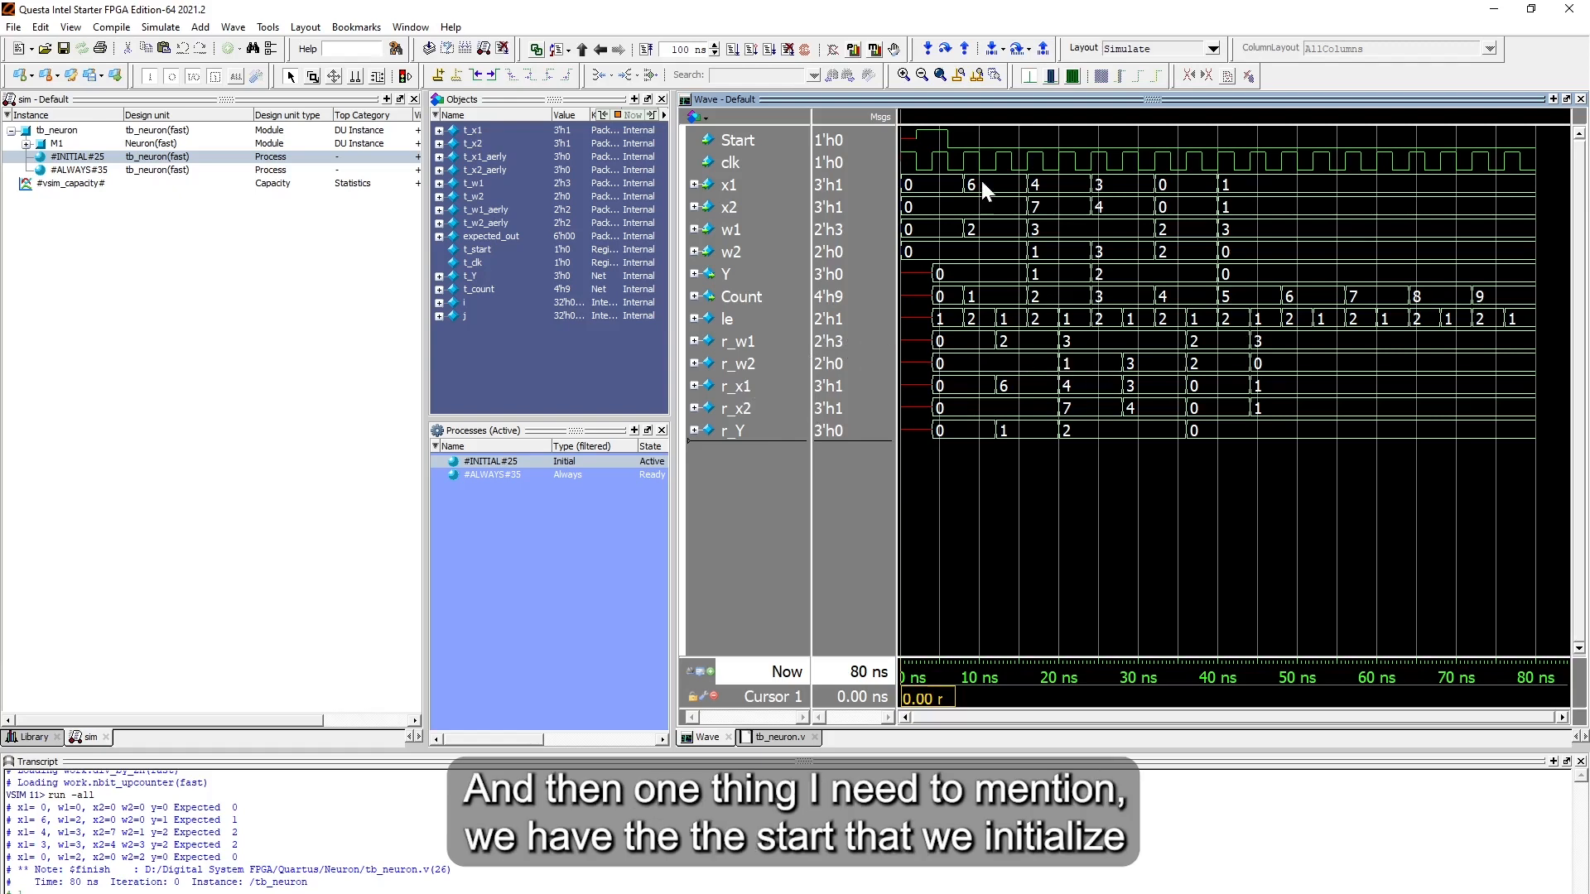
mouse_move(925, 148)
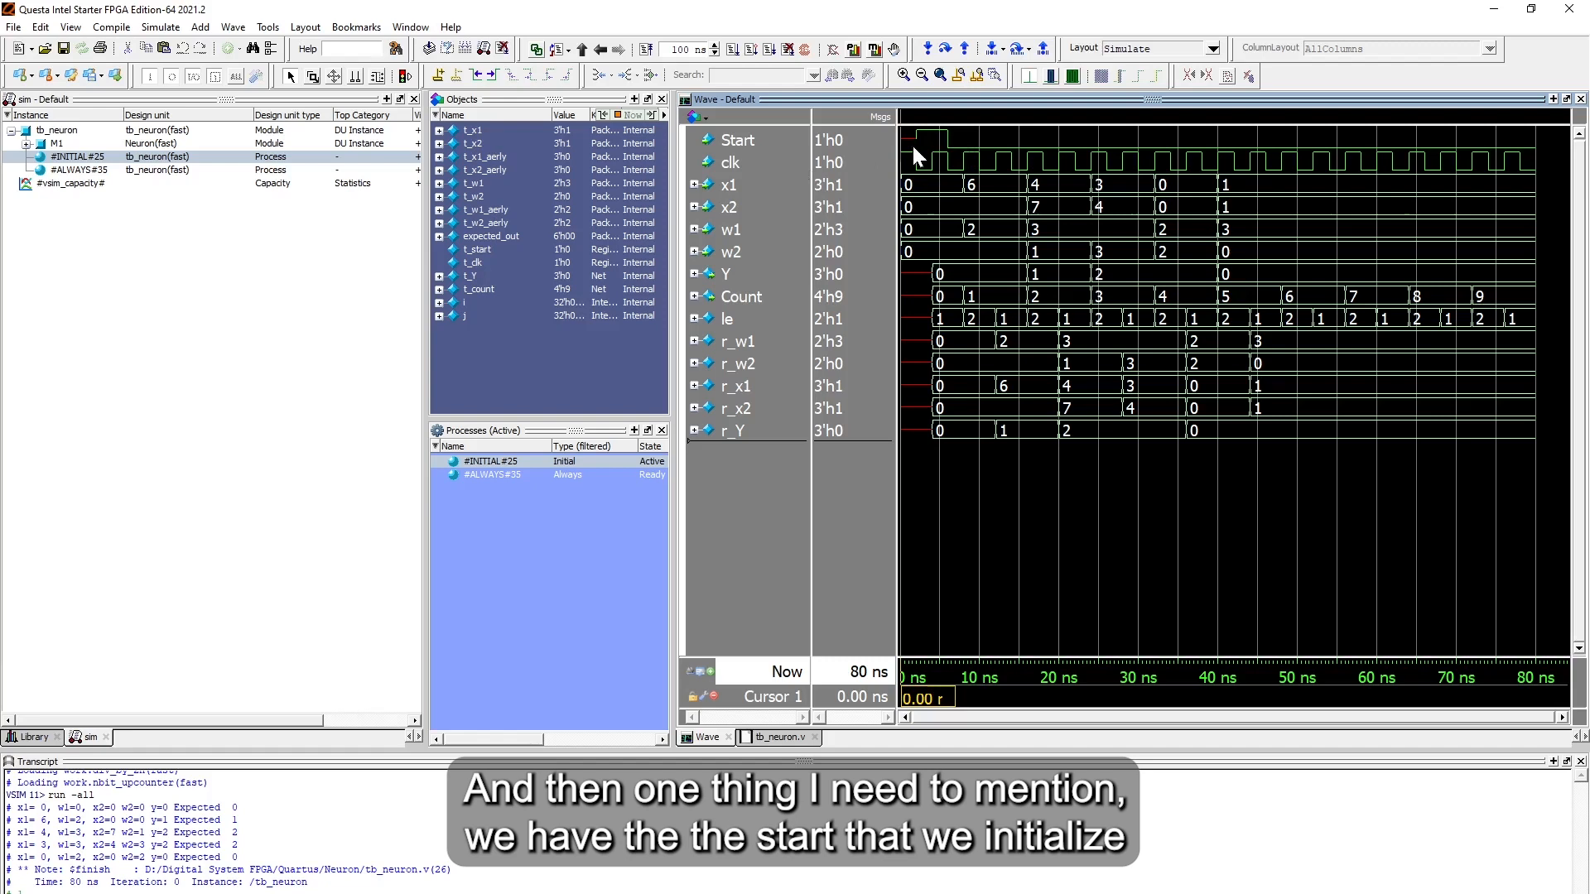
mouse_move(917, 173)
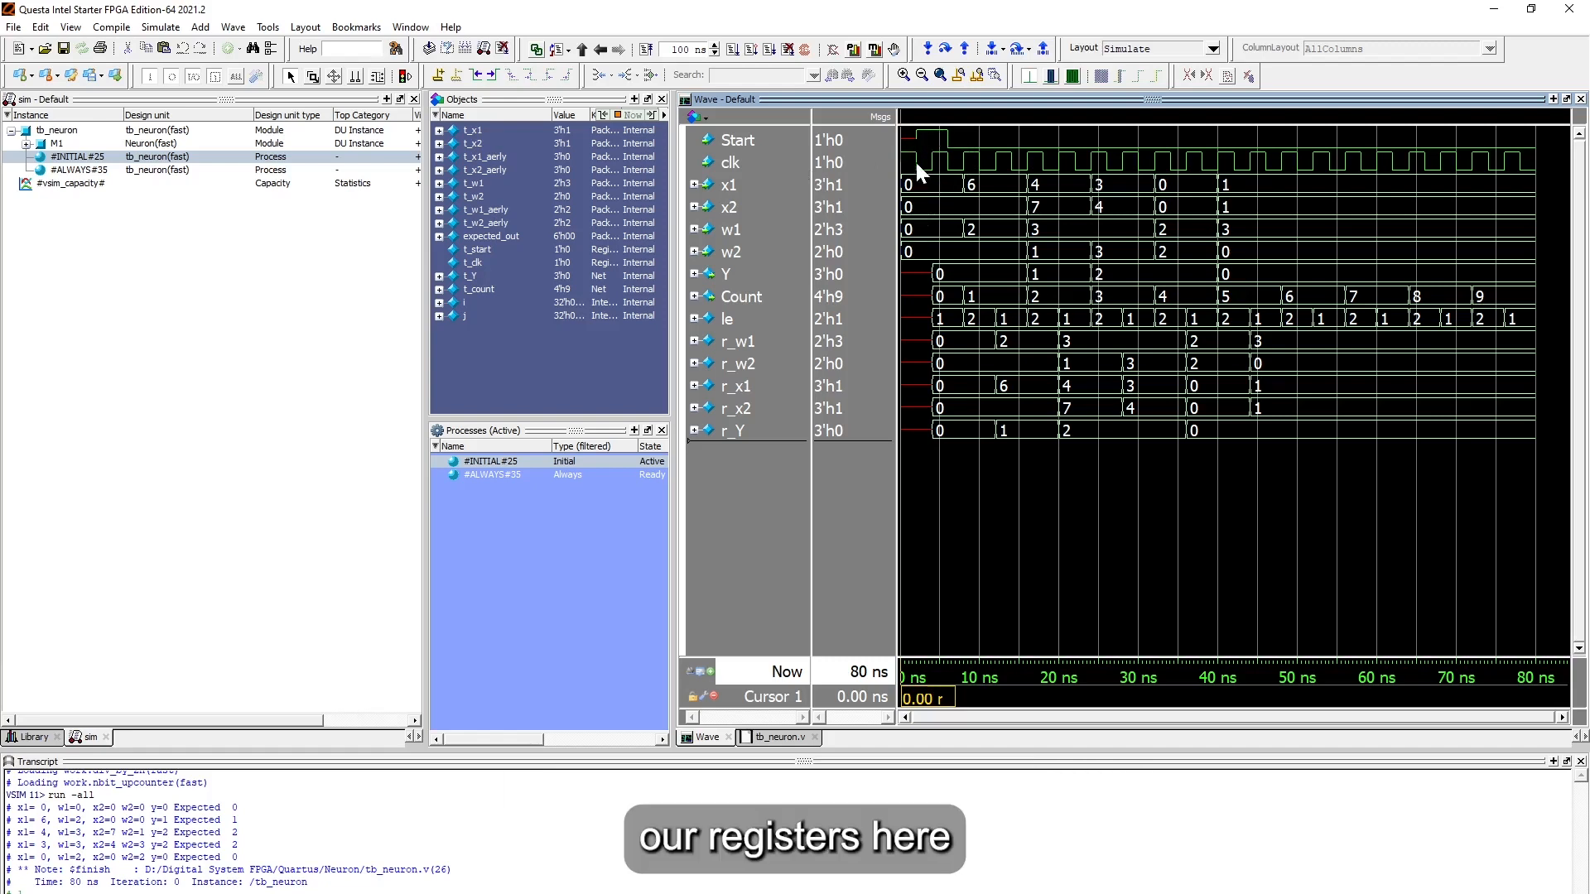
mouse_move(972, 419)
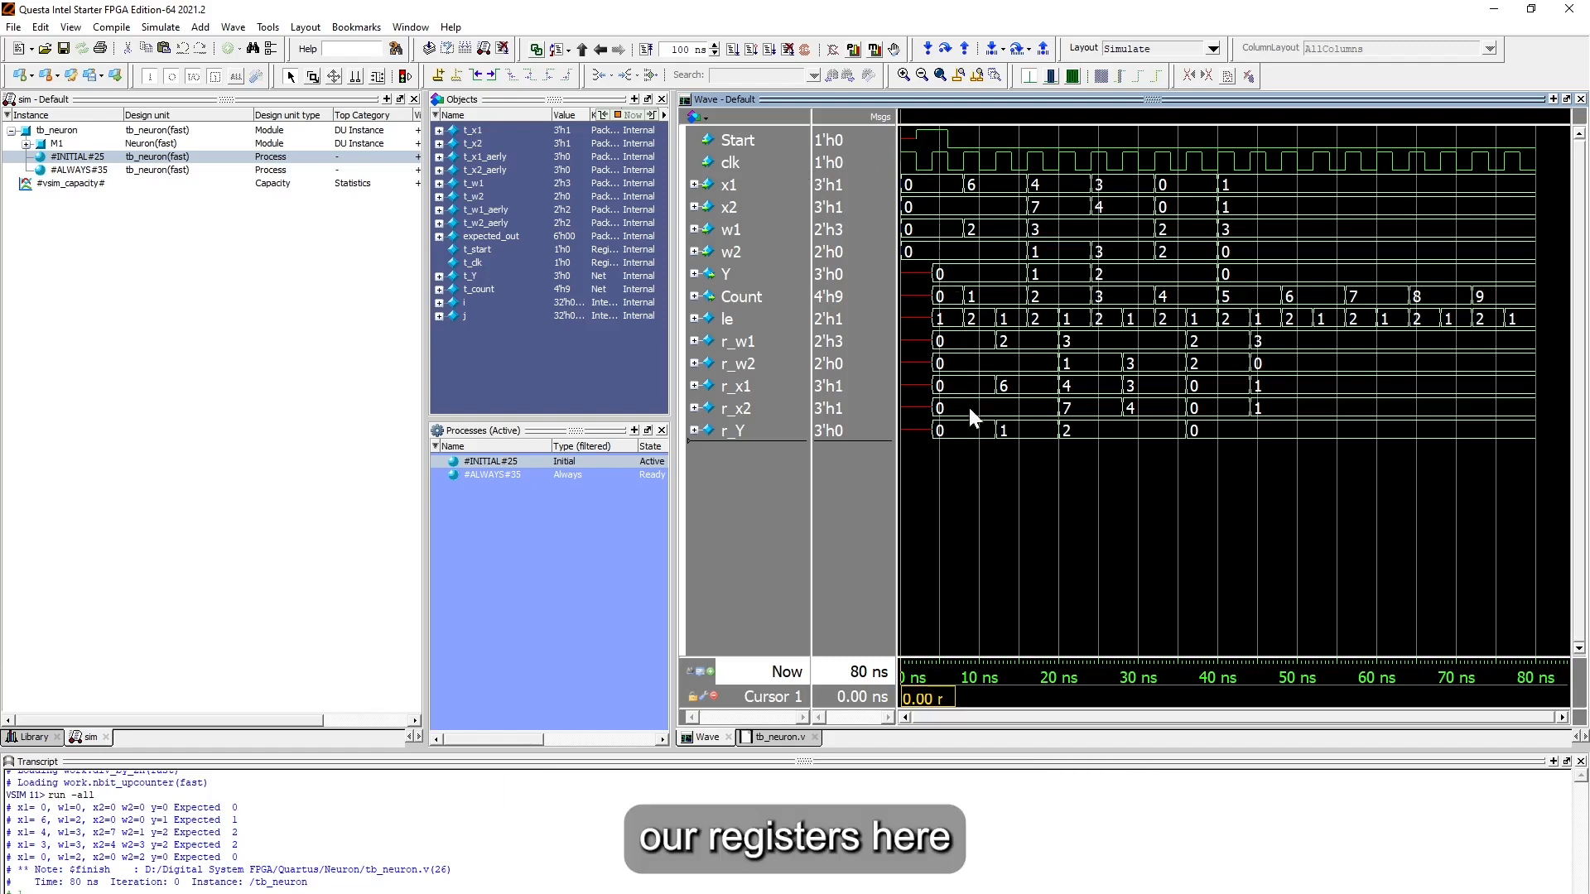
mouse_move(939, 140)
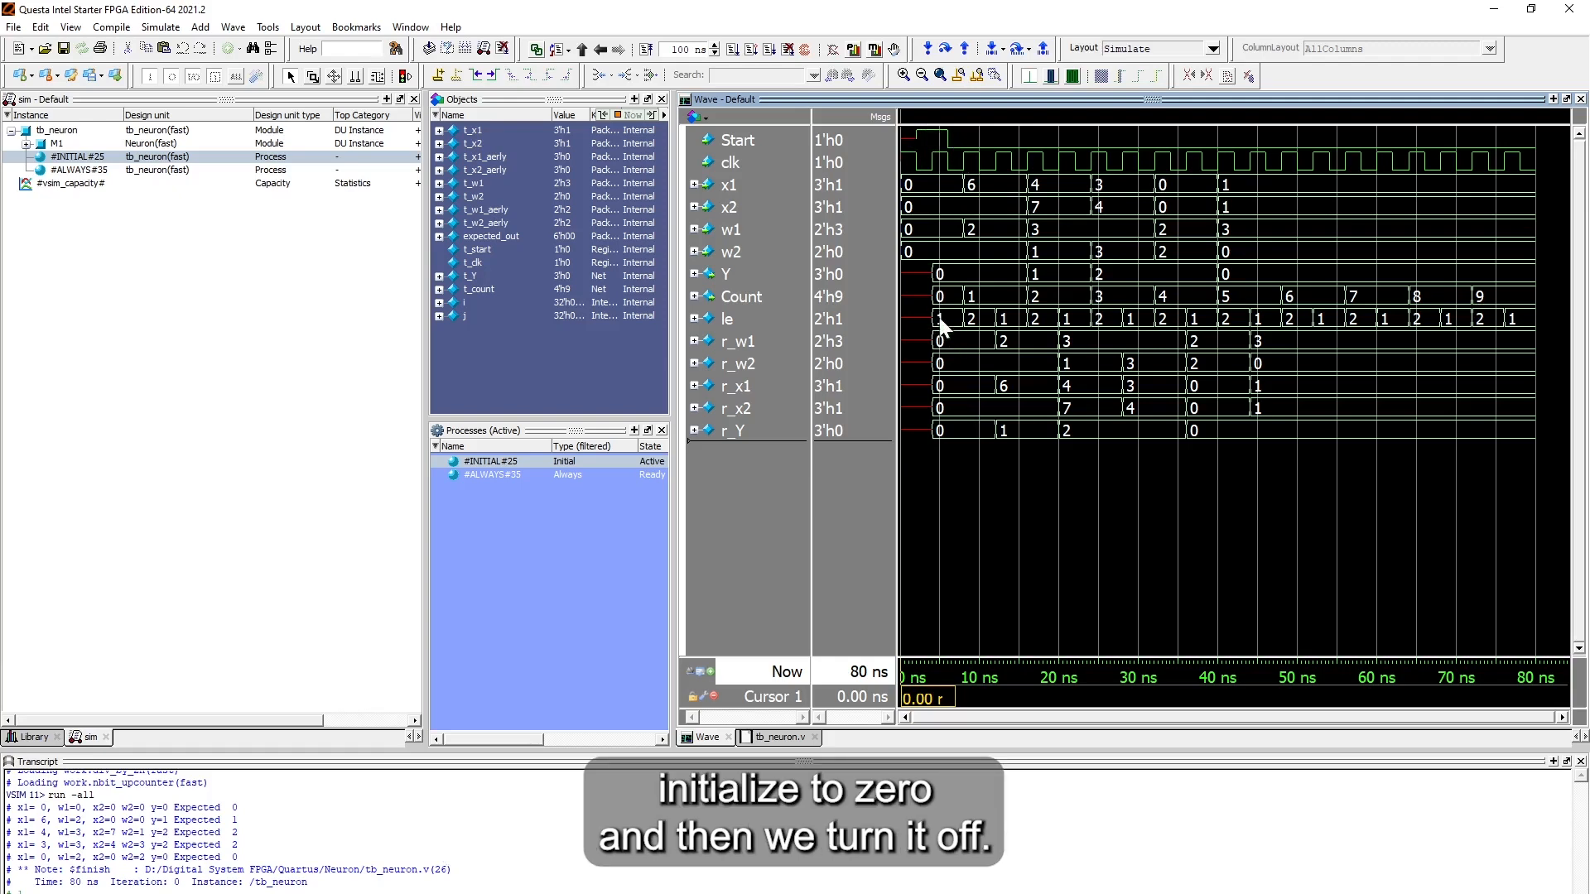
mouse_move(953, 148)
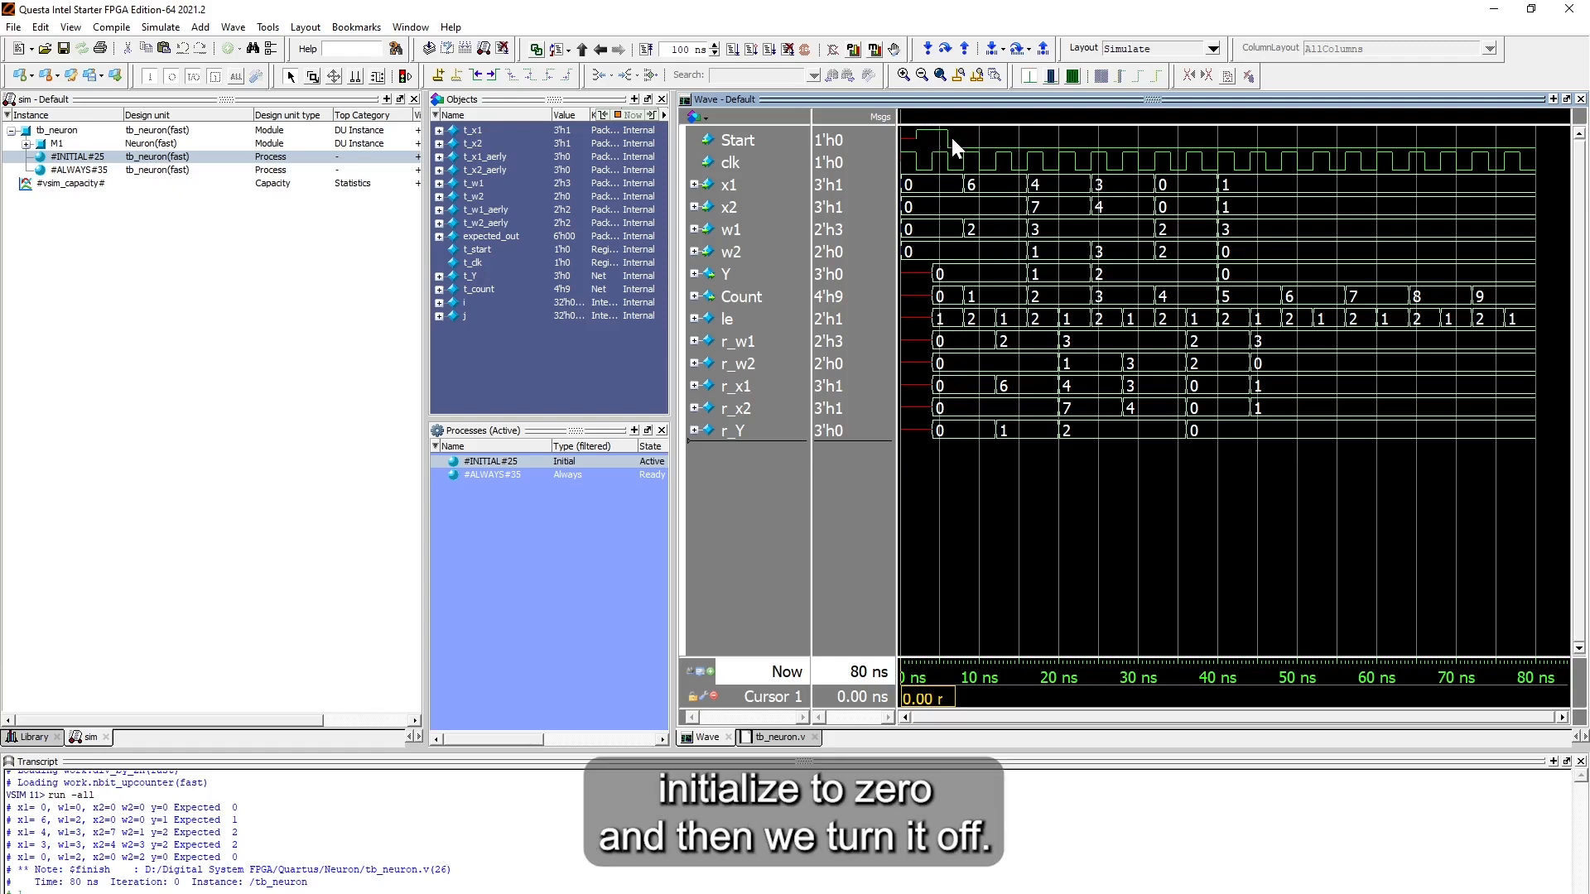
mouse_move(1002, 155)
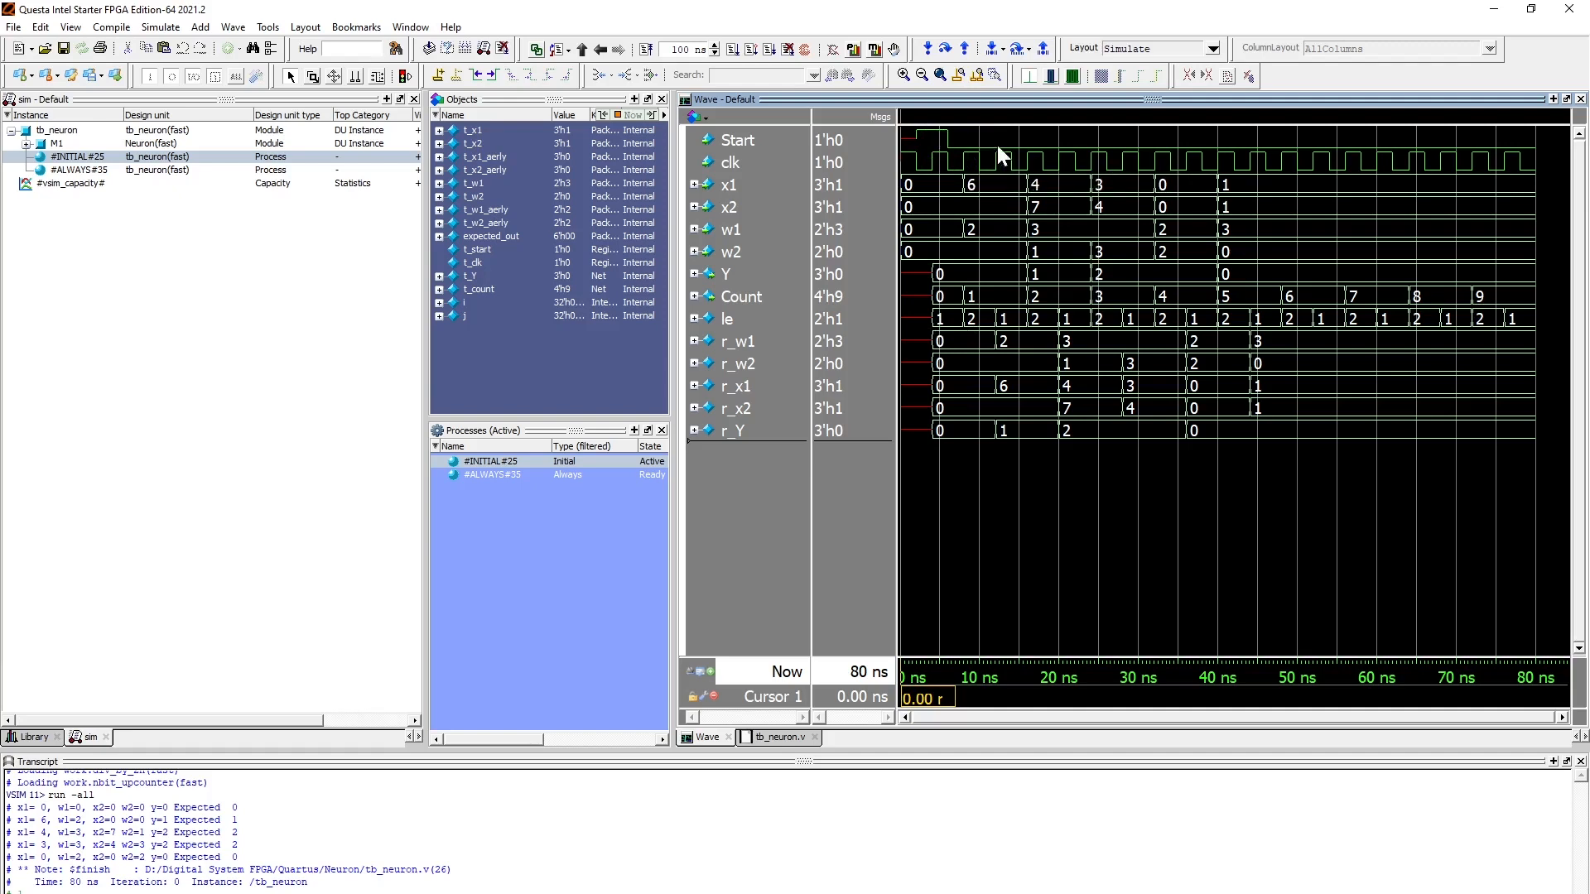
mouse_move(963, 229)
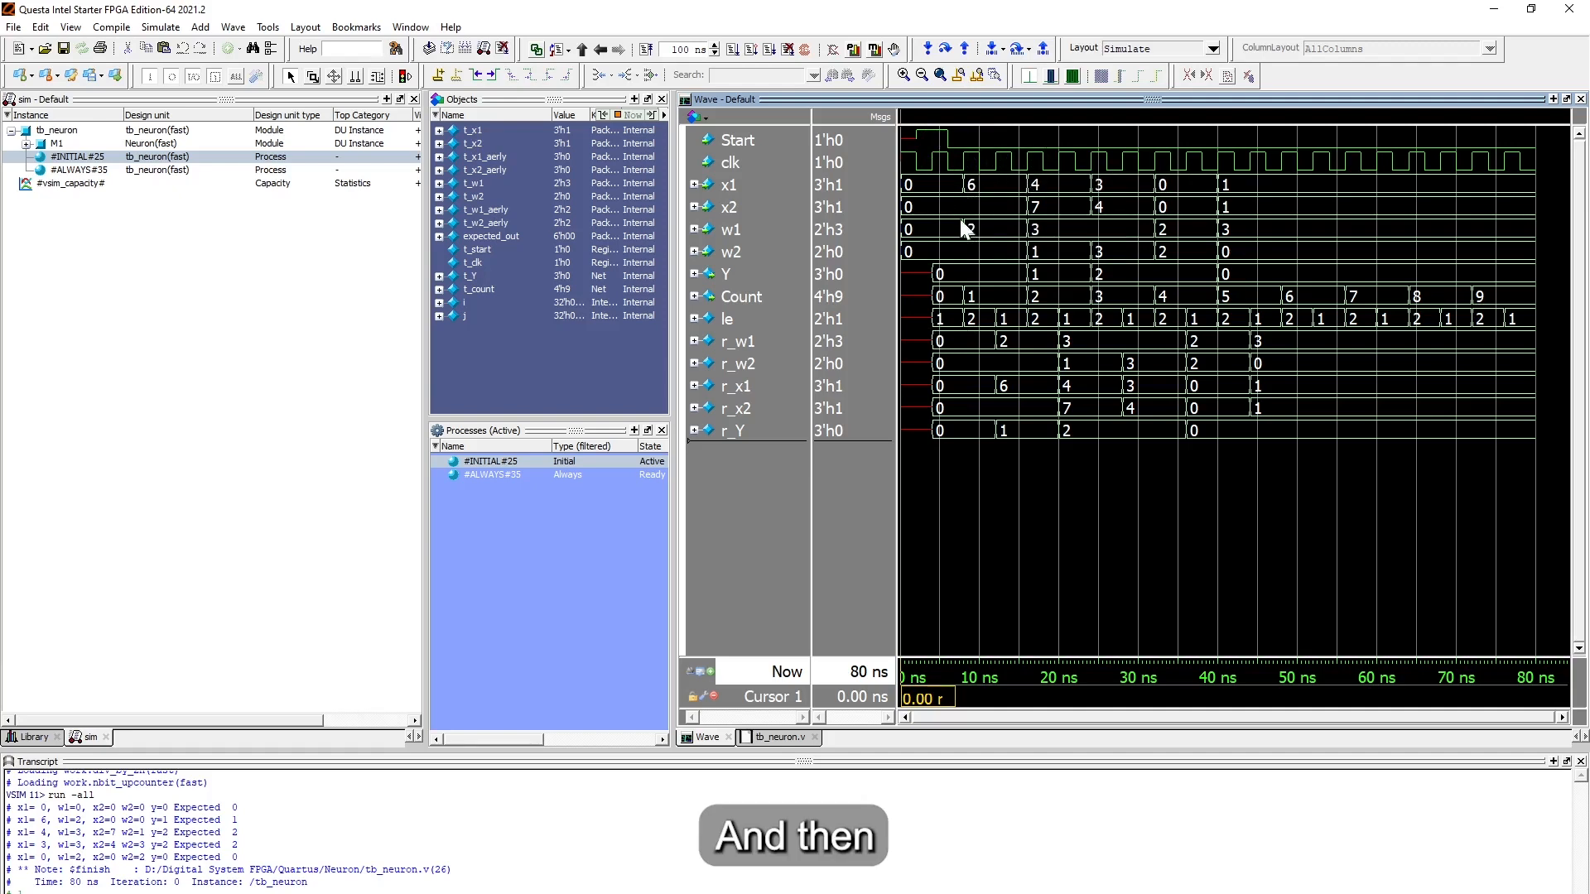
mouse_move(1044, 428)
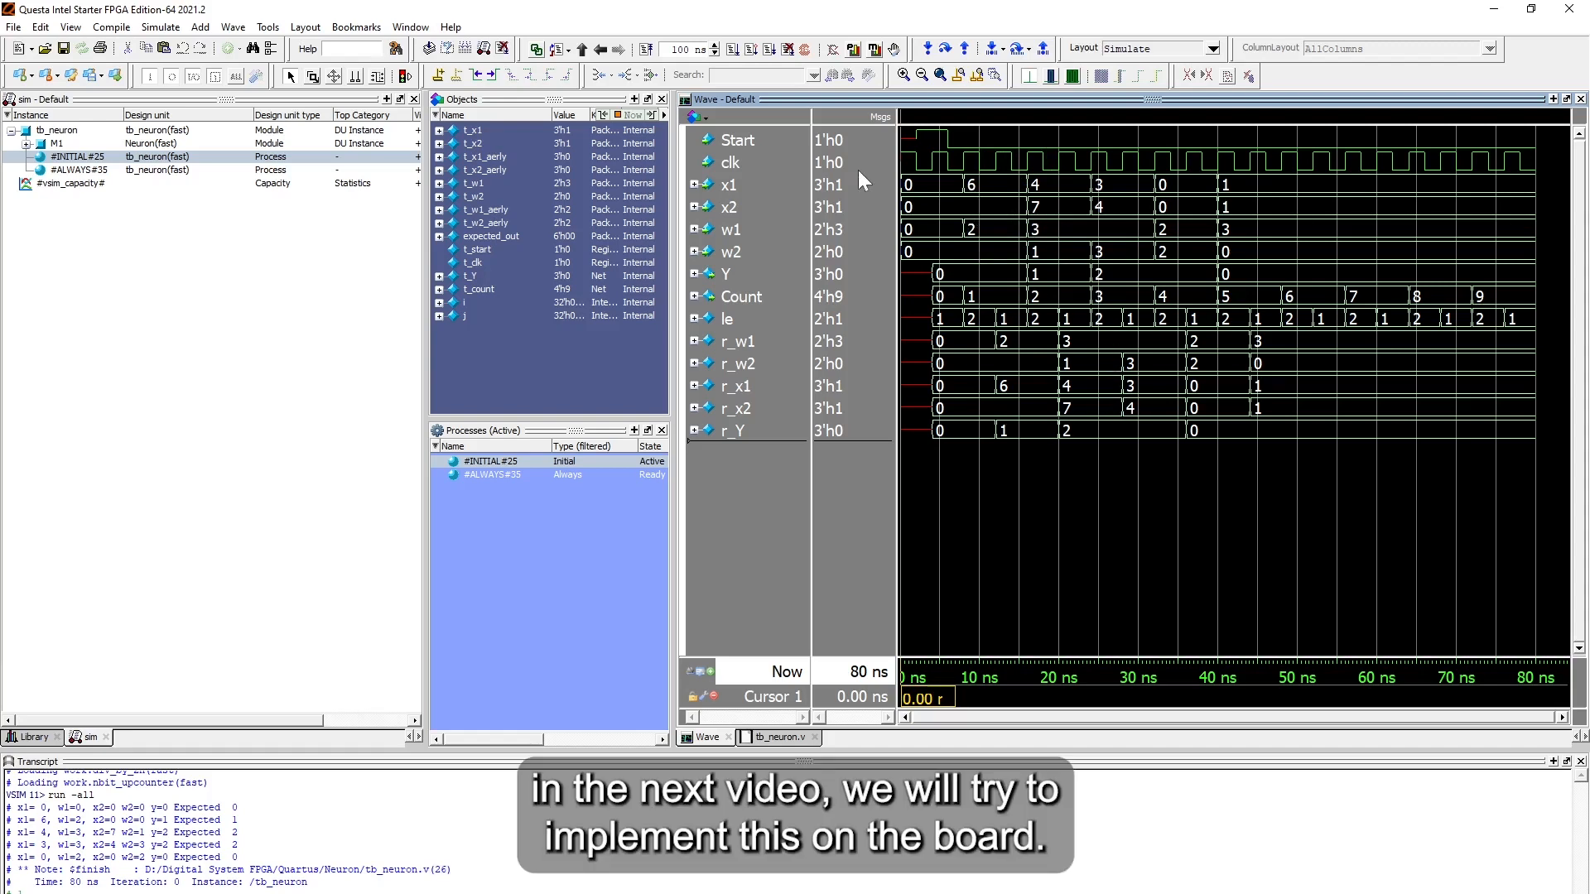
mouse_move(925, 168)
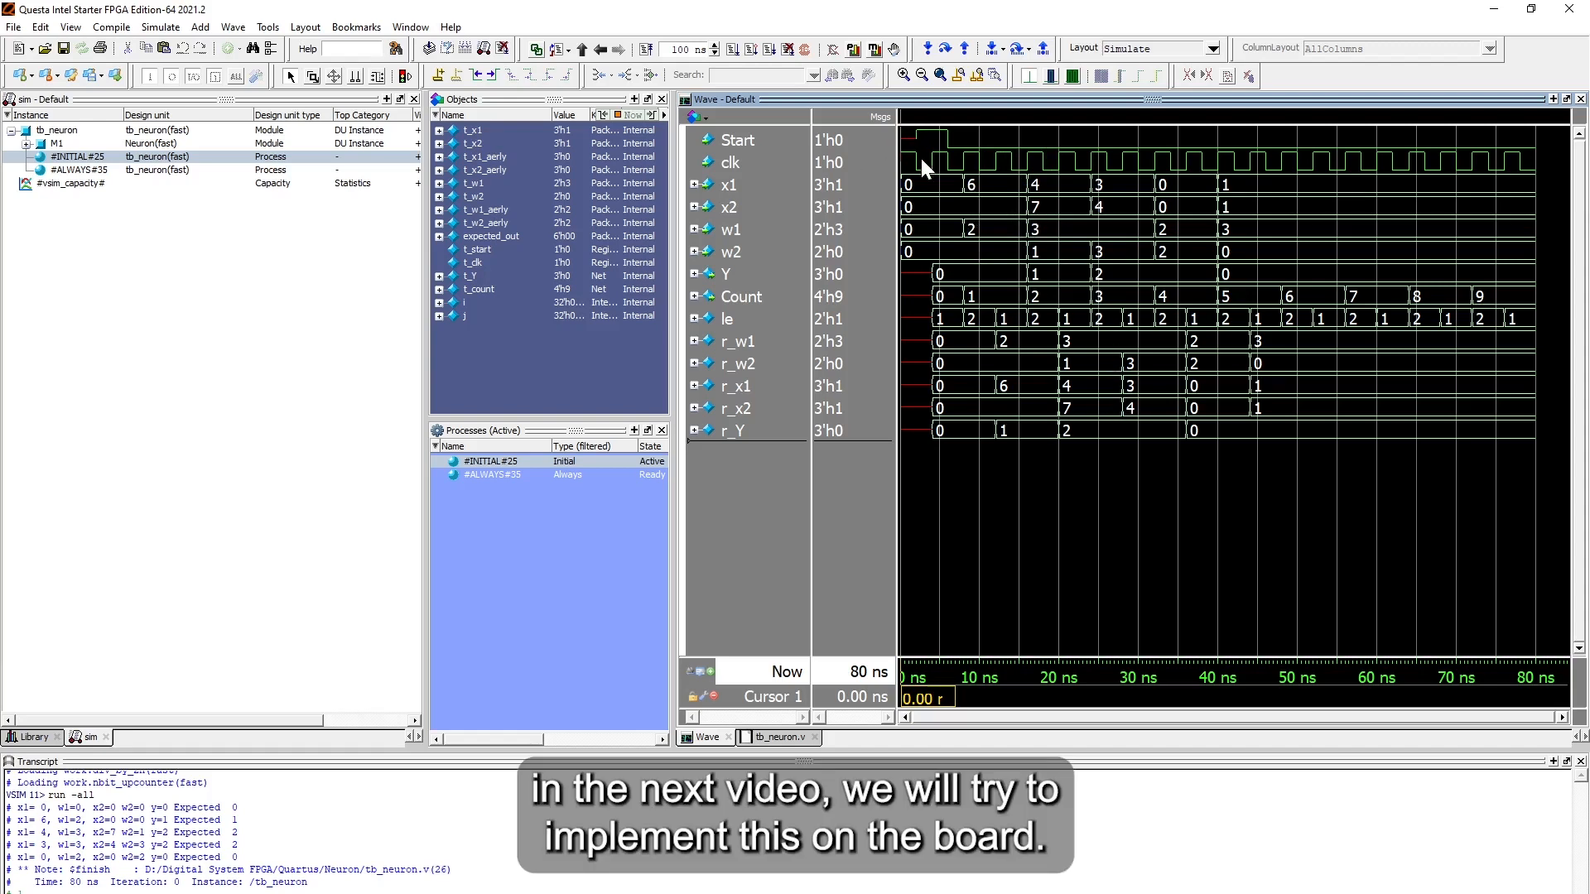